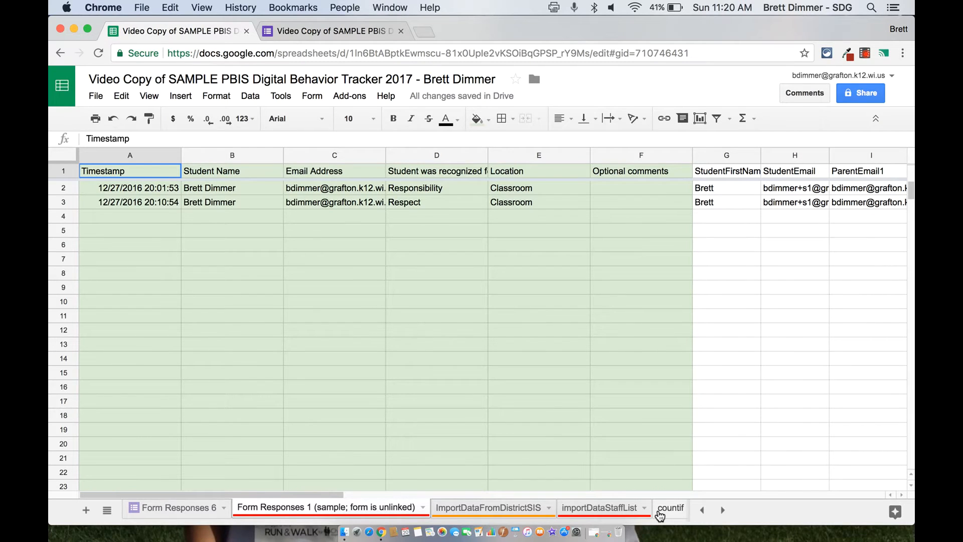
mouse_move(489, 276)
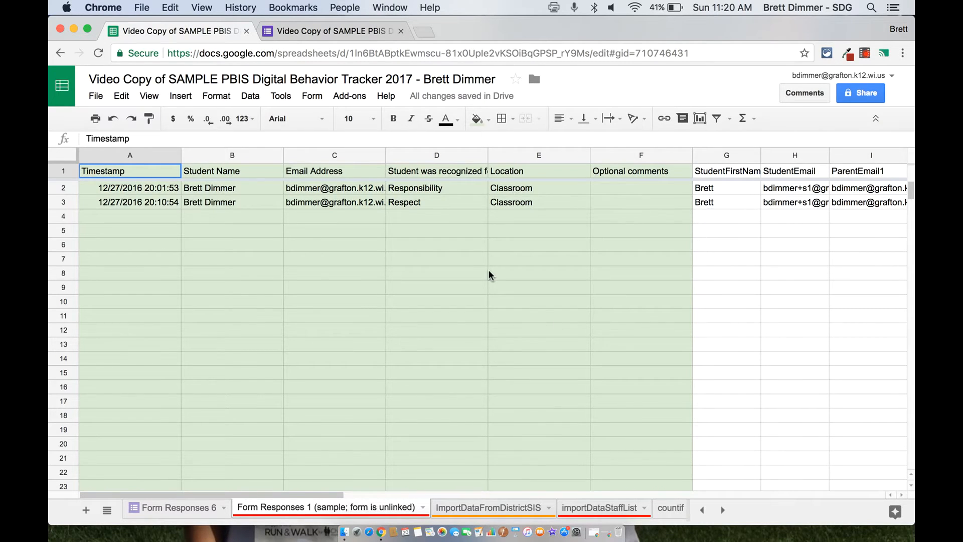
mouse_move(463, 326)
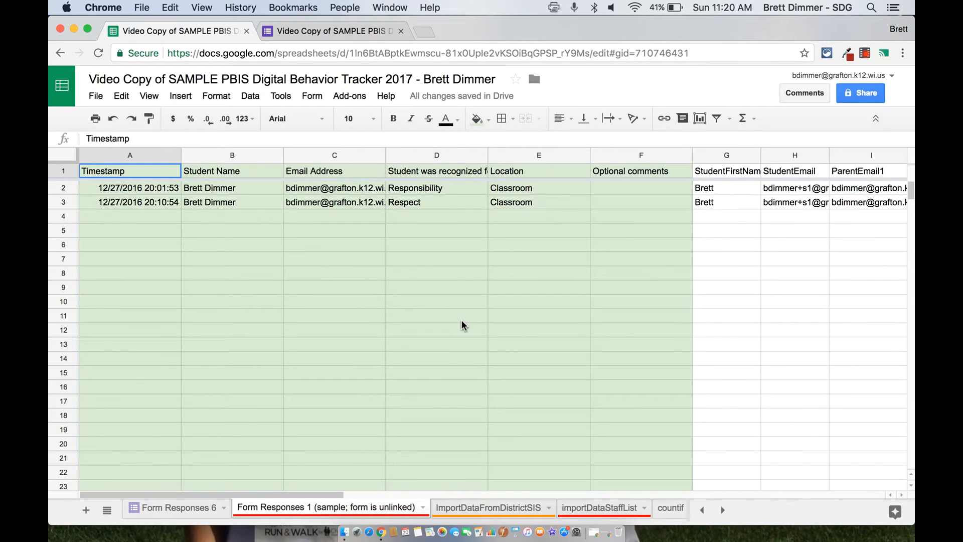
mouse_move(420, 287)
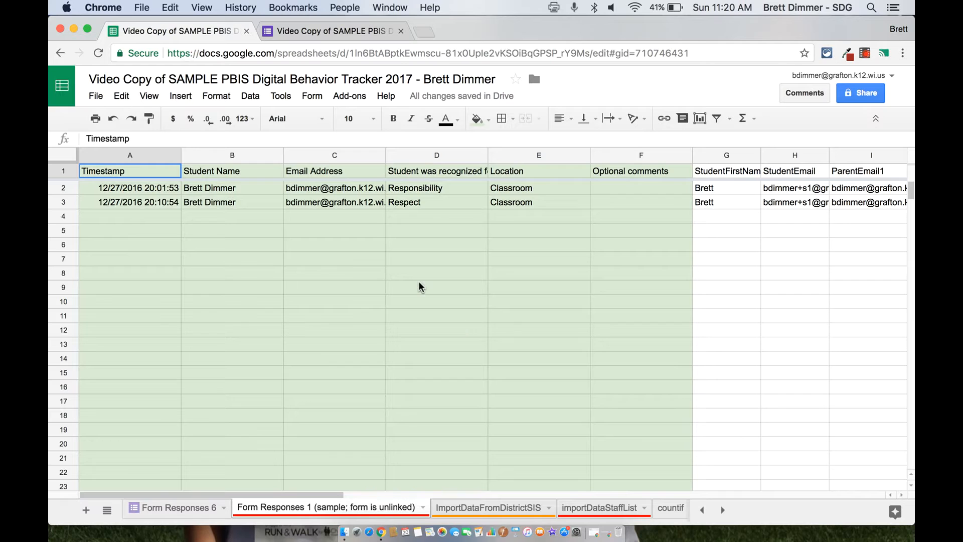
mouse_move(315, 248)
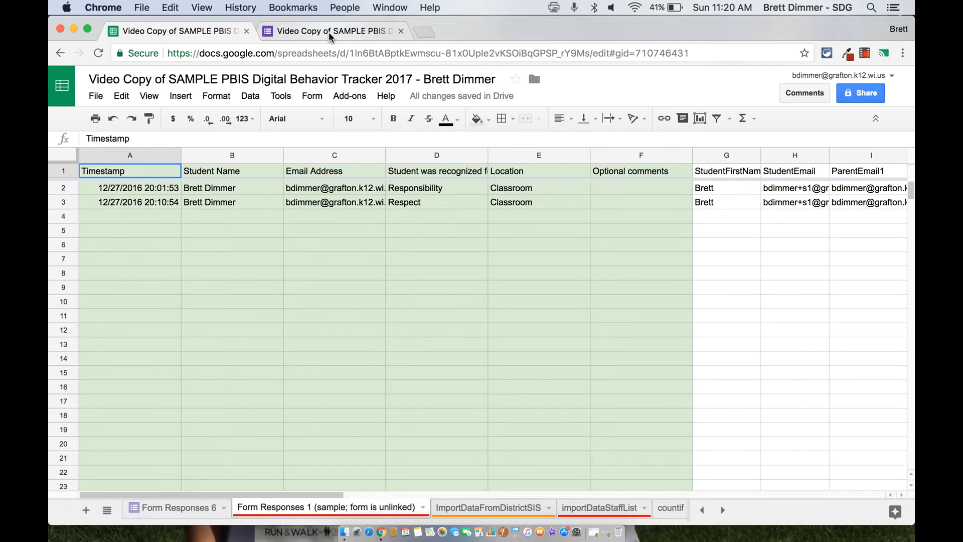
Step: Copy the three student names from ImportDataFromDistrictSIS A2:A4 into the Student Name dropdown
left_click(332, 30)
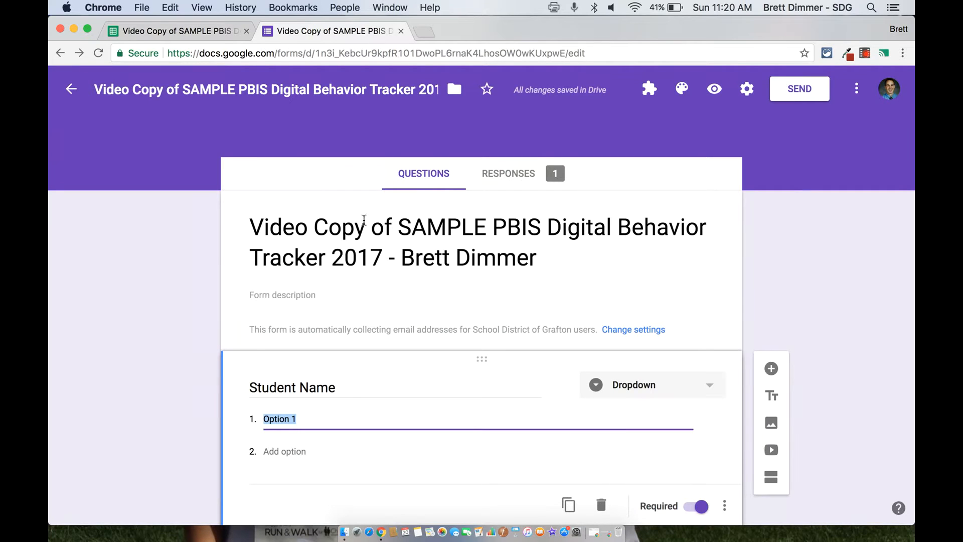
scroll("down", 3)
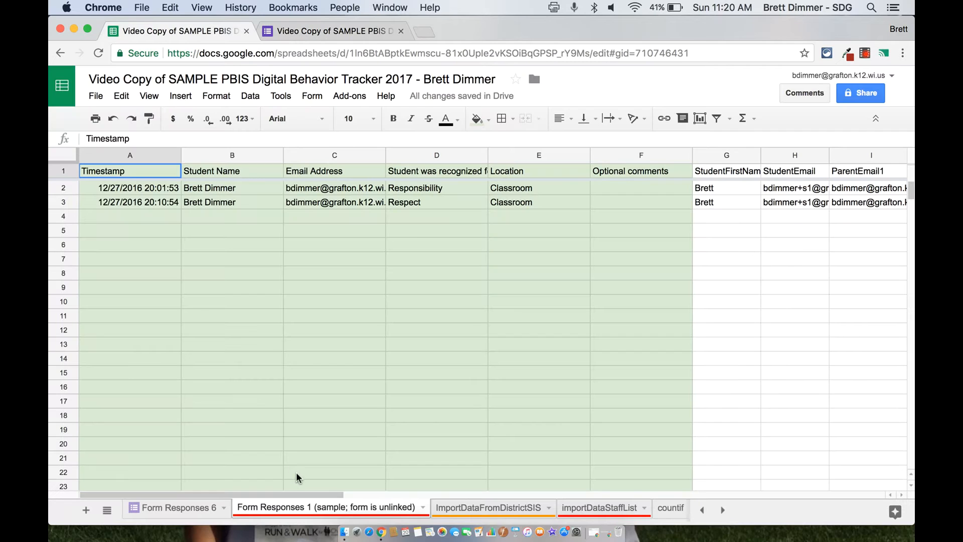
left_click(488, 507)
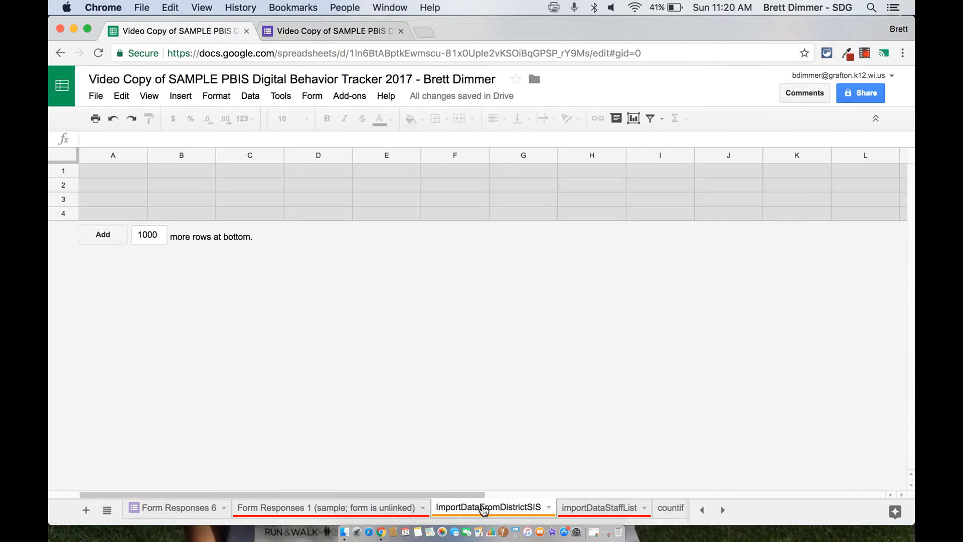
left_click(490, 507)
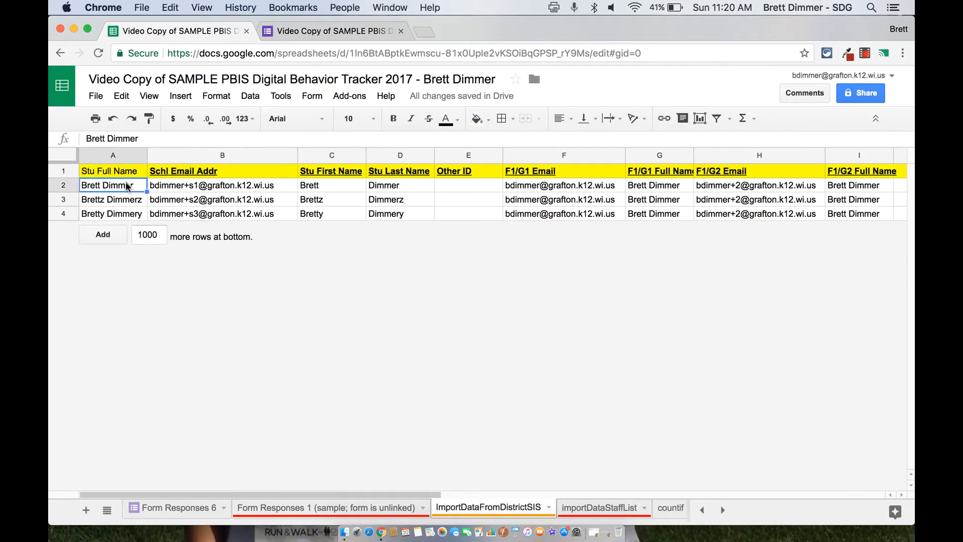
left_click_drag(113, 185, 113, 213)
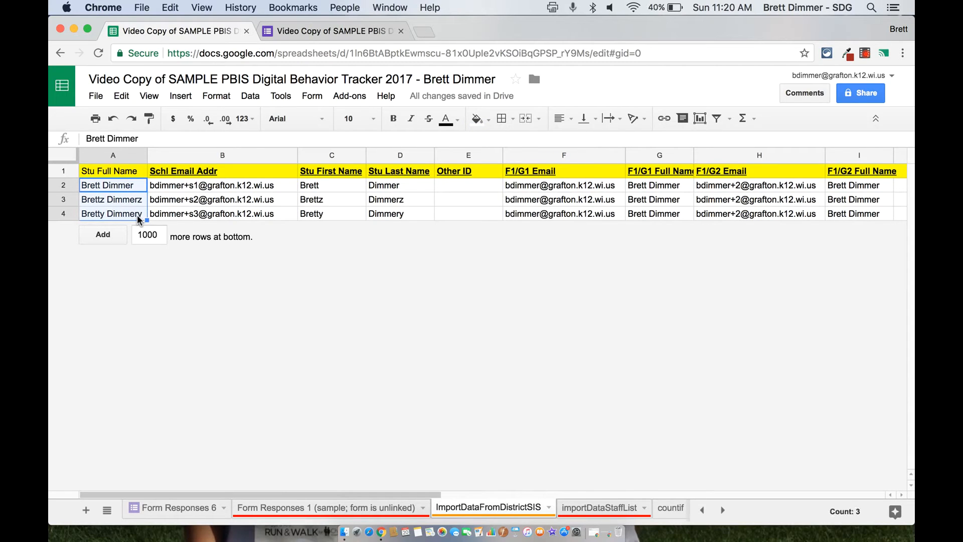
left_click(333, 31)
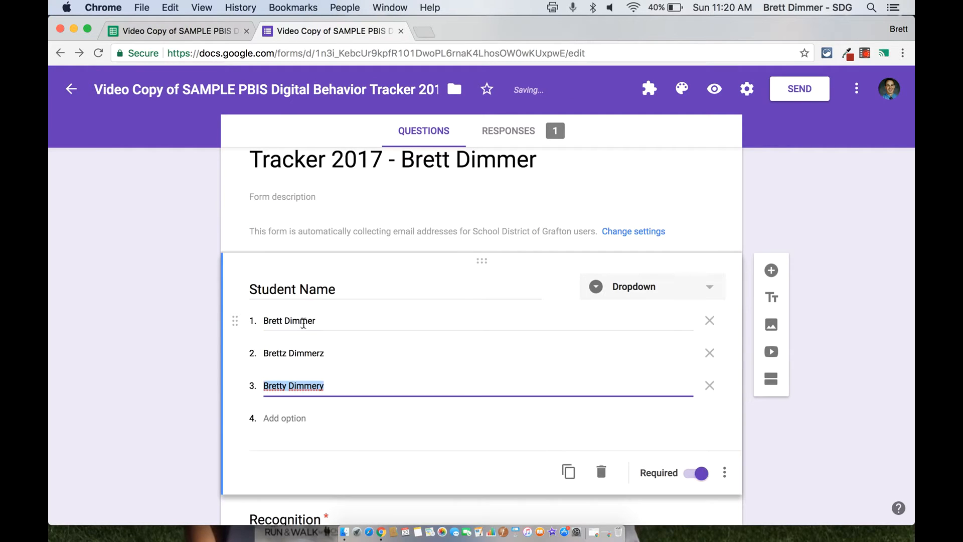
Step: Finish editing the Student Name choices and scroll through the Recognition and Location questions
left_click(152, 346)
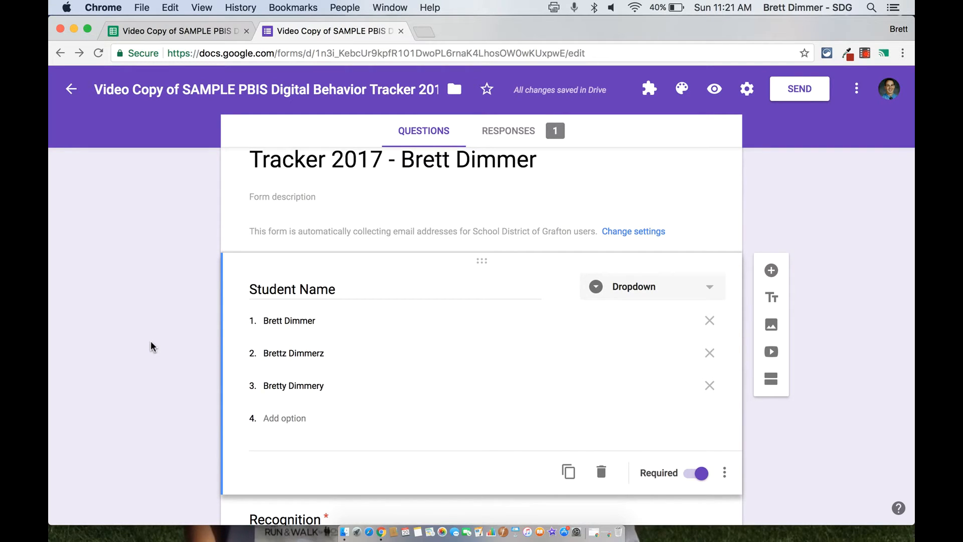
mouse_move(162, 328)
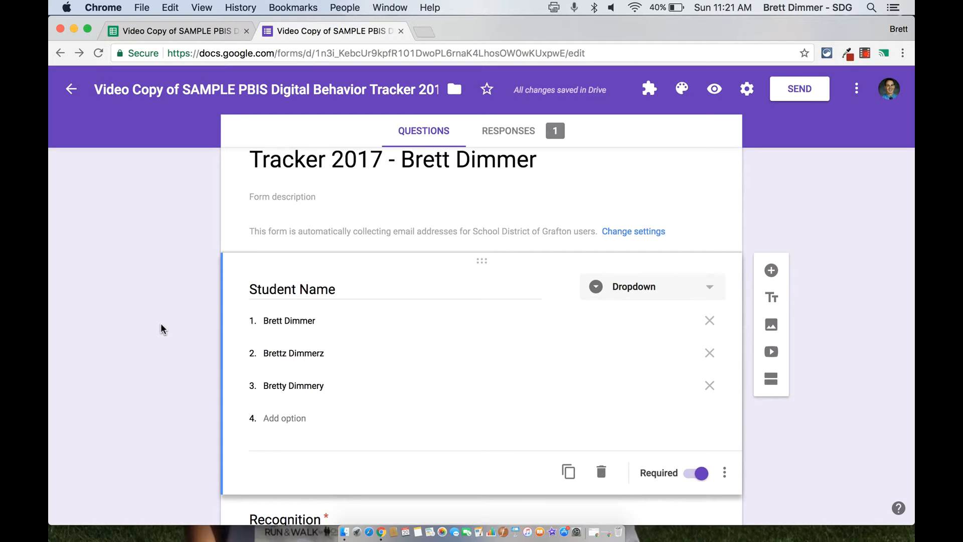
scroll("down", 3)
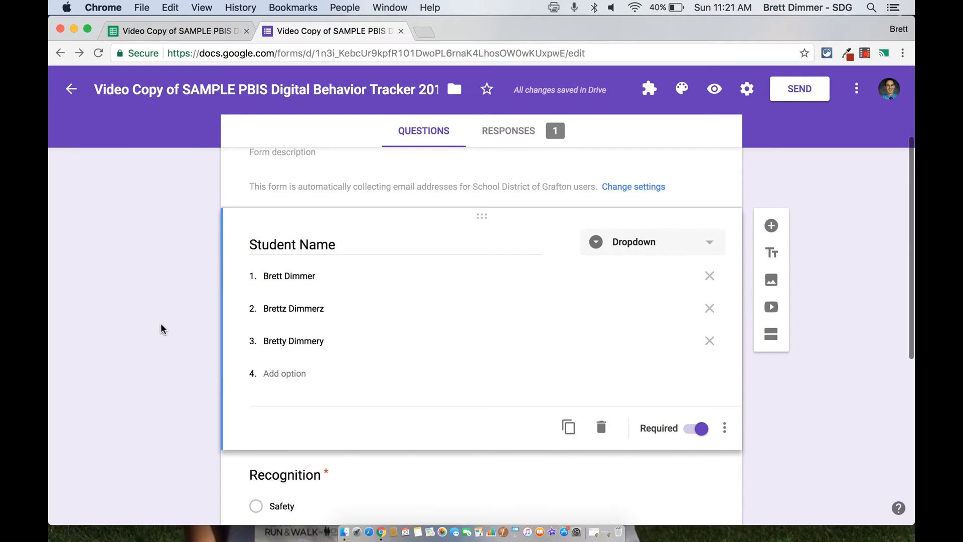
scroll("down", 3)
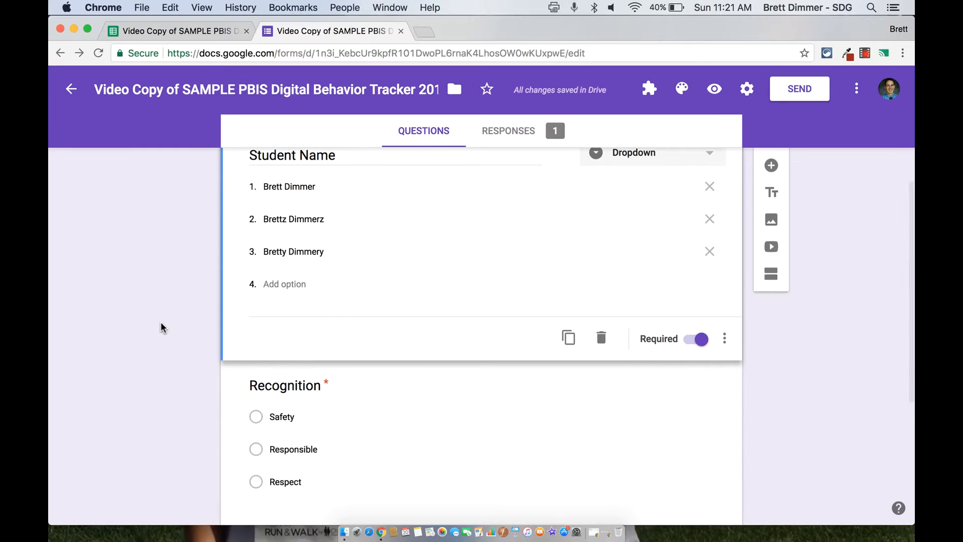
scroll("down", 3)
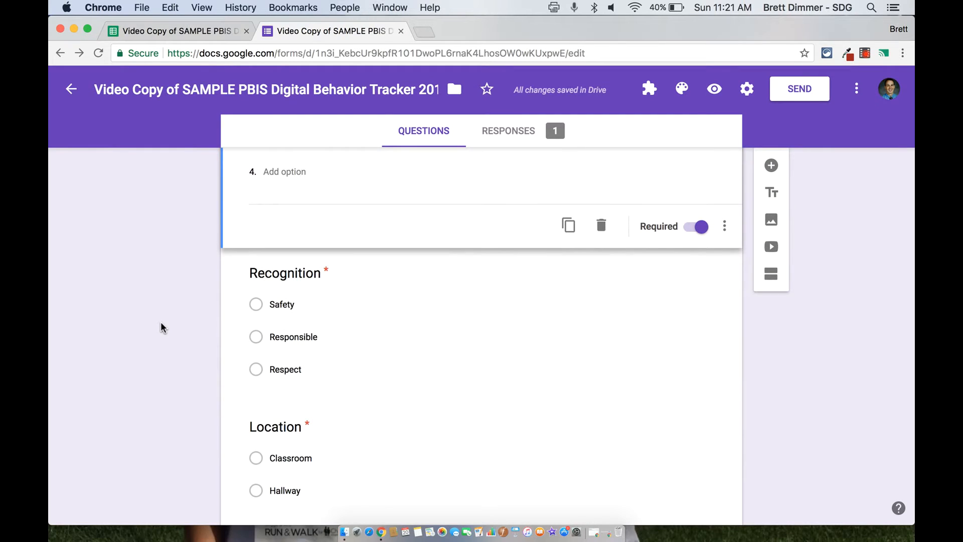
mouse_move(256, 103)
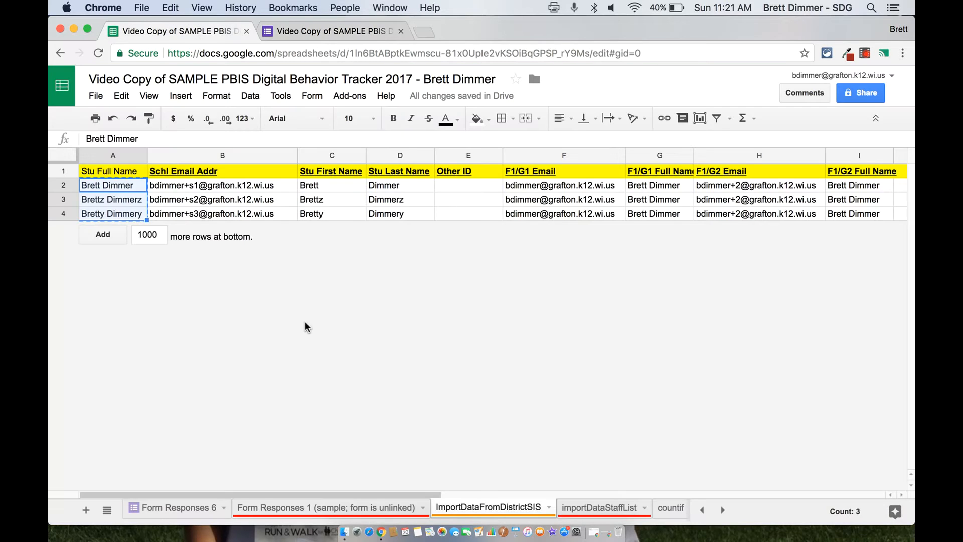
Step: Compare the Form Responses 1 columns against the form's questions, ending on the form editor
left_click(327, 507)
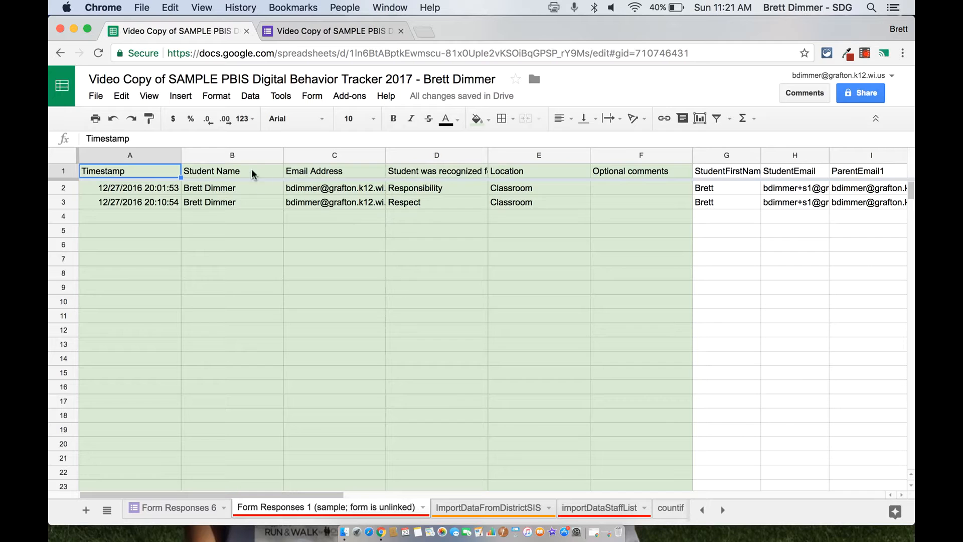
mouse_move(249, 178)
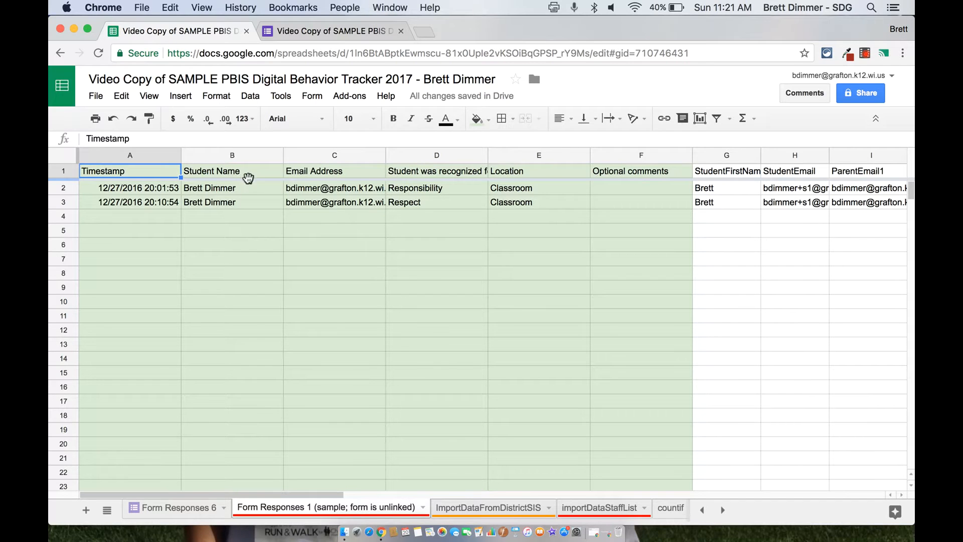
mouse_move(446, 177)
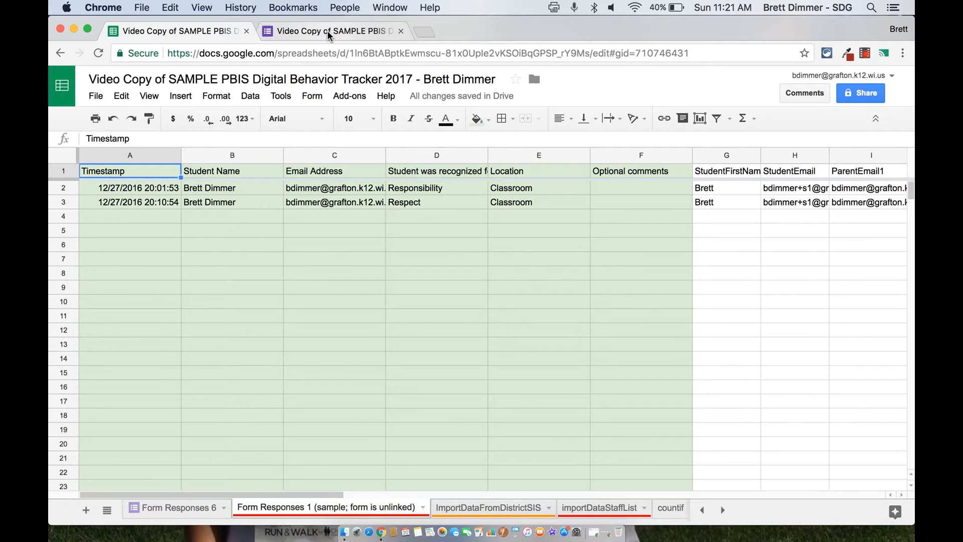
left_click(331, 30)
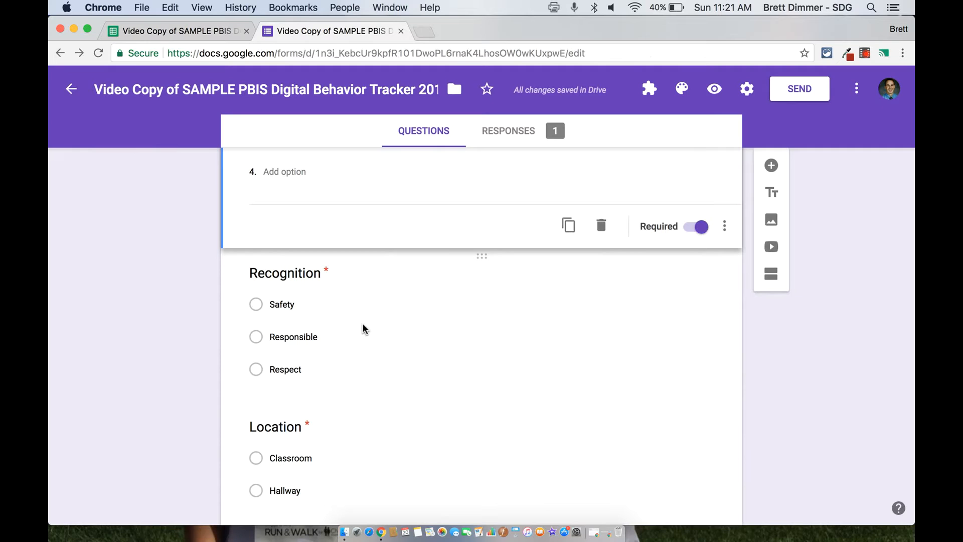
mouse_move(198, 301)
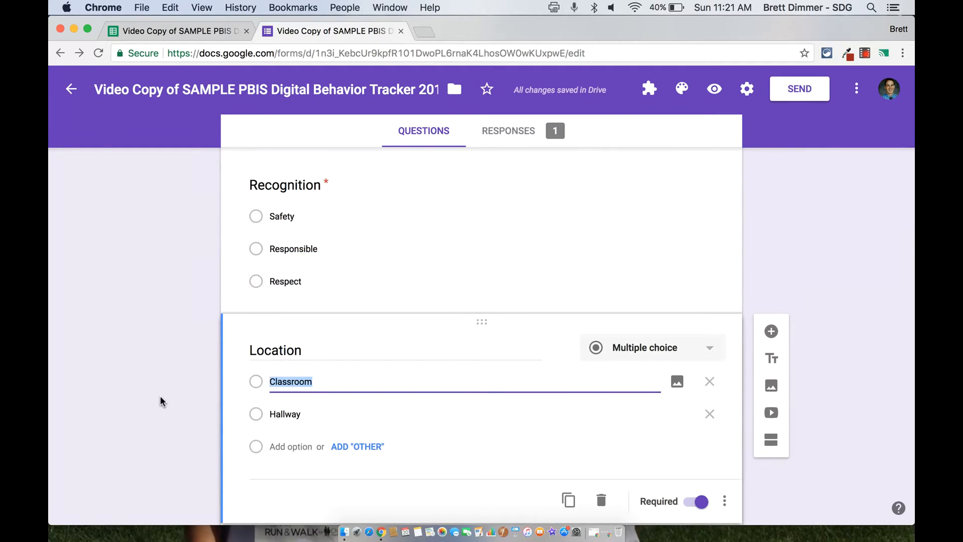
scroll("down", 3)
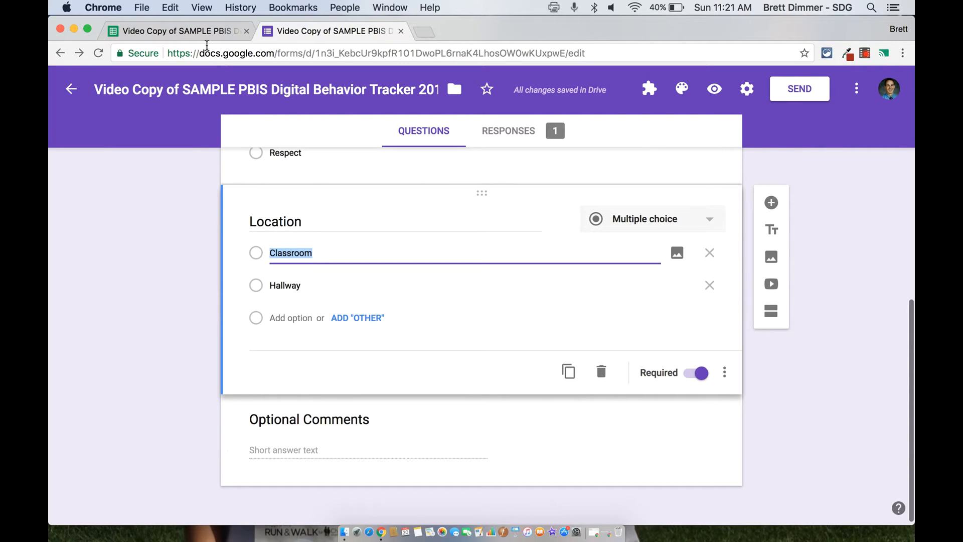
left_click(331, 31)
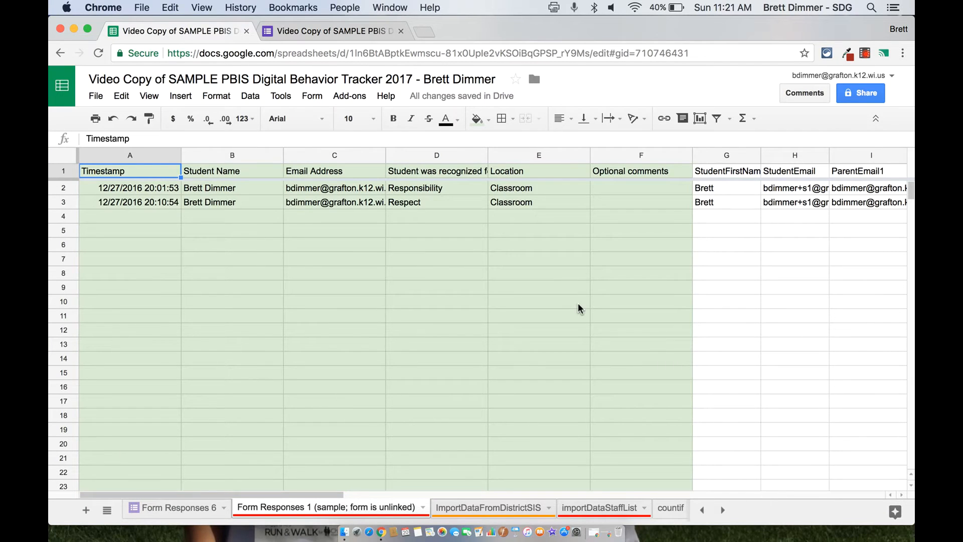
mouse_move(318, 385)
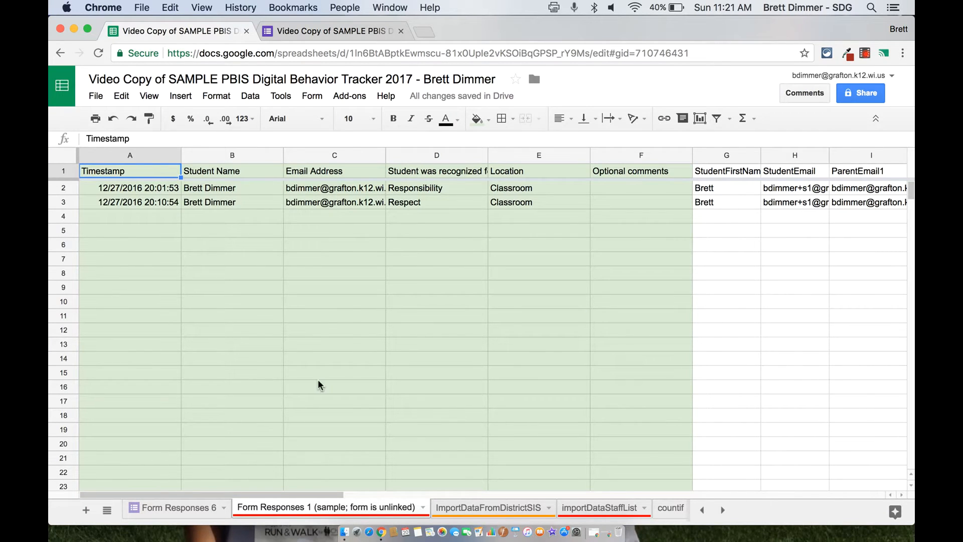
left_click(332, 30)
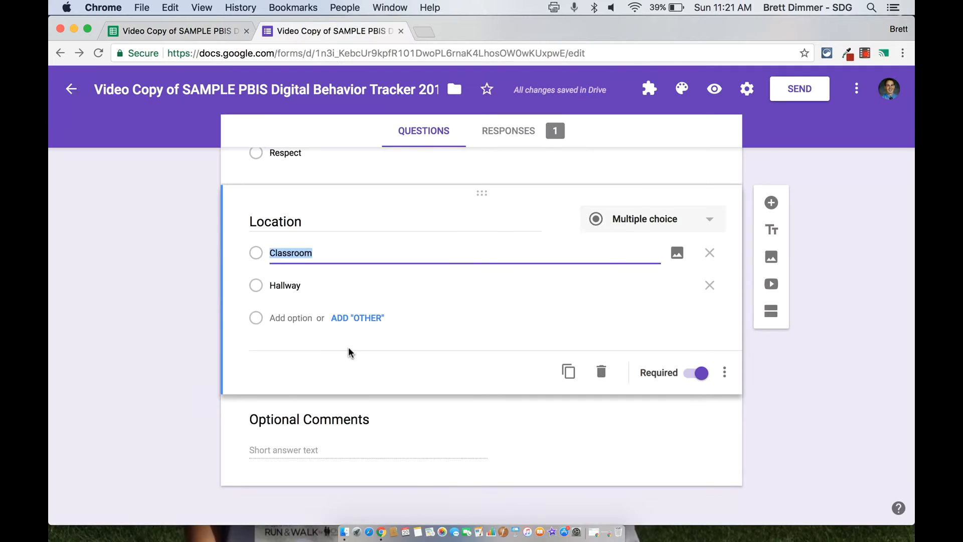
scroll("up", 3)
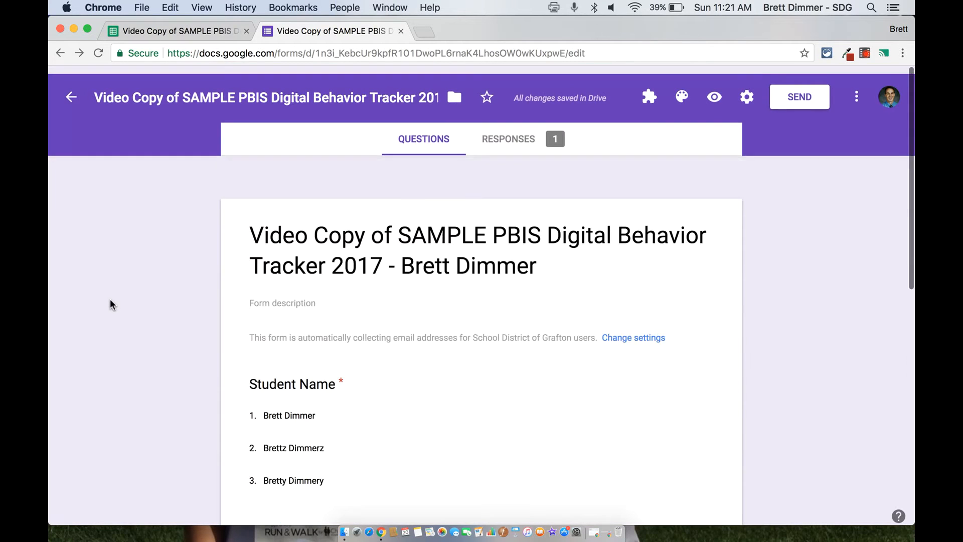
Step: Turn on Collect email addresses in the form's settings
left_click(746, 97)
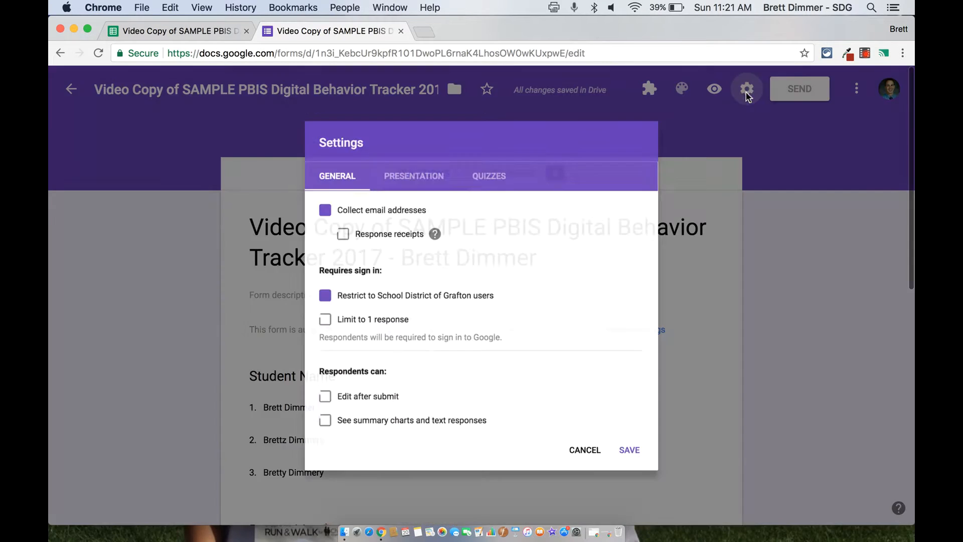
left_click(324, 210)
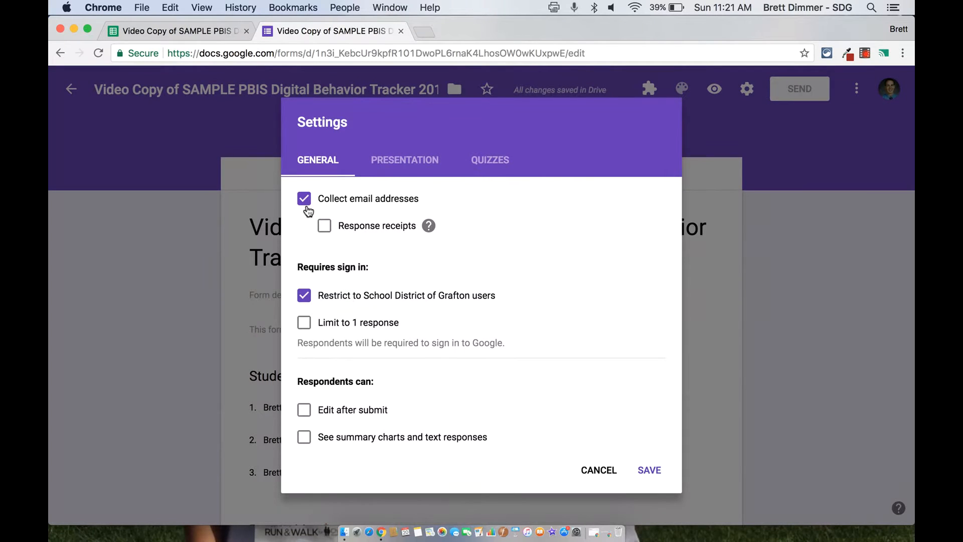
mouse_move(331, 311)
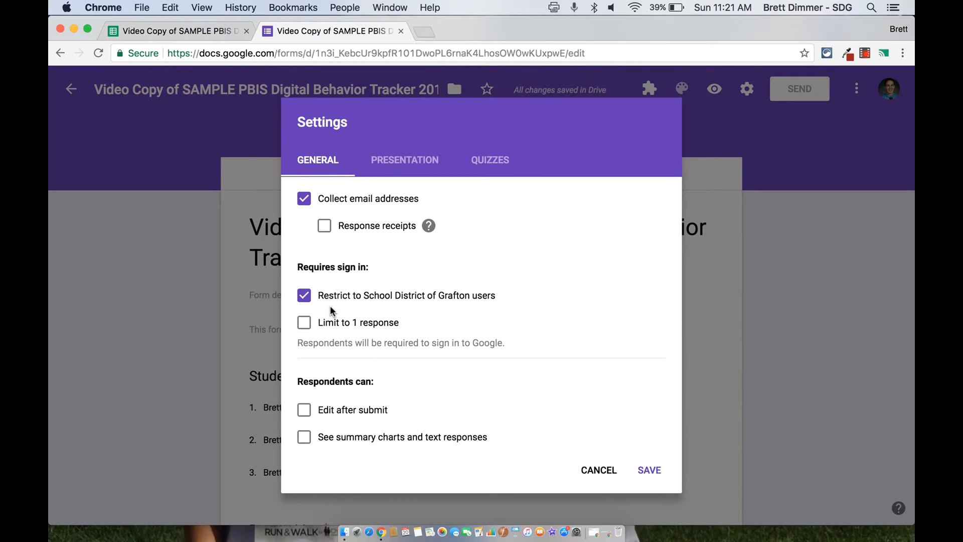
mouse_move(505, 302)
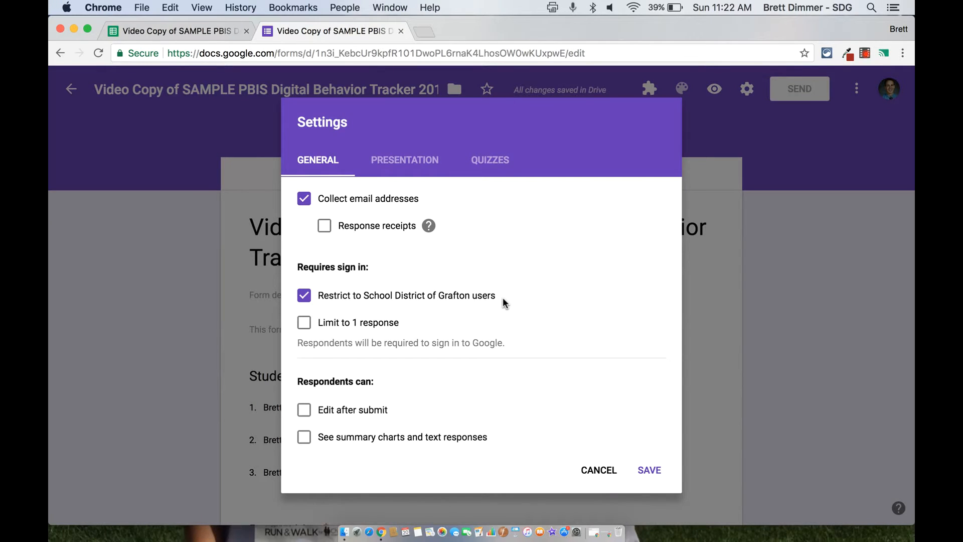
mouse_move(625, 478)
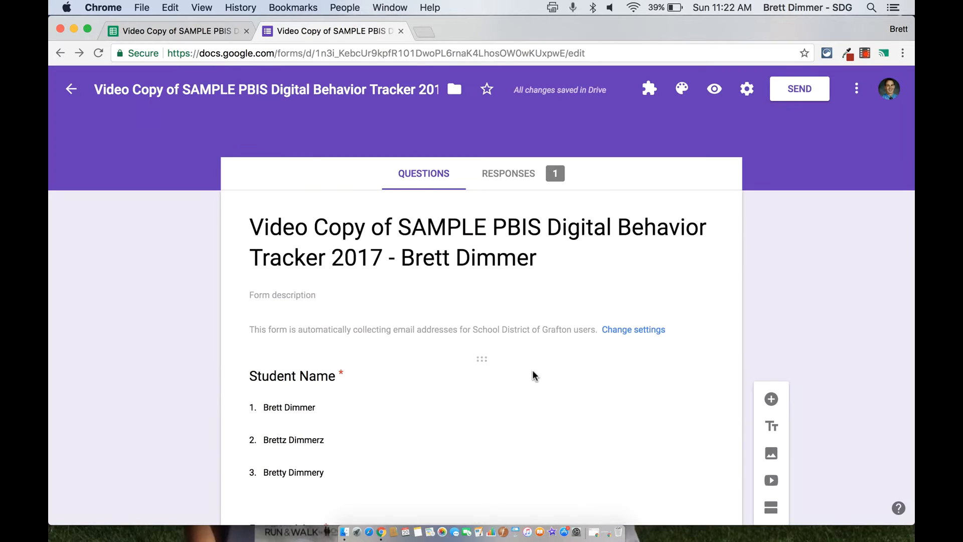
mouse_move(549, 150)
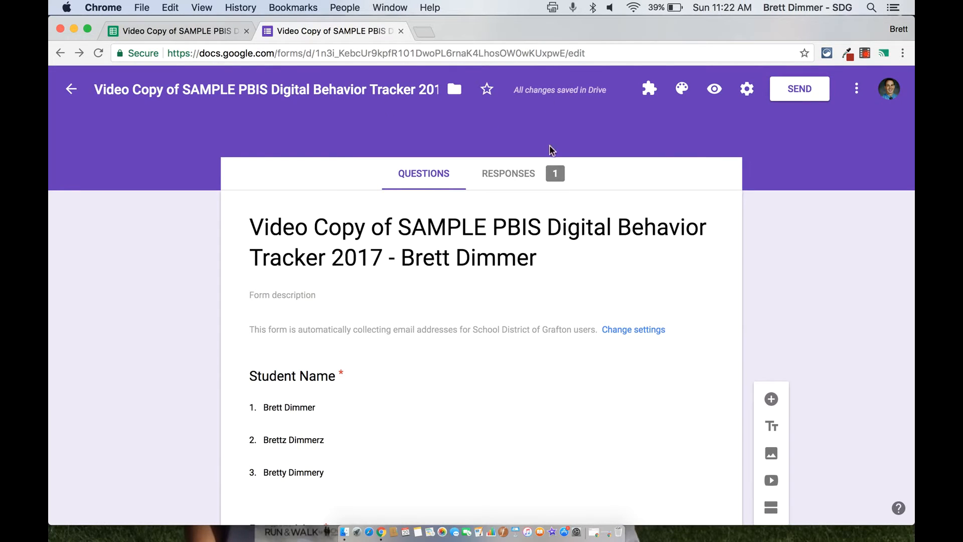
Step: Set the response destination to an existing spreadsheet from the Responses tab
left_click(508, 173)
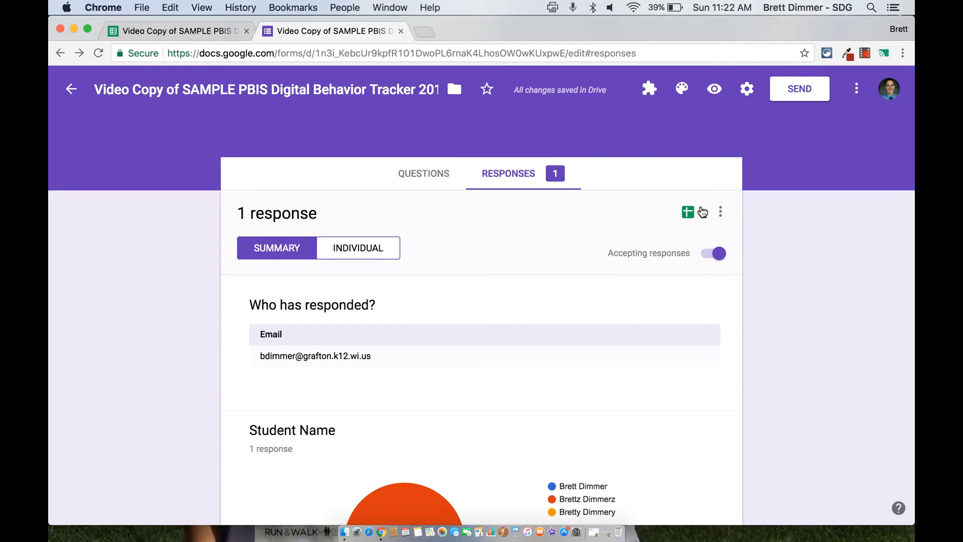
left_click(719, 212)
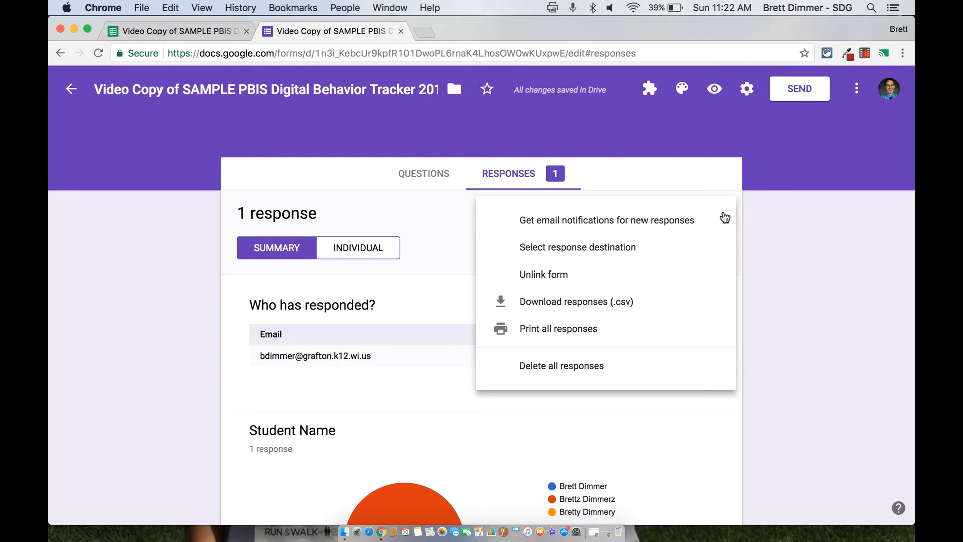
mouse_move(691, 252)
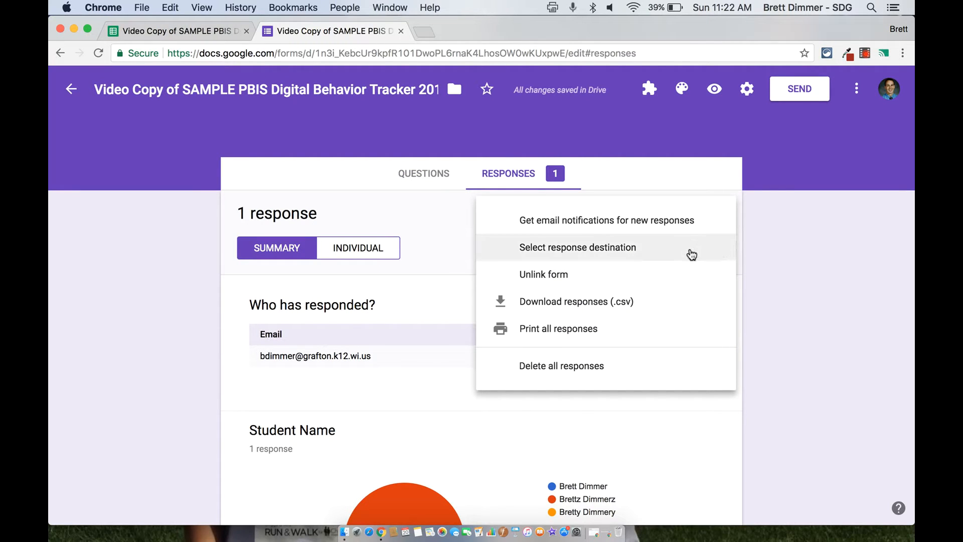
left_click(577, 247)
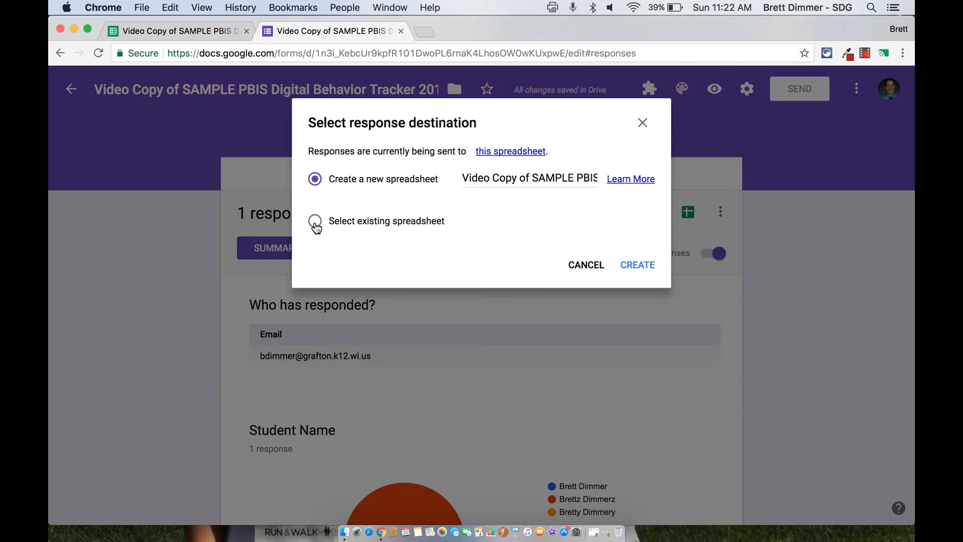
left_click(315, 221)
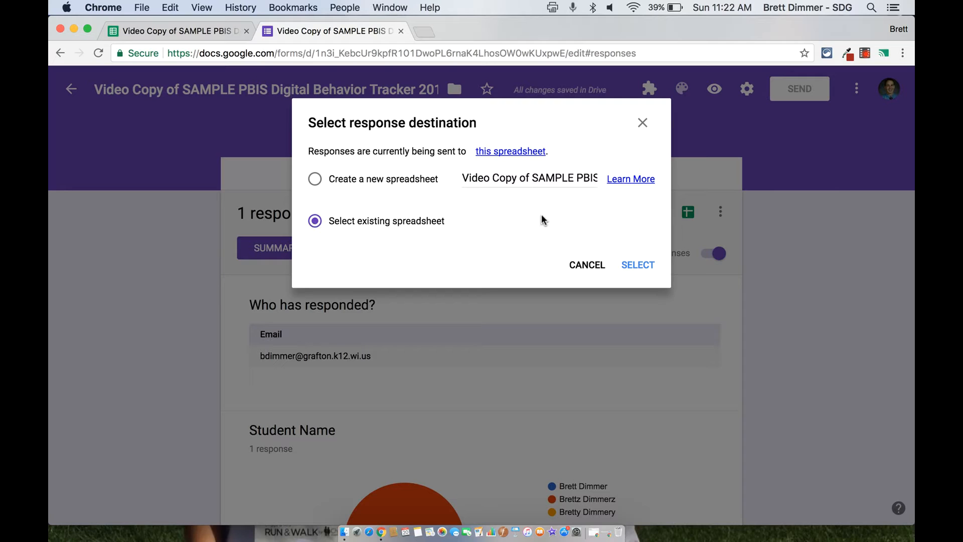
mouse_move(638, 265)
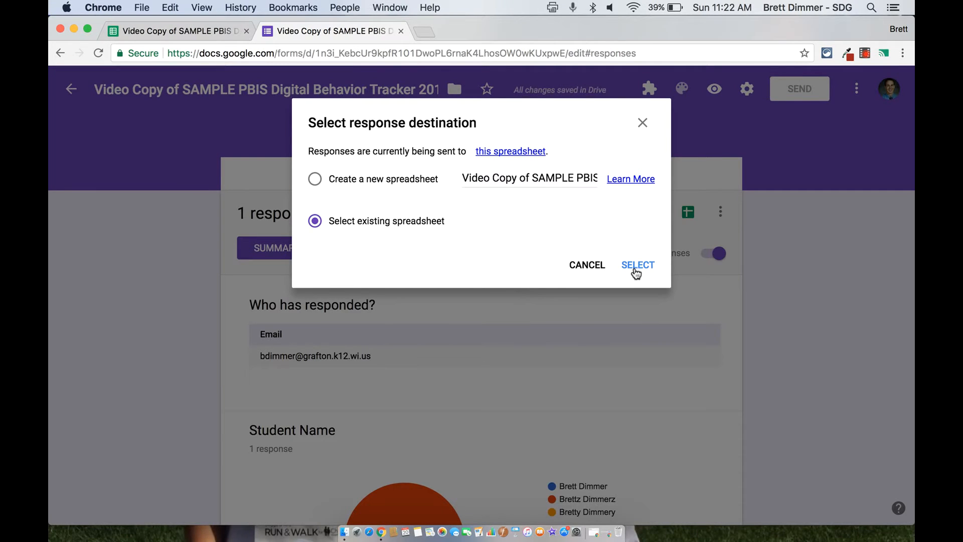
left_click(638, 265)
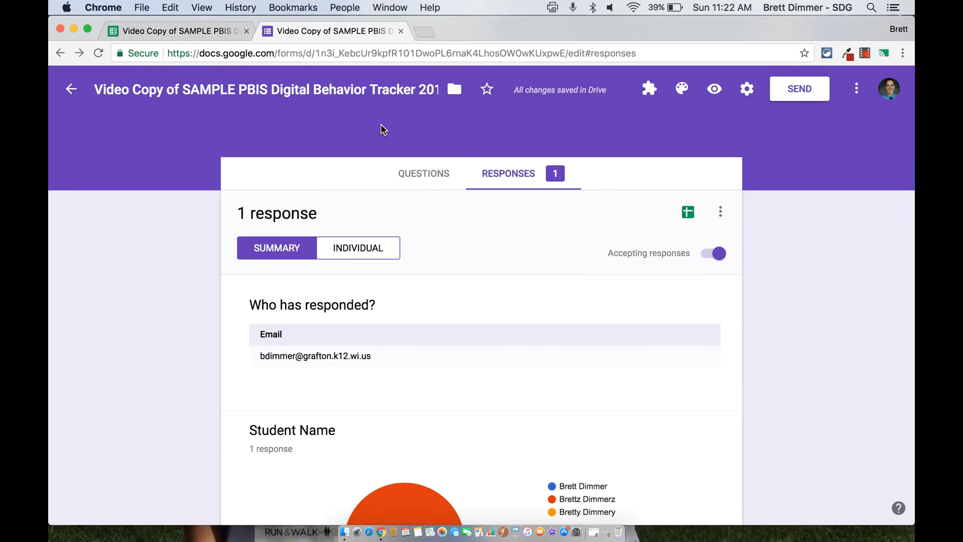
left_click(688, 212)
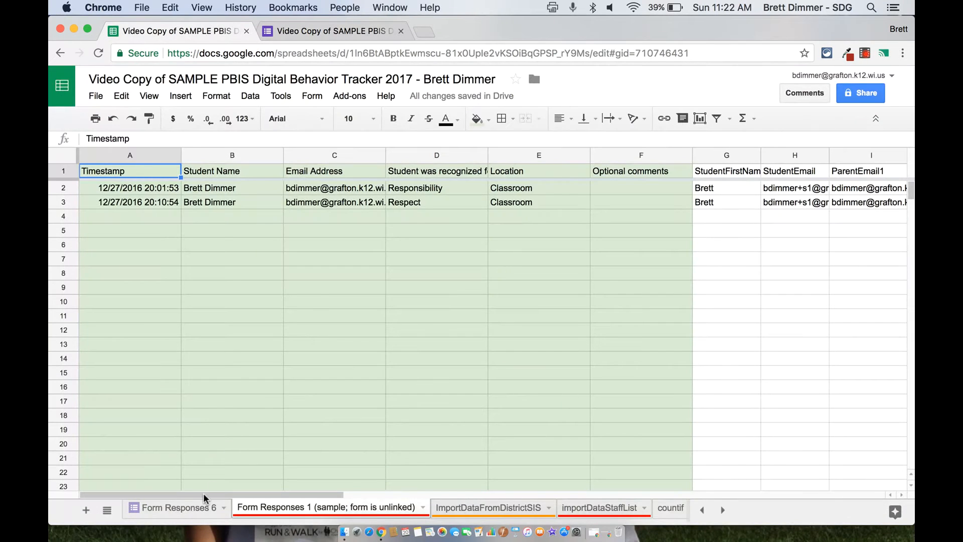
mouse_move(178, 507)
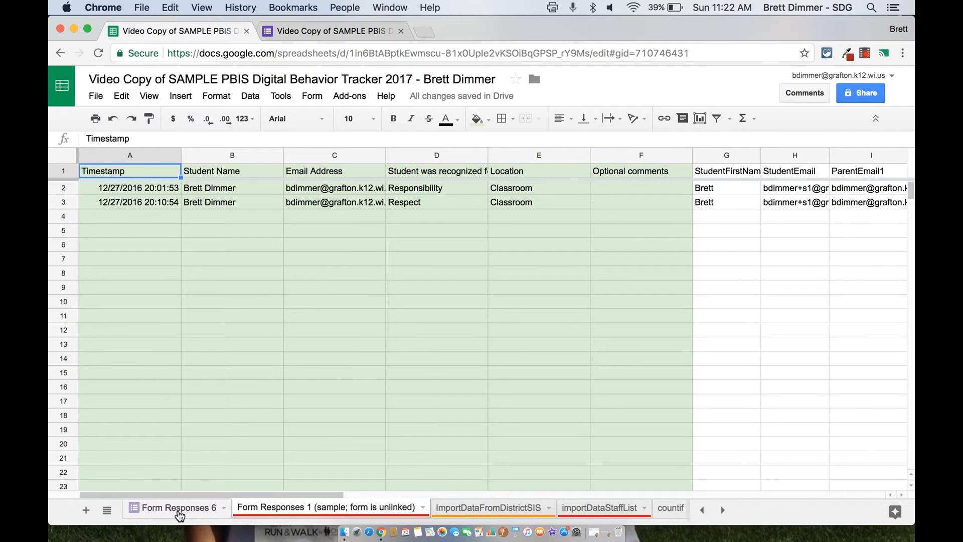
left_click(176, 507)
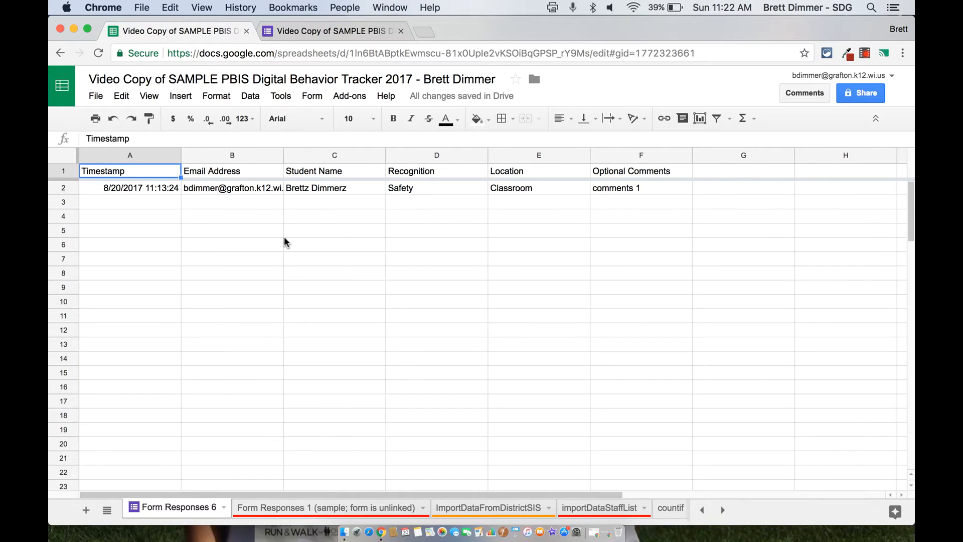
mouse_move(284, 398)
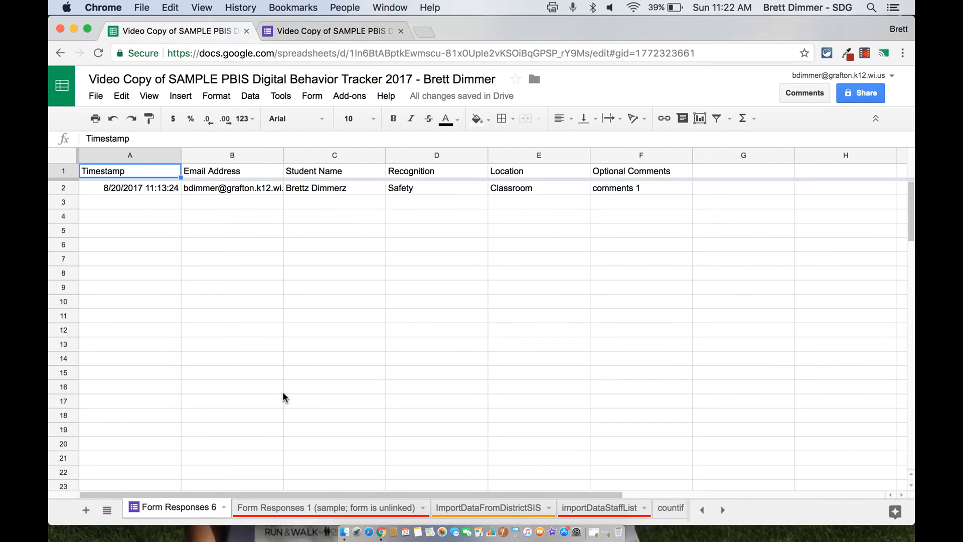
mouse_move(280, 490)
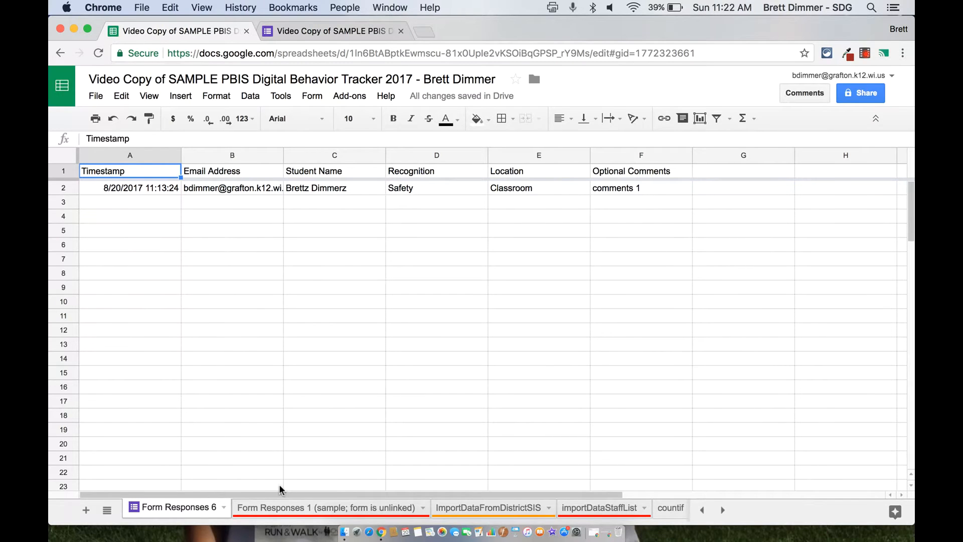
mouse_move(350, 420)
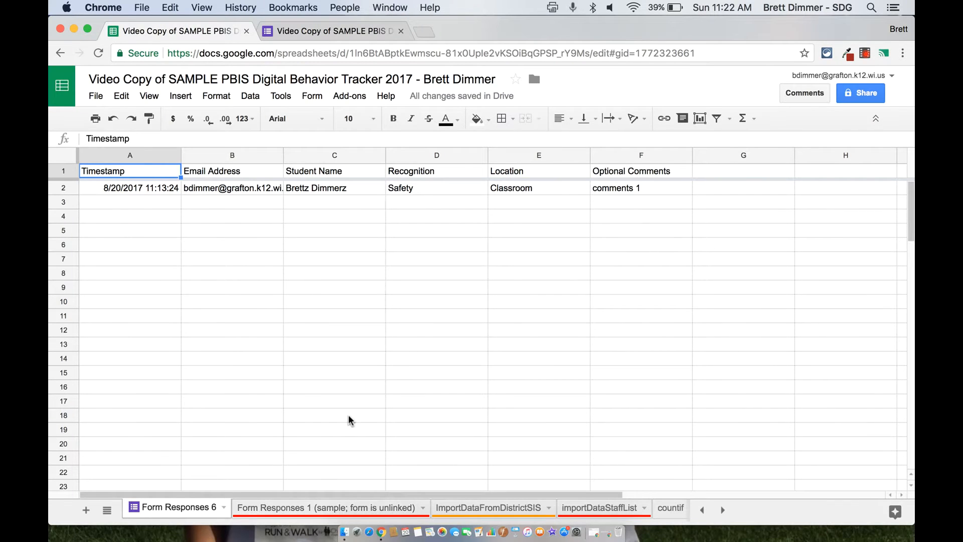
mouse_move(452, 500)
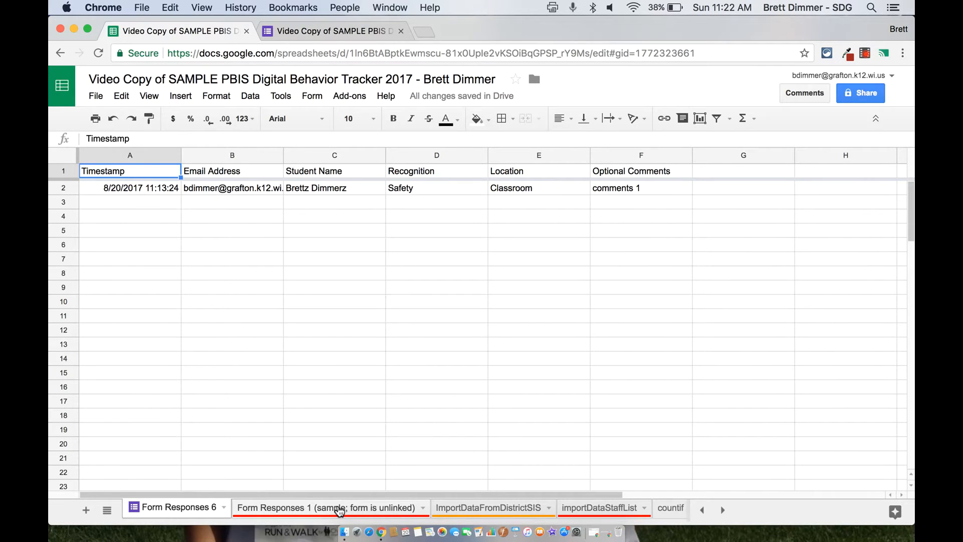
Step: Copy columns G–K (StudentFirstName through StaffName) from Form Responses 1 into Form Responses 6 column G
left_click(329, 507)
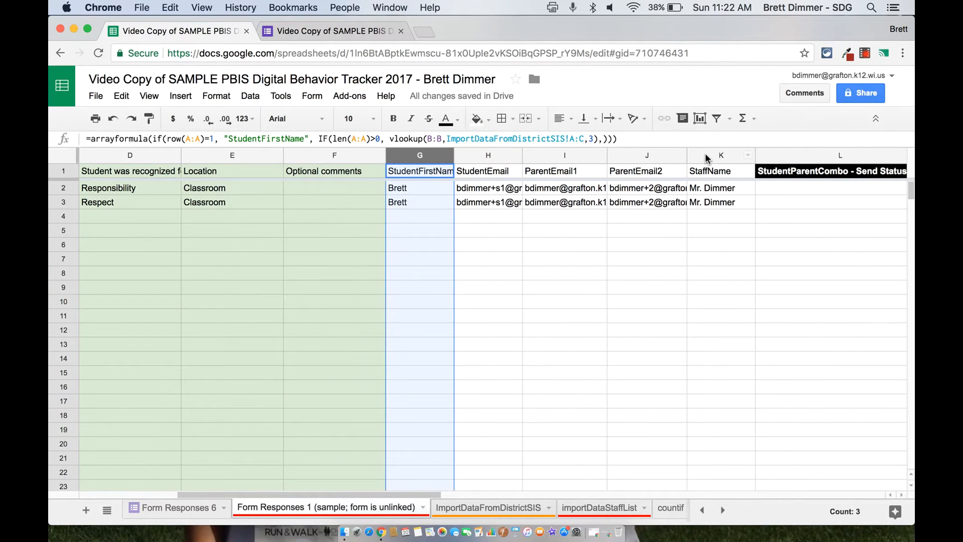
left_click(720, 155)
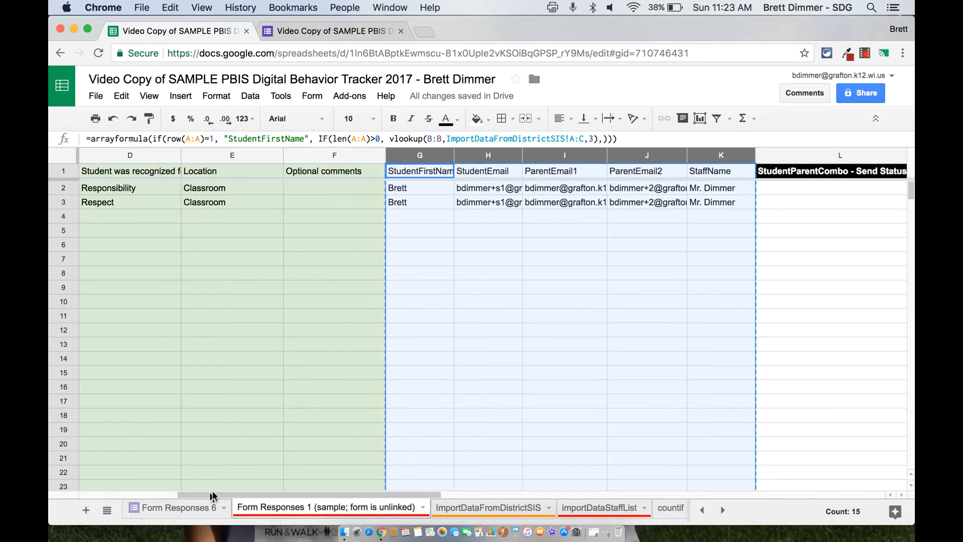
left_click(178, 507)
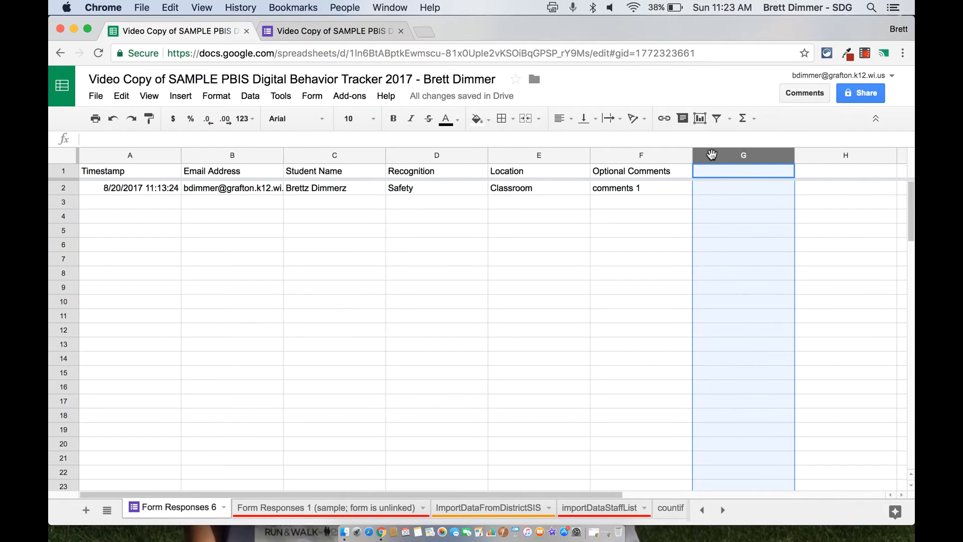
left_click(741, 171)
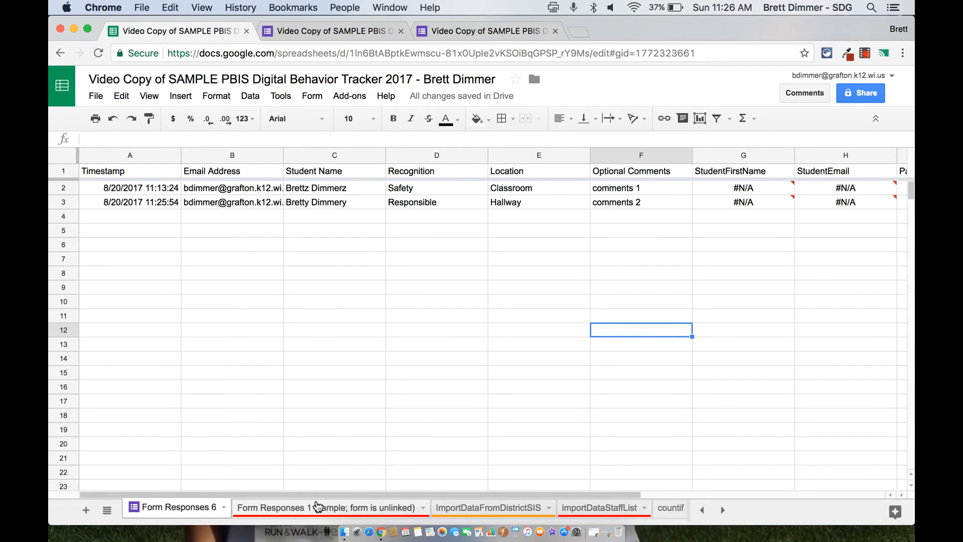
left_click(325, 507)
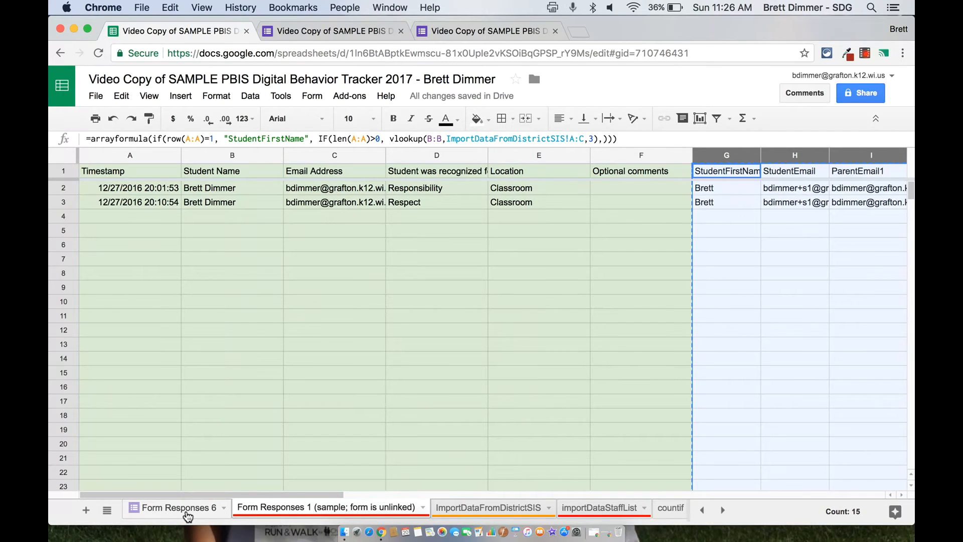
mouse_move(235, 269)
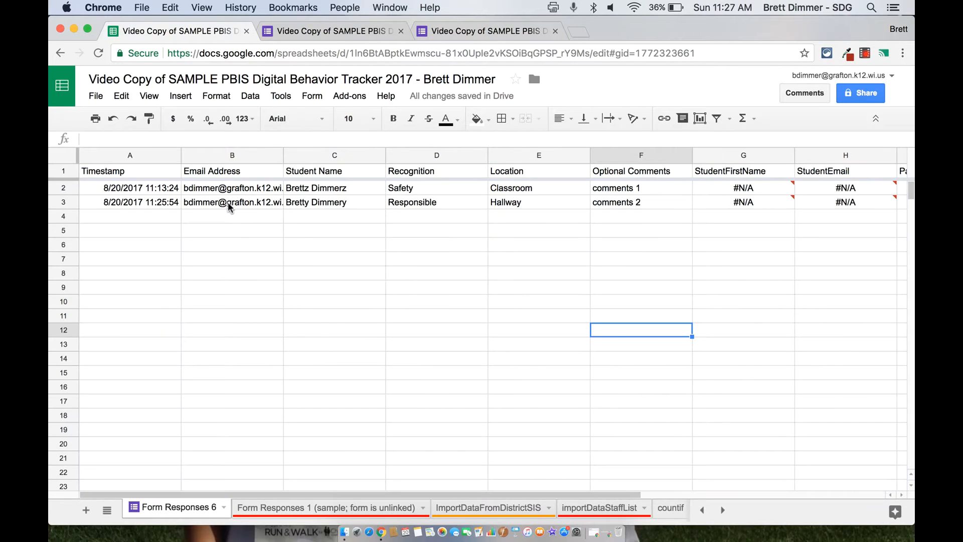
Step: Review the StudentFirstName and StudentEmail lookup formulas
left_click(743, 171)
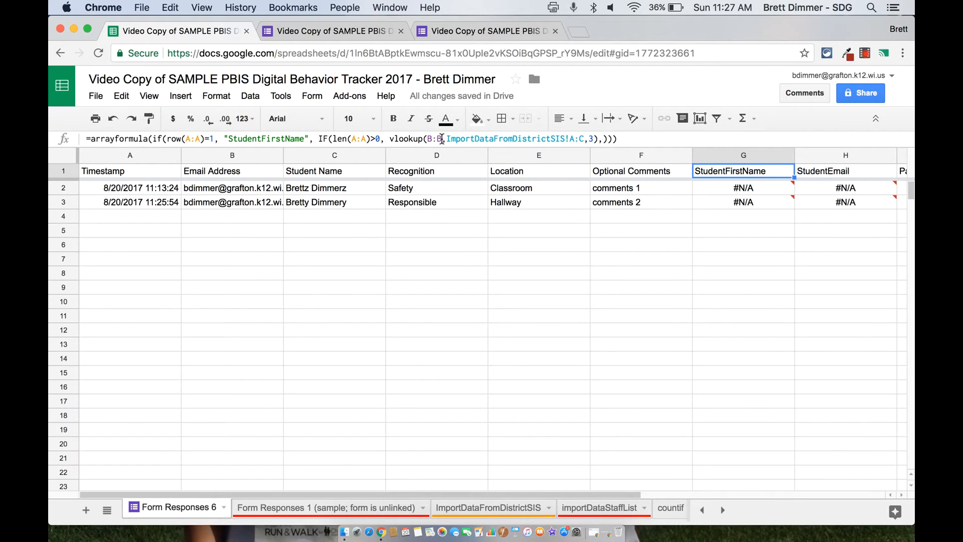
double_click(742, 171)
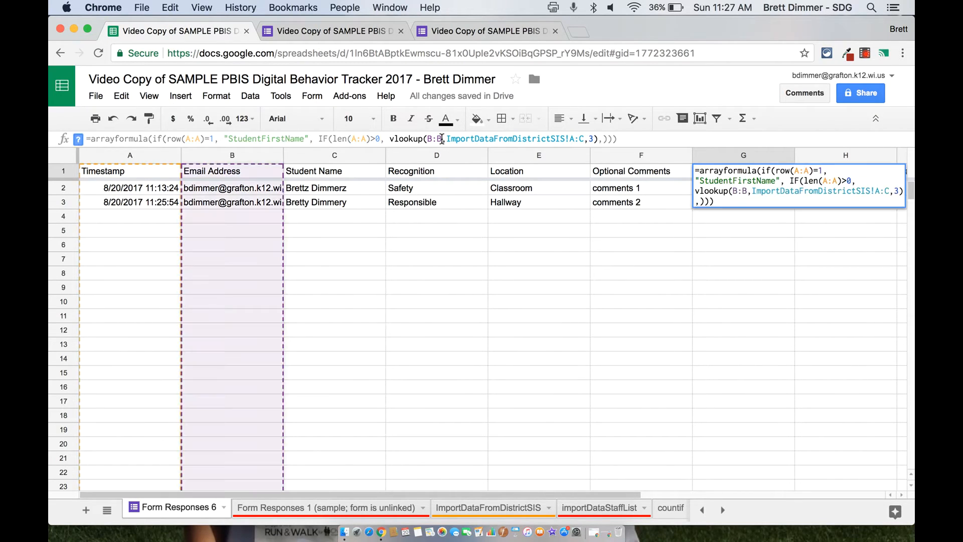
mouse_move(575, 291)
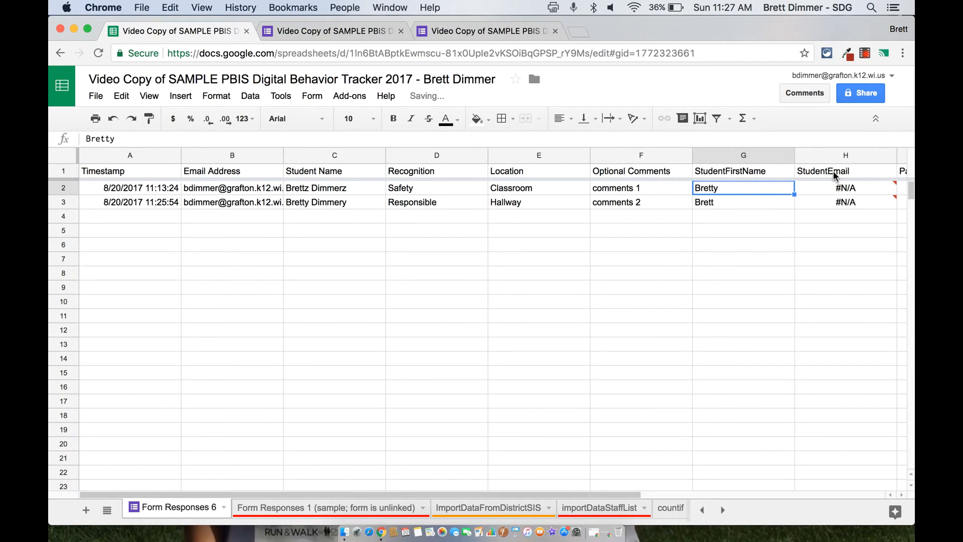
left_click(844, 171)
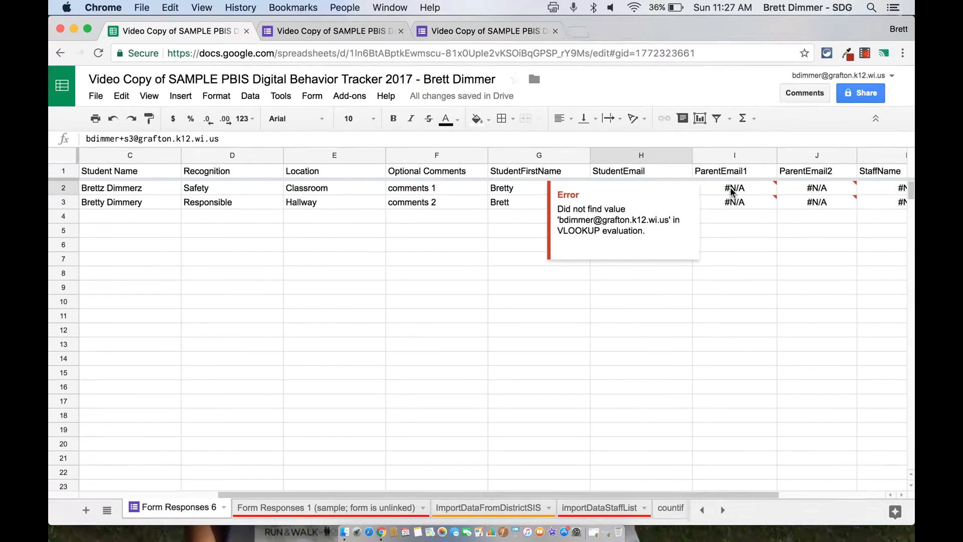
Step: Change the ParentEmail1 and ParentEmail2 VLOOKUPs to search C:C instead of B:B
left_click(733, 170)
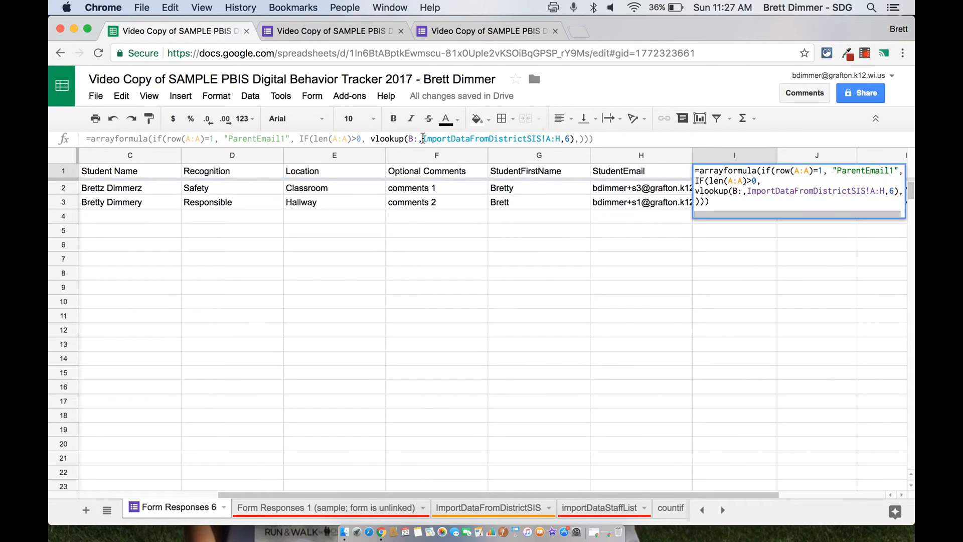
type("c")
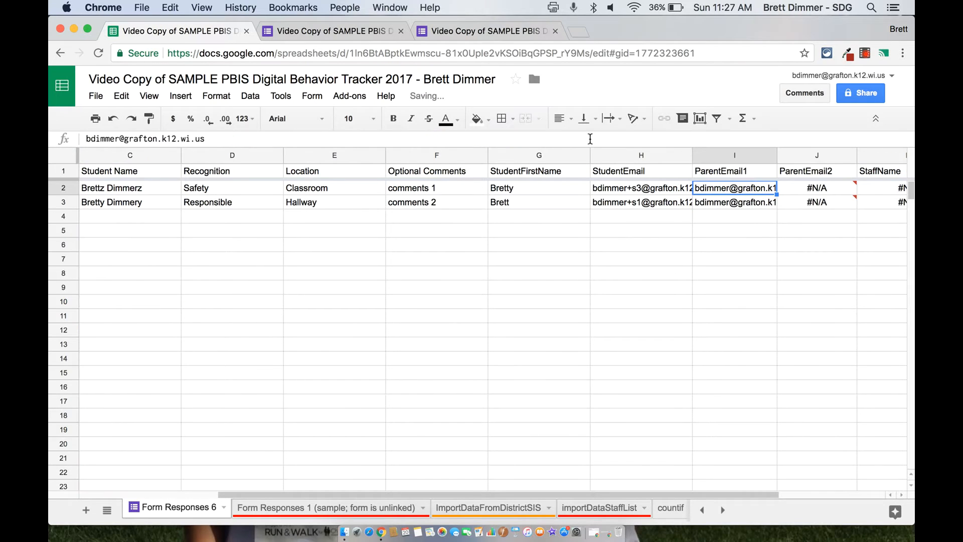
left_click(817, 171)
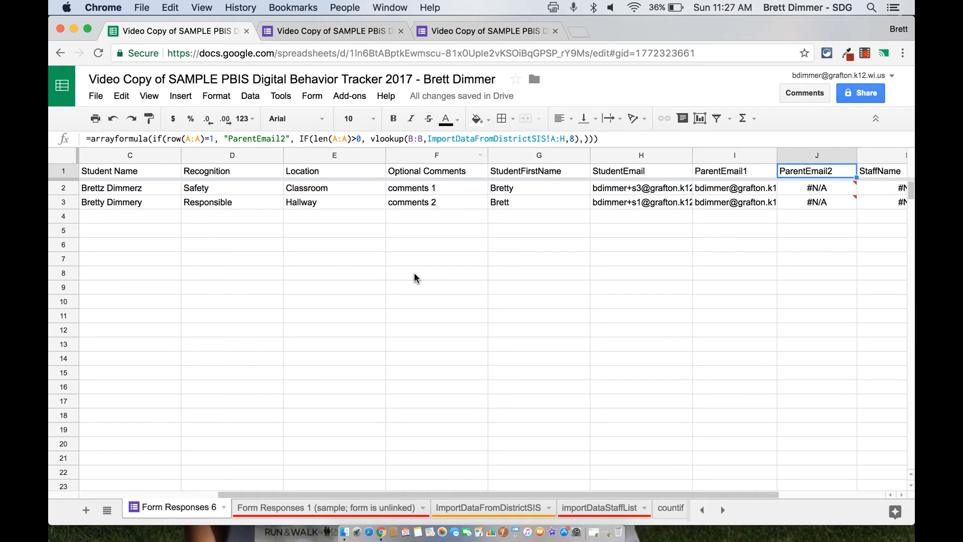
left_click(734, 170)
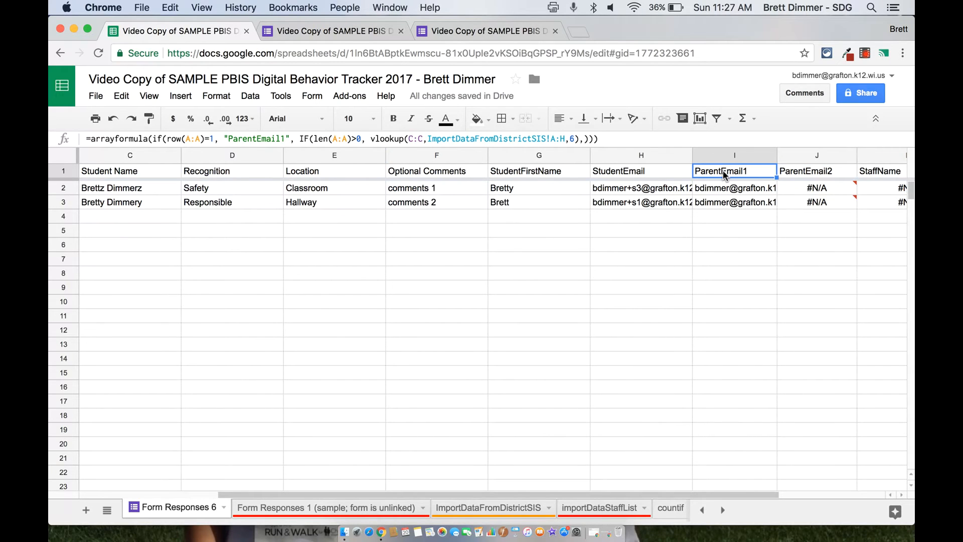
scroll("left", 3)
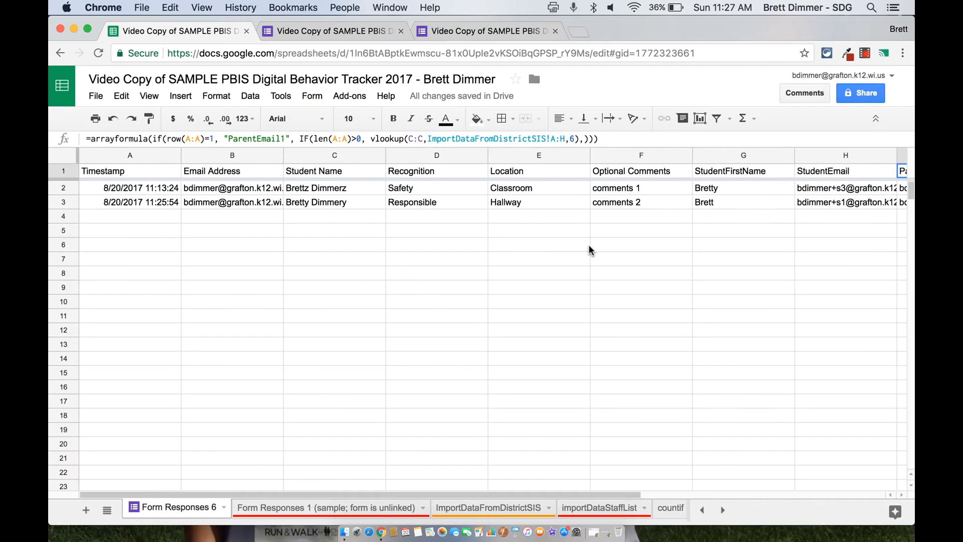
left_click(733, 171)
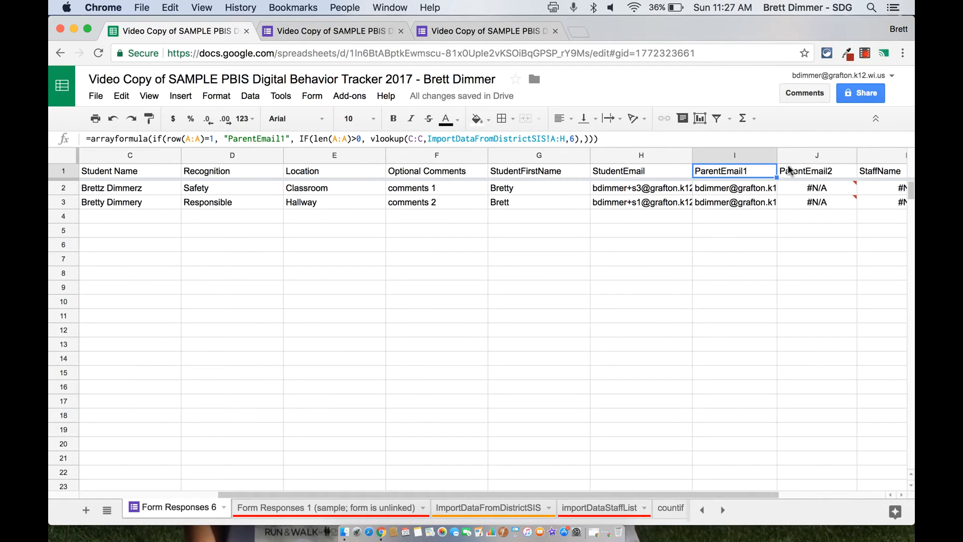
left_click(817, 171)
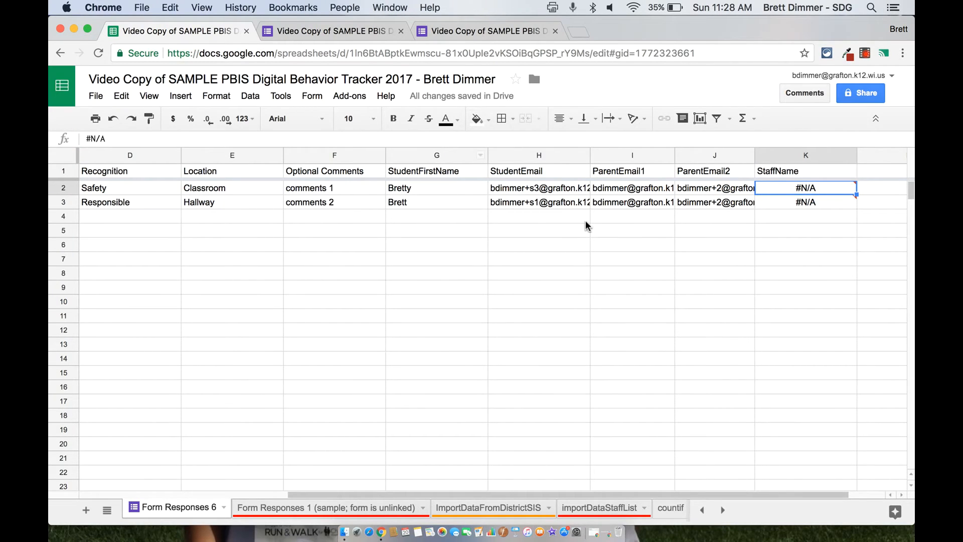
Step: Change both StaffName VLOOKUPs in K1 from B:B to C:C so Mr. Dimmer appears
left_click(805, 170)
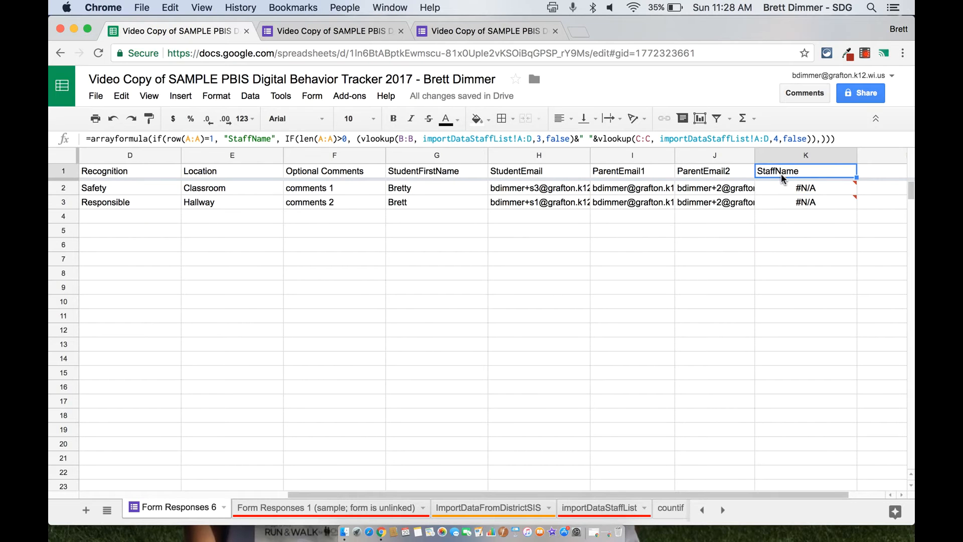
scroll("left", 3)
type("b")
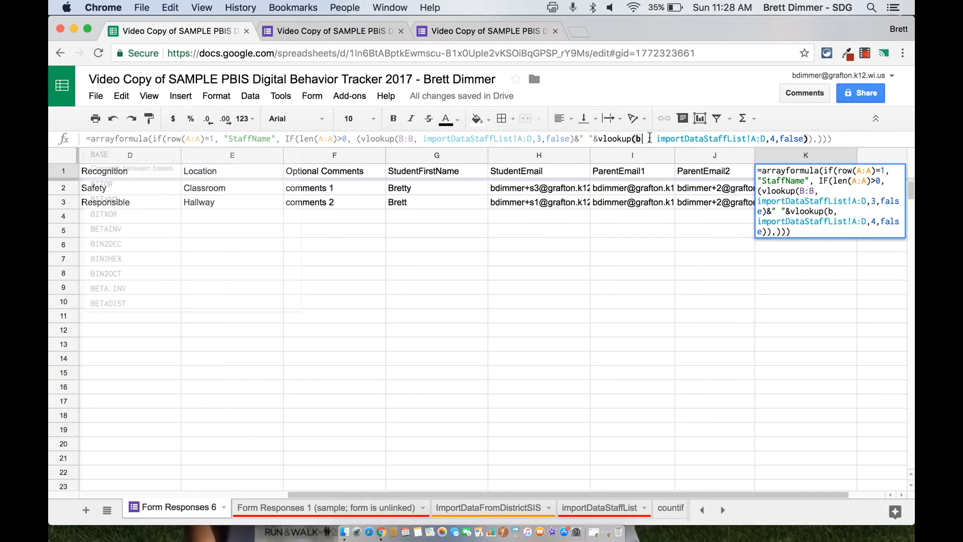
key("Return")
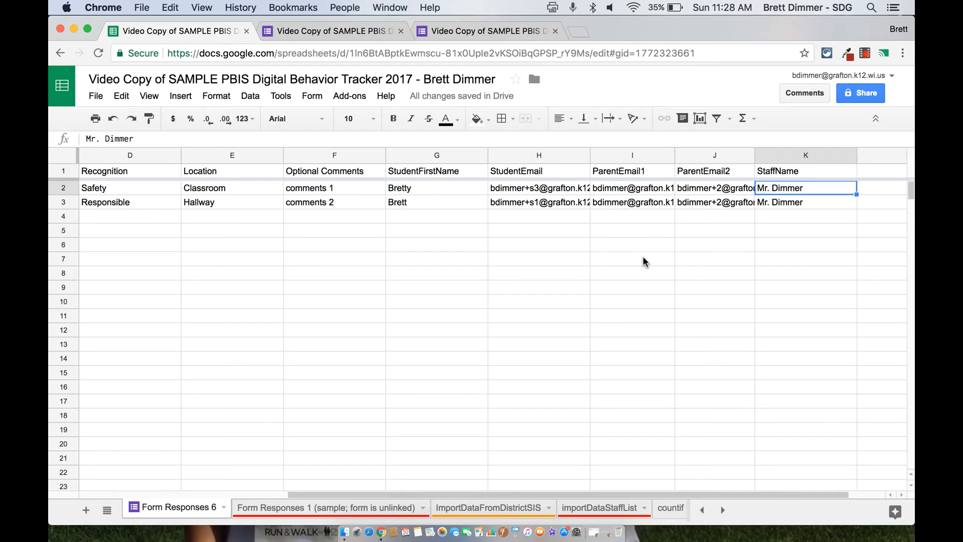
scroll("left", 3)
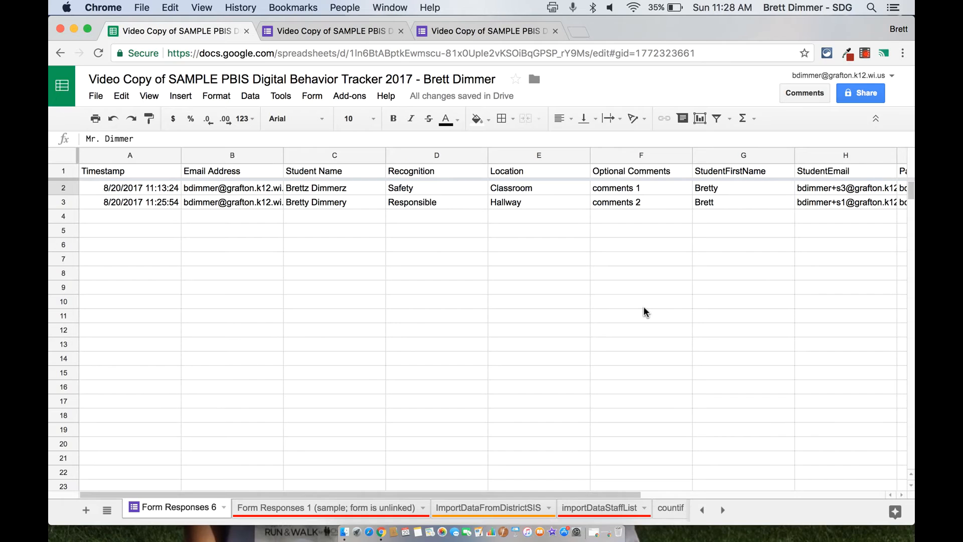
mouse_move(427, 404)
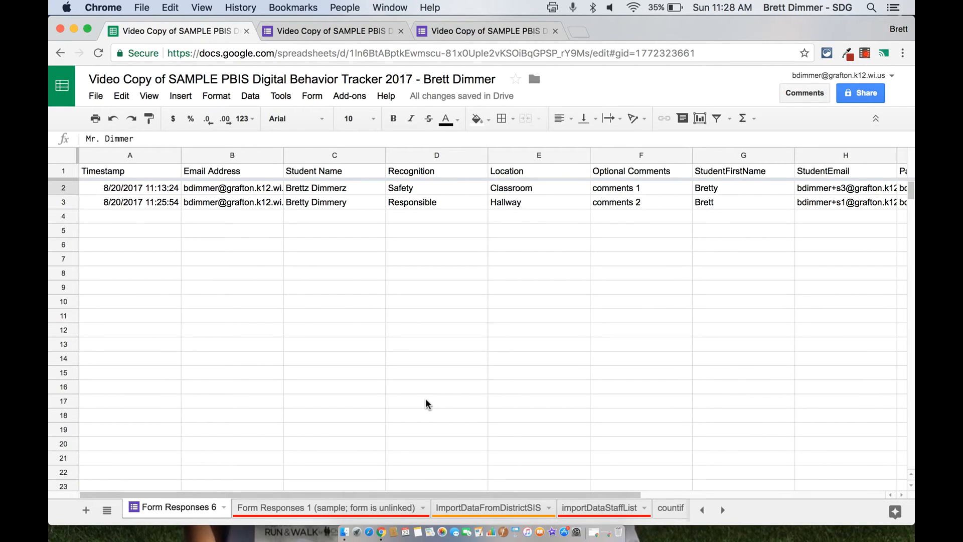
mouse_move(362, 416)
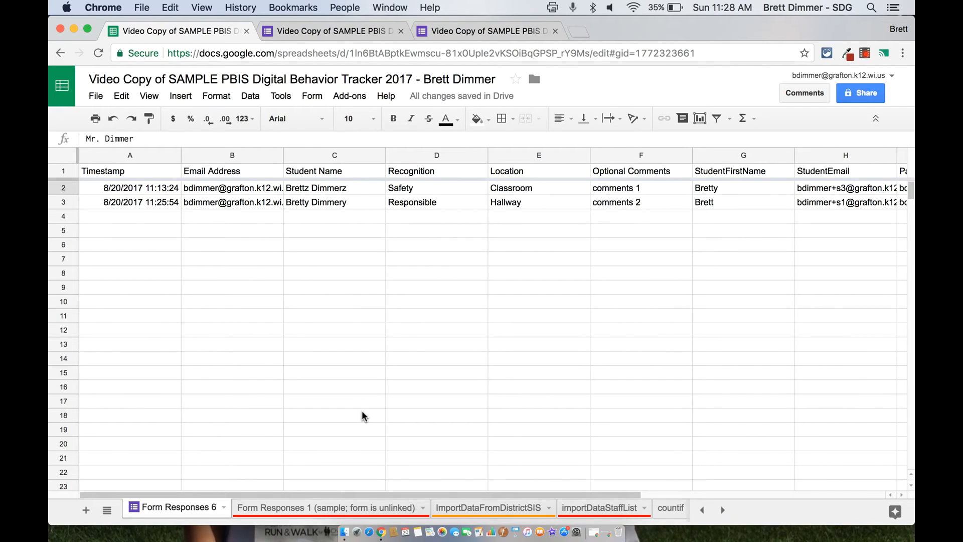
mouse_move(360, 478)
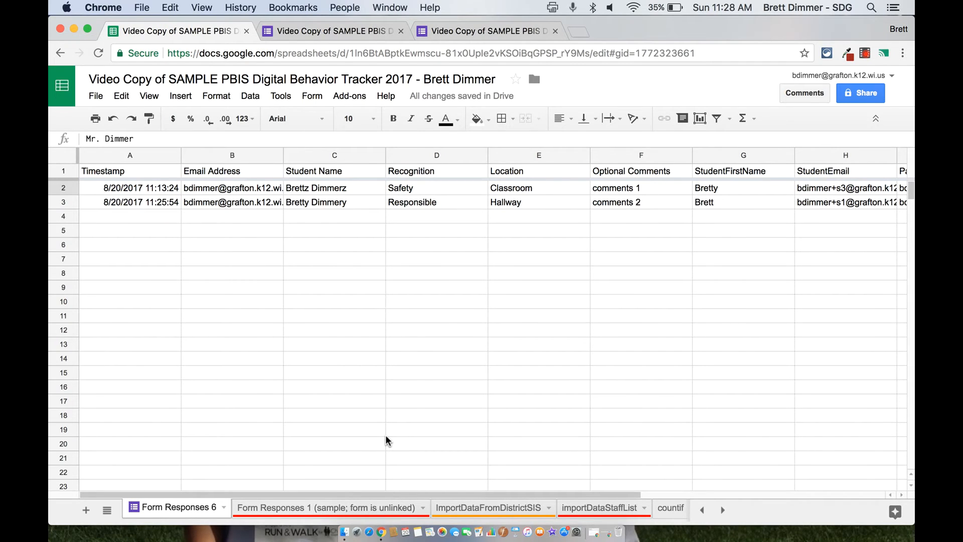
mouse_move(223, 211)
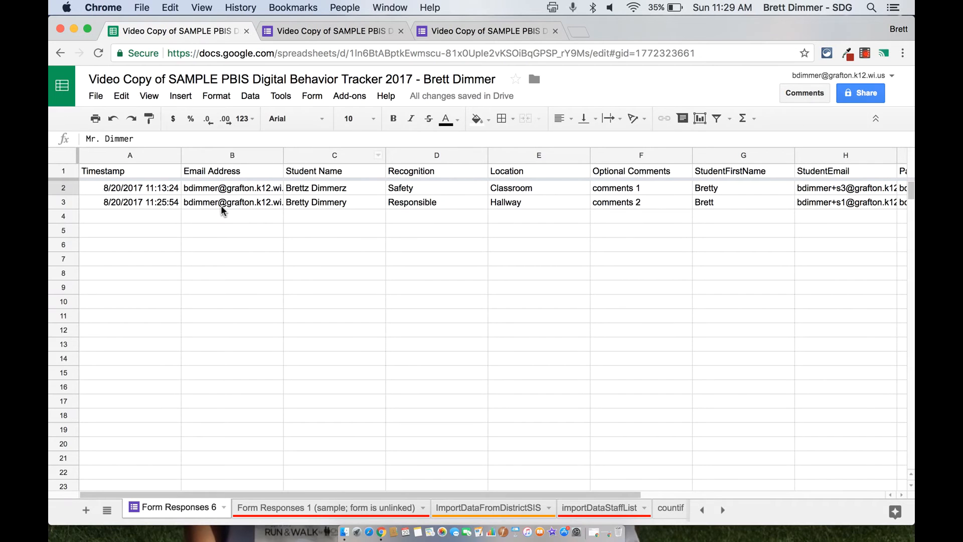
scroll("right", 3)
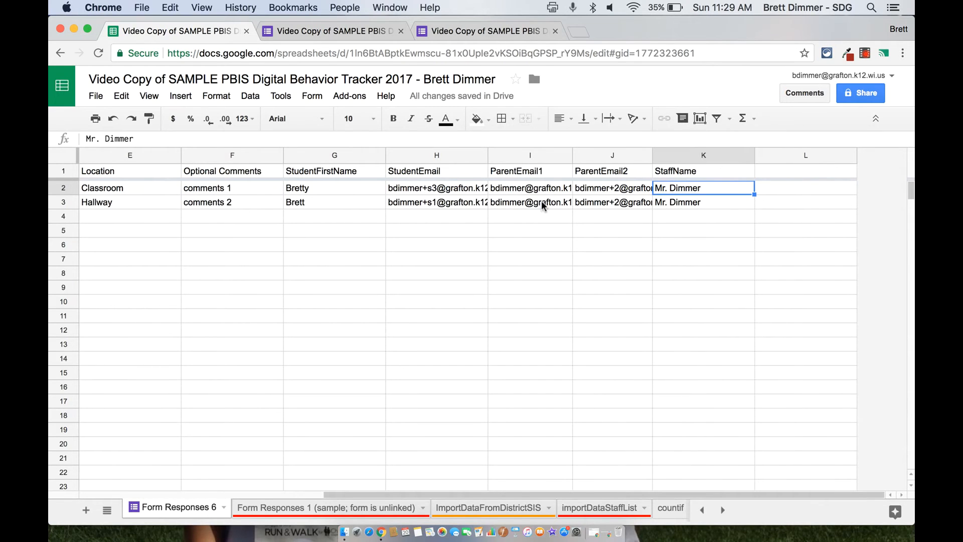
mouse_move(412, 209)
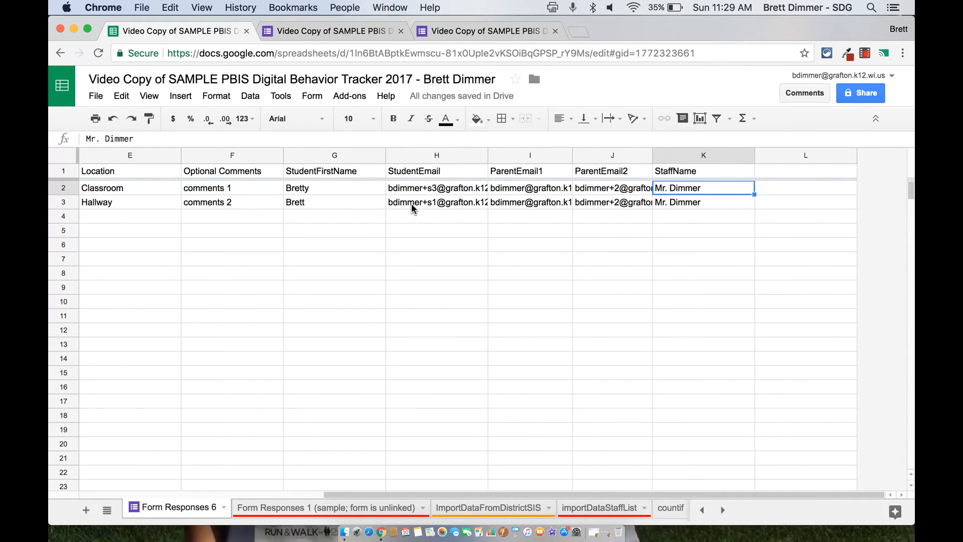
mouse_move(438, 209)
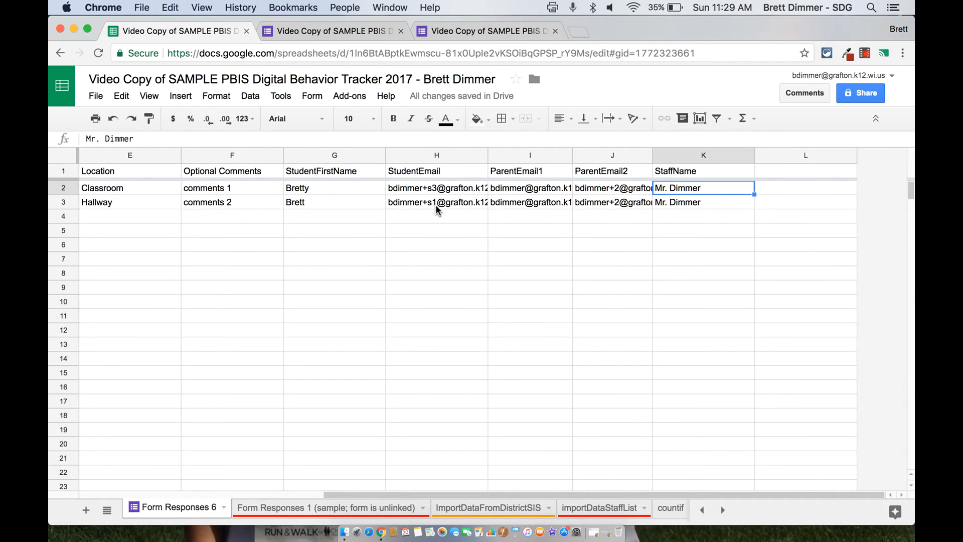
mouse_move(564, 207)
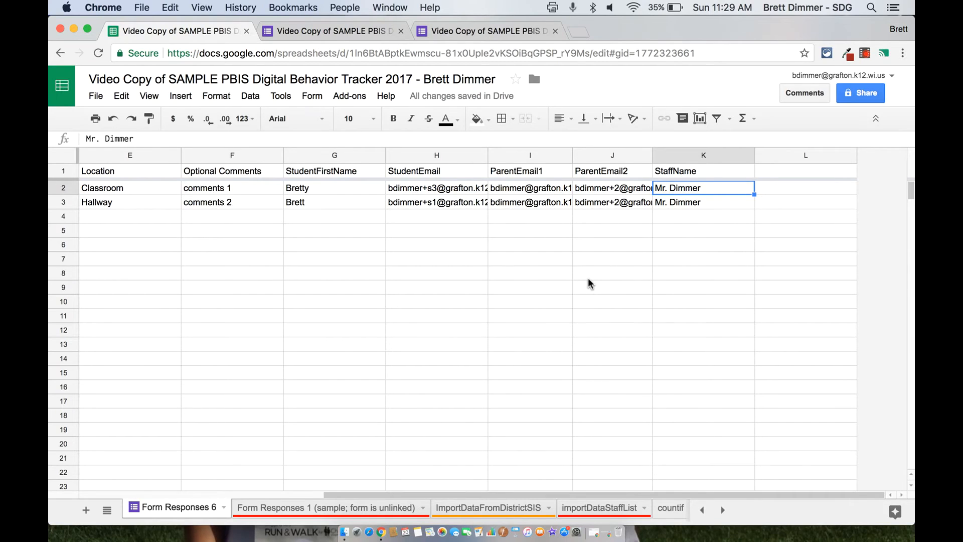
mouse_move(522, 307)
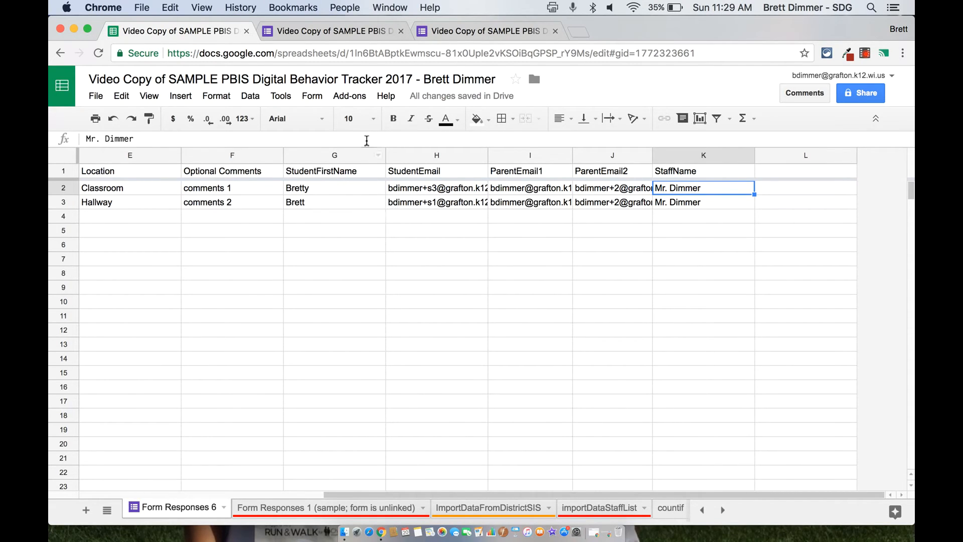
left_click(349, 96)
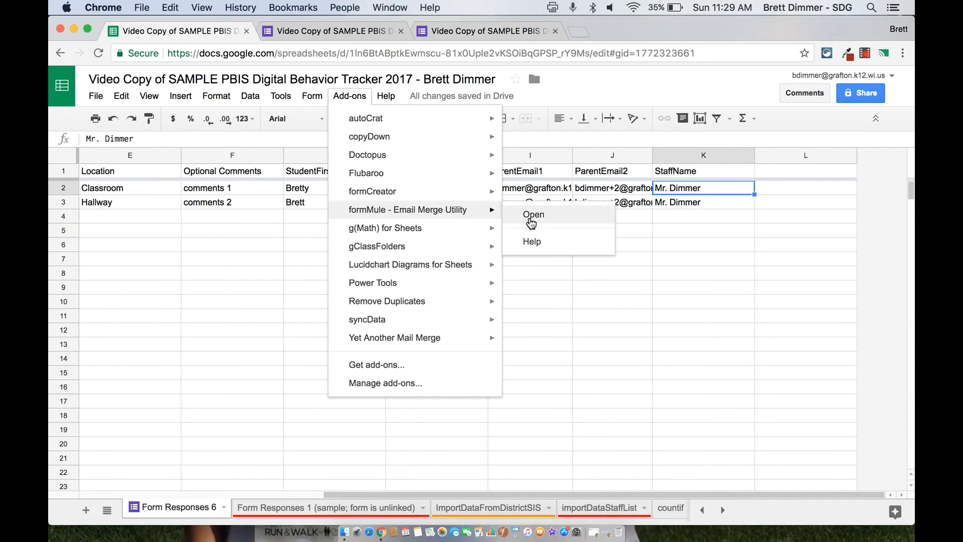
Step: Set formMule's source sheet to Form Responses 6 with sending on form submit enabled
left_click(533, 214)
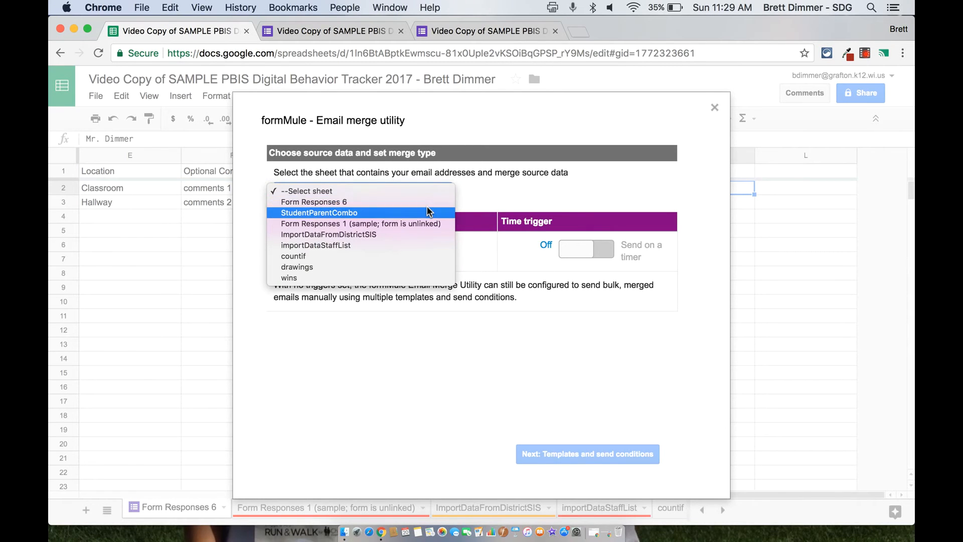
left_click(314, 201)
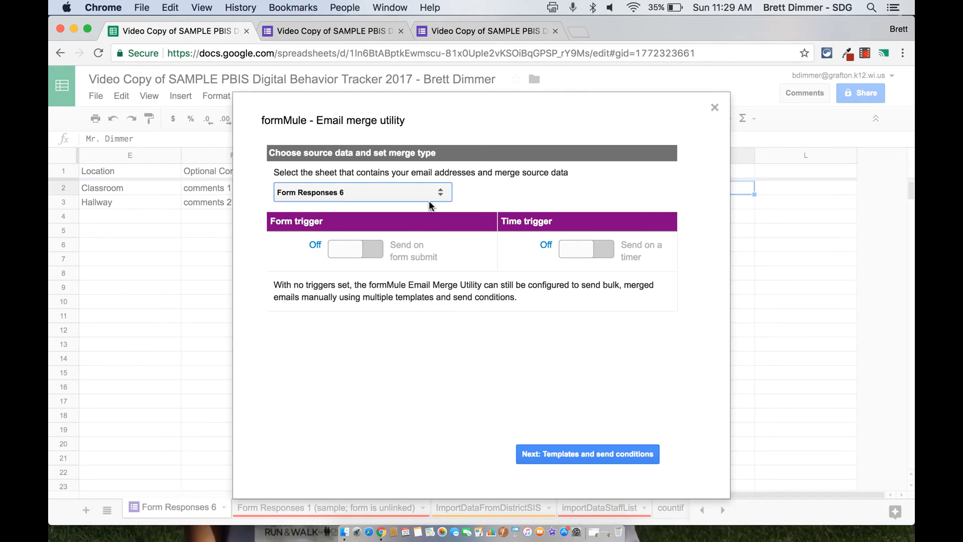
mouse_move(374, 253)
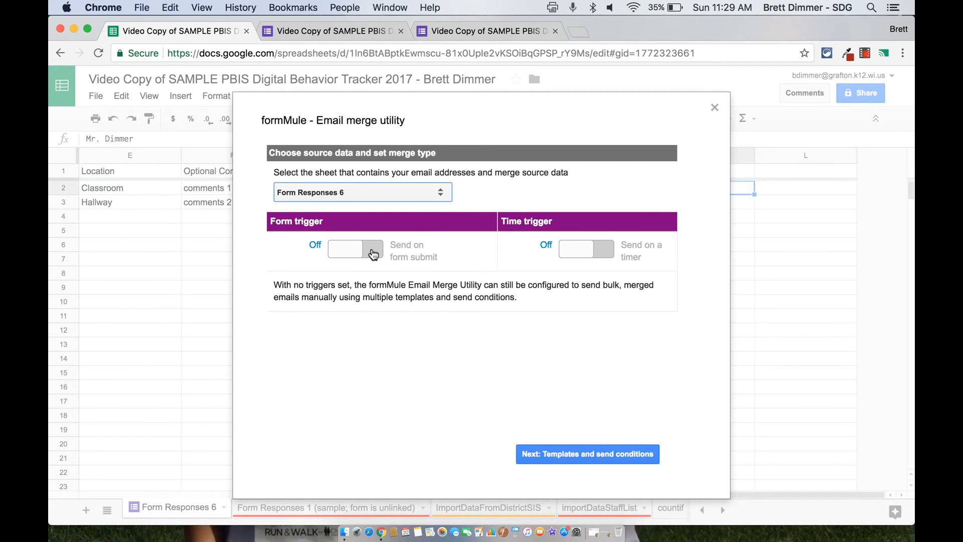
left_click(356, 249)
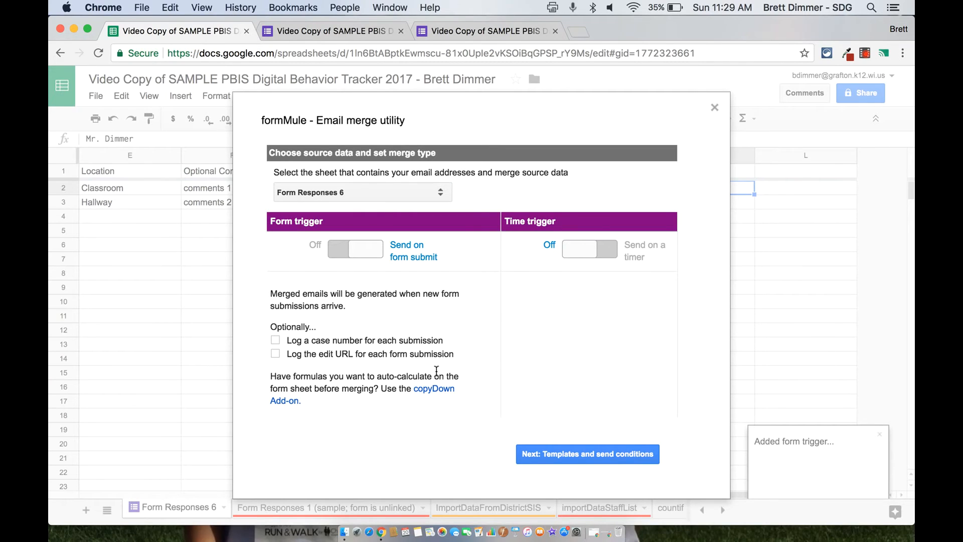
left_click(585, 454)
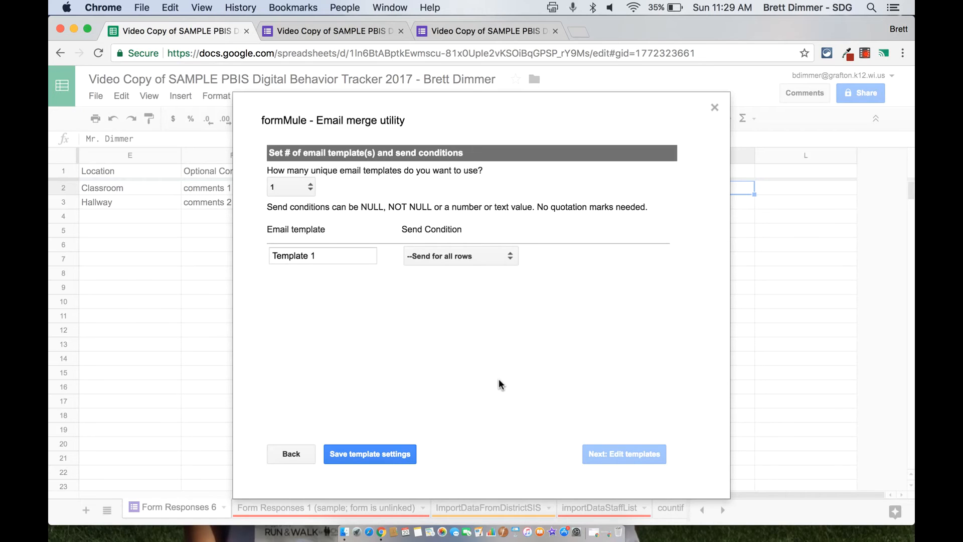
mouse_move(332, 255)
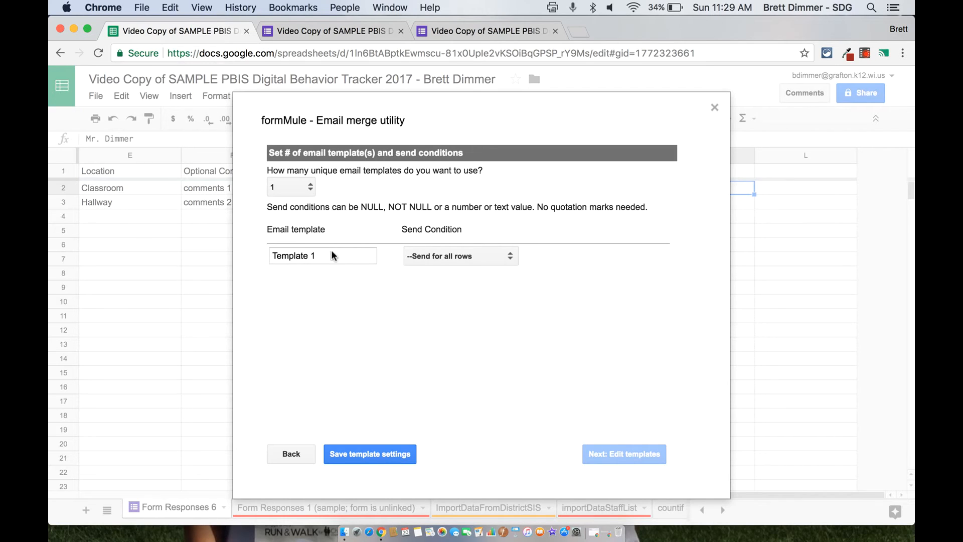
Step: Name the email template StudentAndParent, keep 'Send for all rows', and save the template settings
left_click(322, 255)
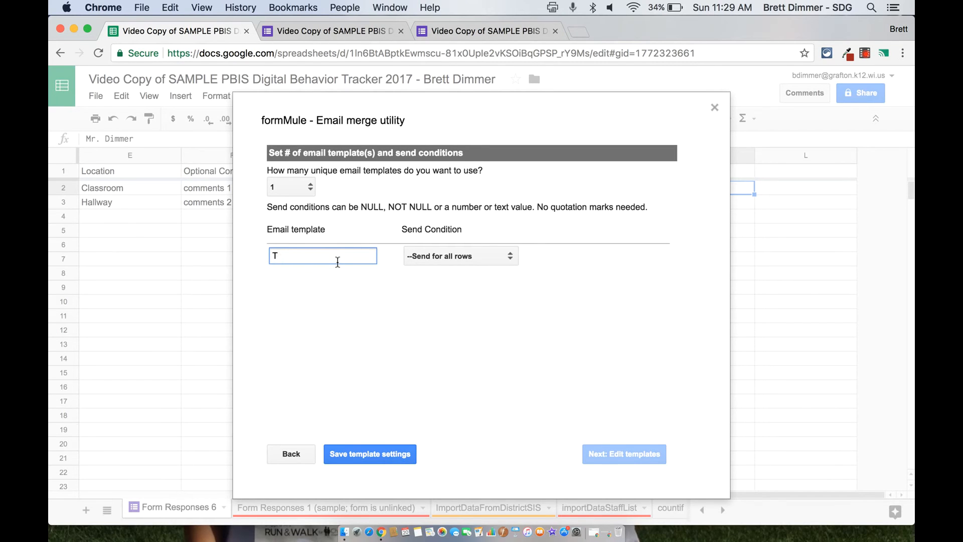
key("Backspace")
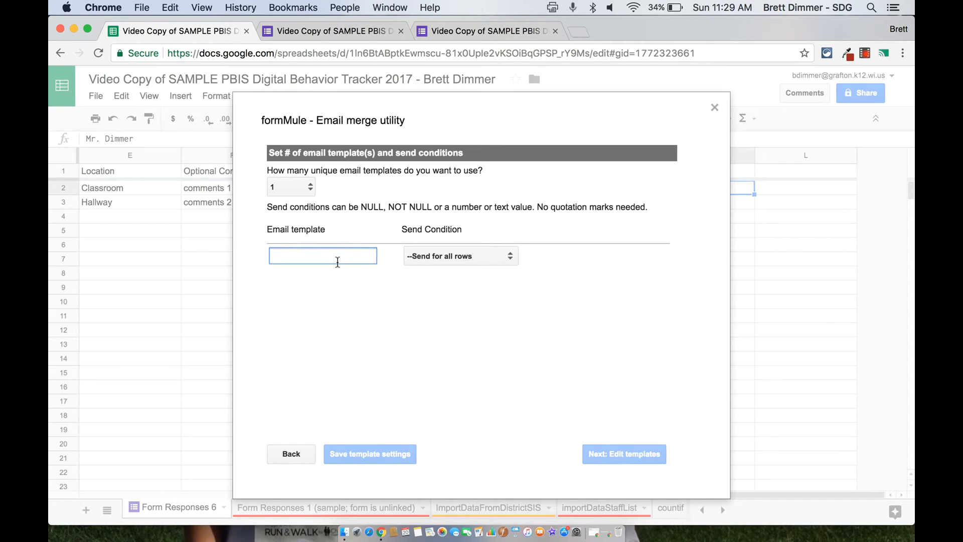
type("Stu")
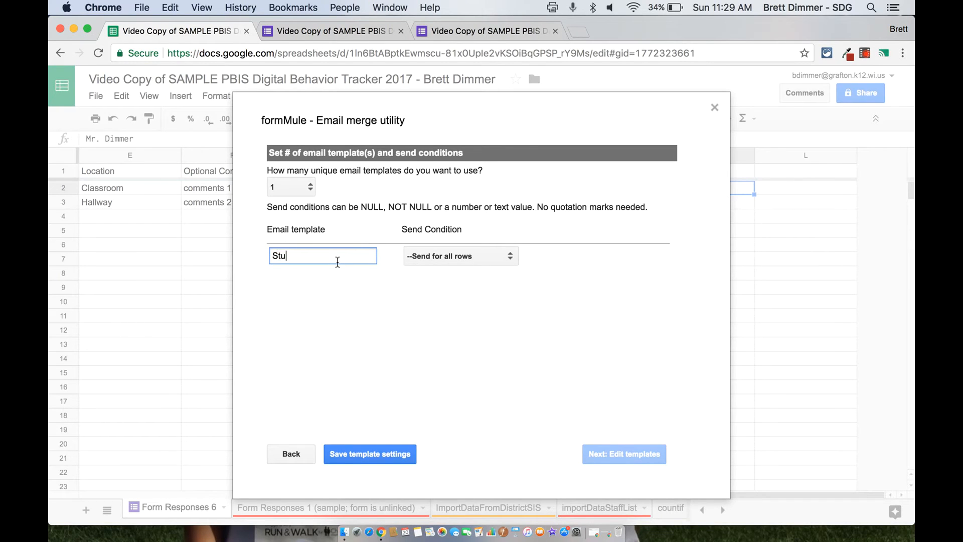
type("dent")
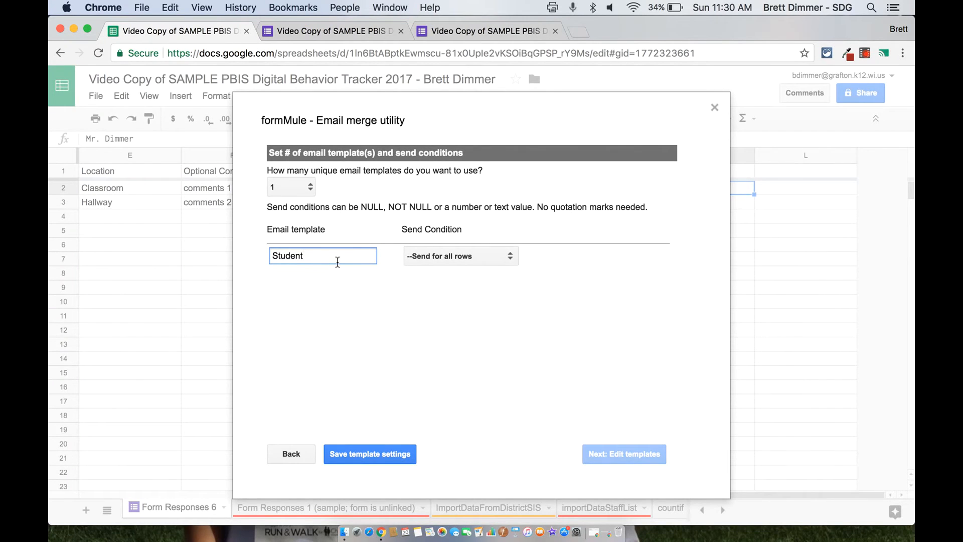
type("AndP")
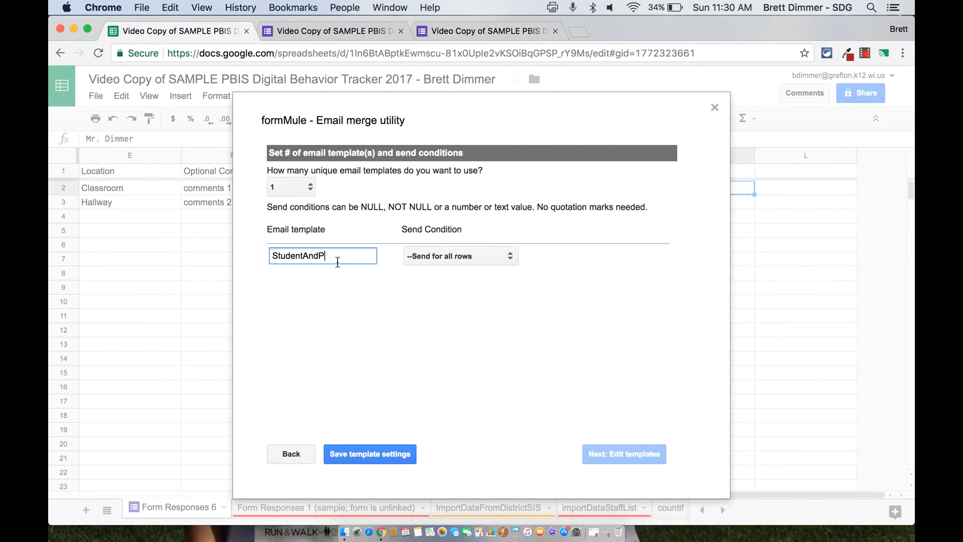
type("arent")
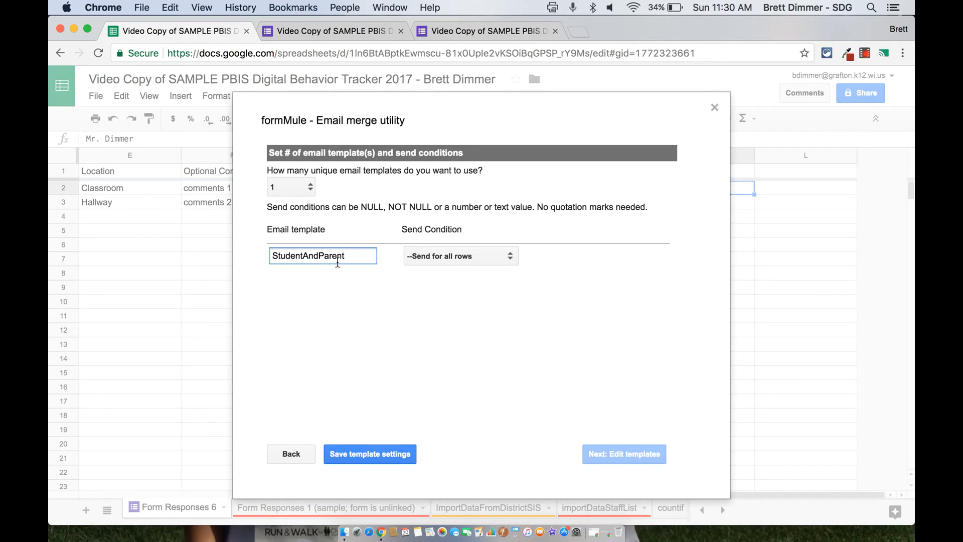
mouse_move(422, 403)
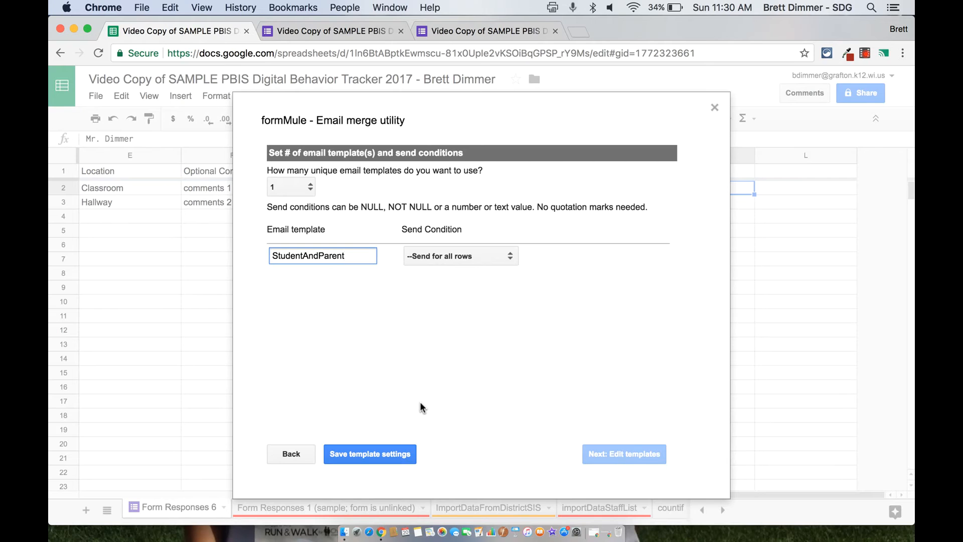
mouse_move(379, 406)
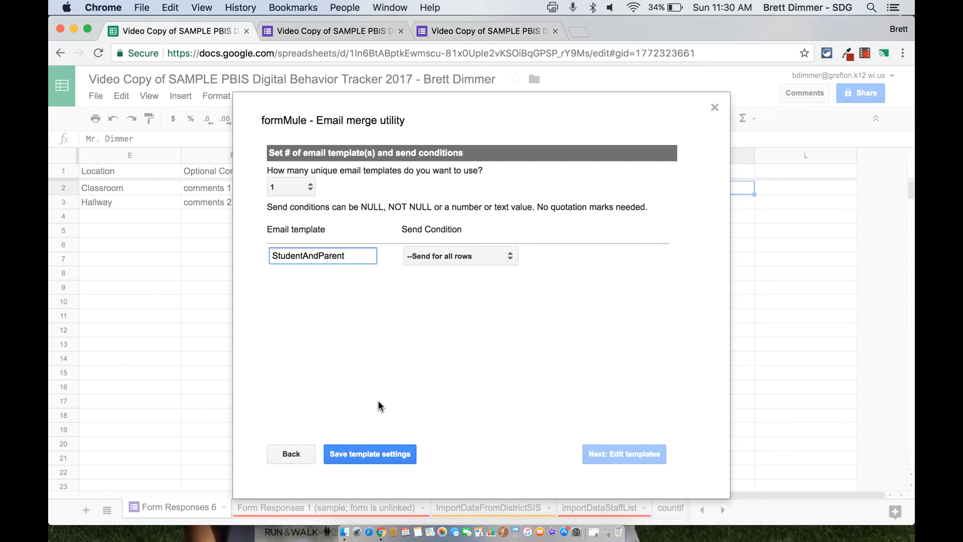
left_click(370, 453)
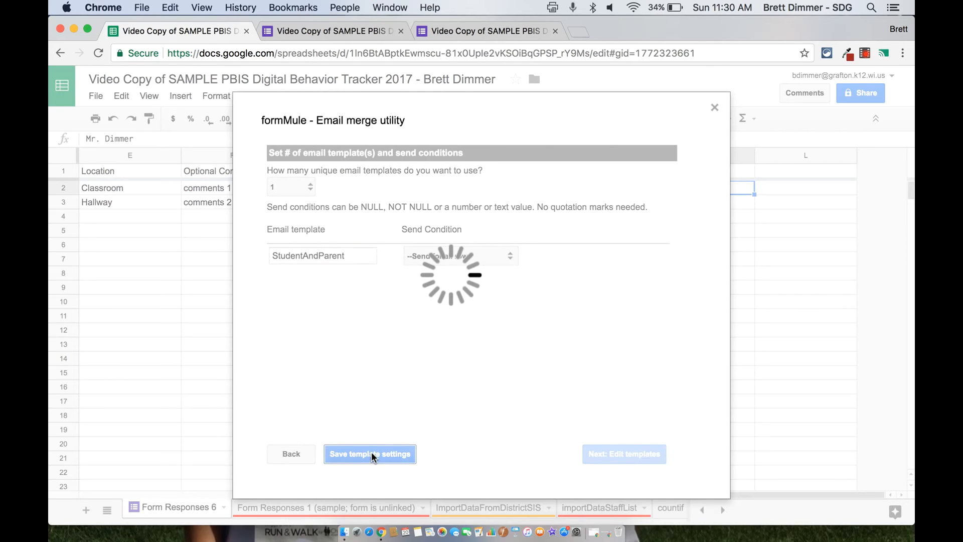
left_click(369, 454)
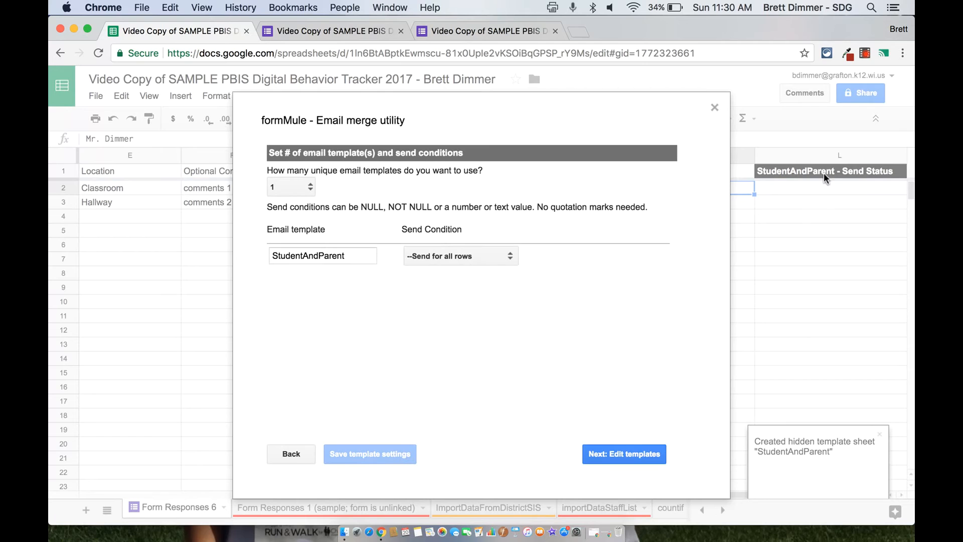
mouse_move(633, 349)
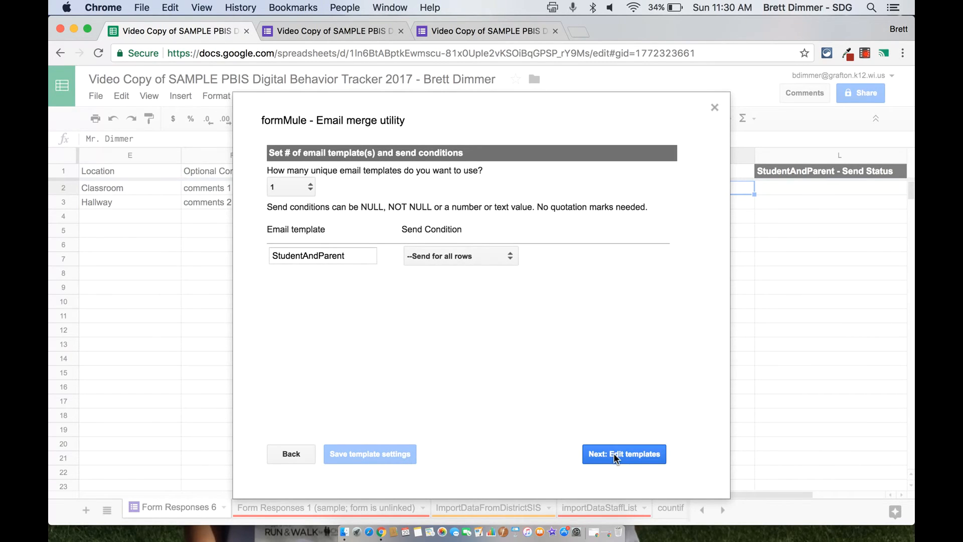
left_click(623, 454)
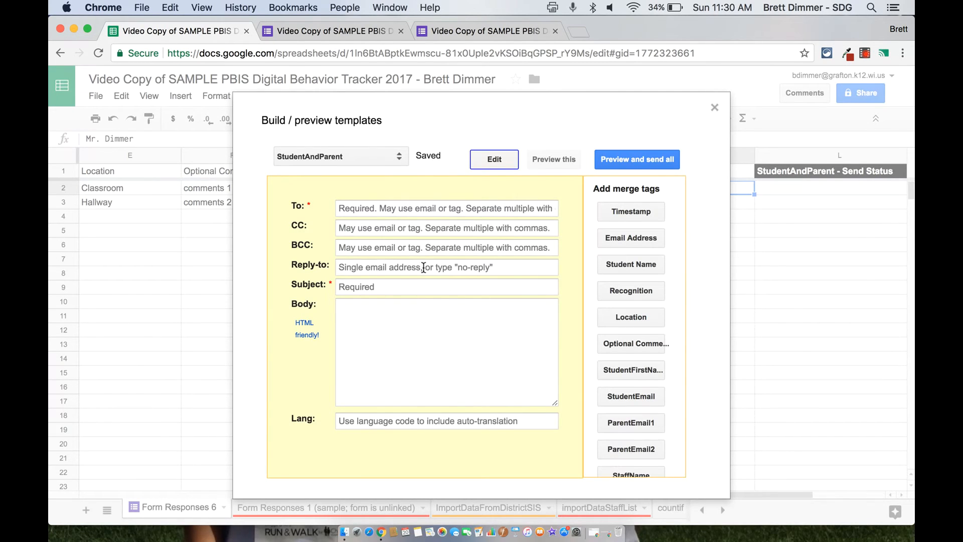
Step: Address the template To field to the StudentEmail, ParentEmail1 and ParentEmail2 tags
left_click(446, 208)
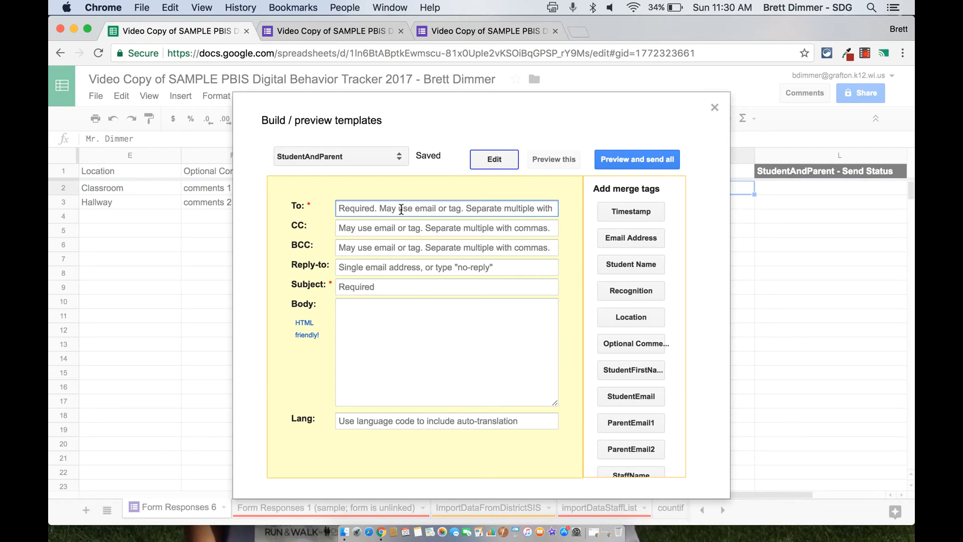
scroll("down", 3)
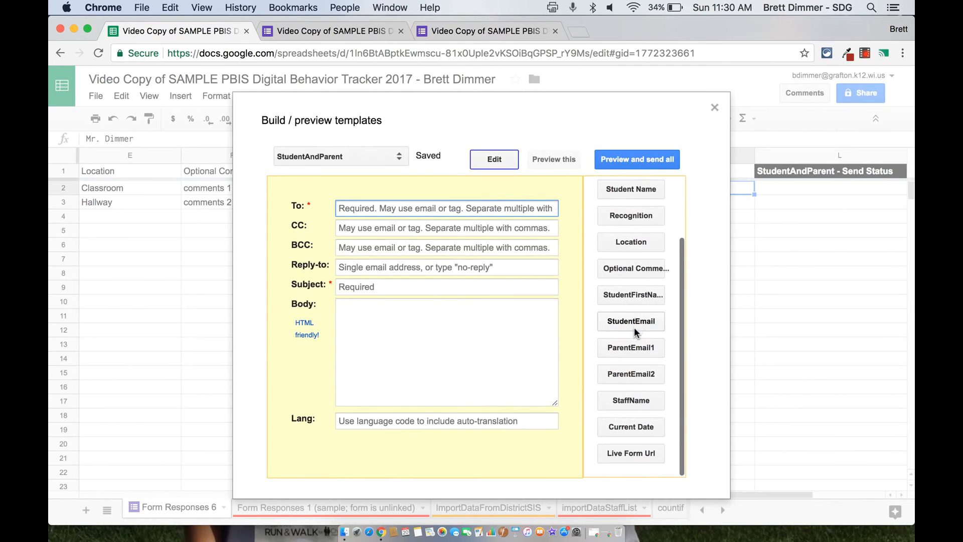
left_click(630, 320)
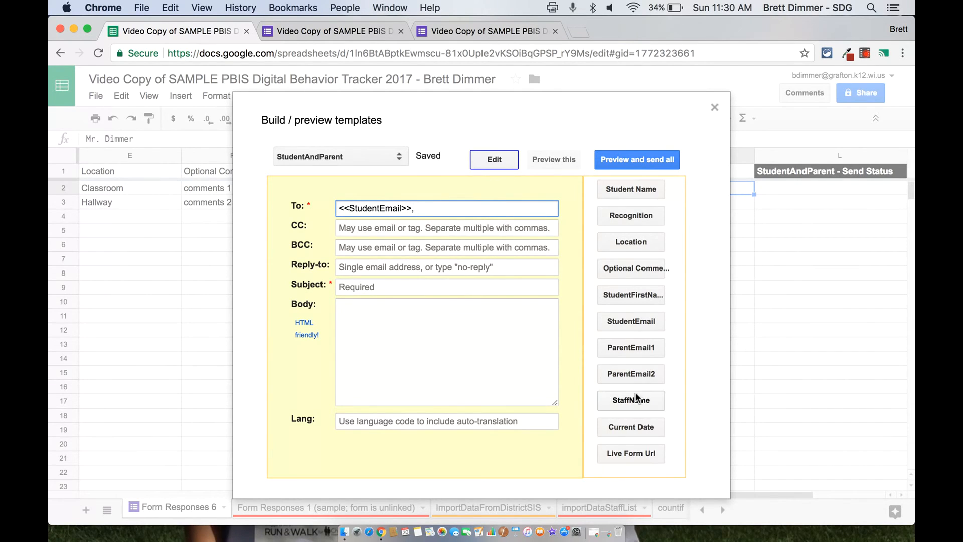
left_click(630, 347)
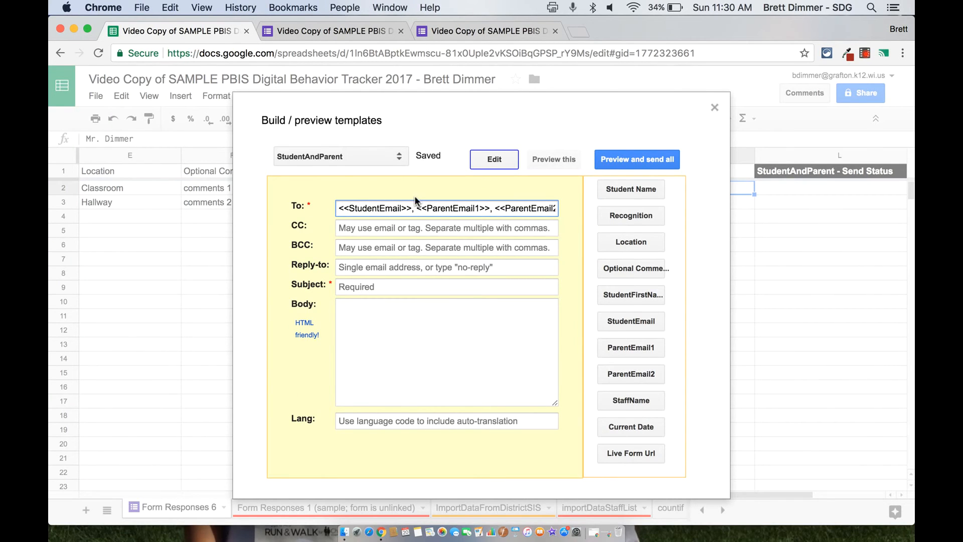
mouse_move(406, 266)
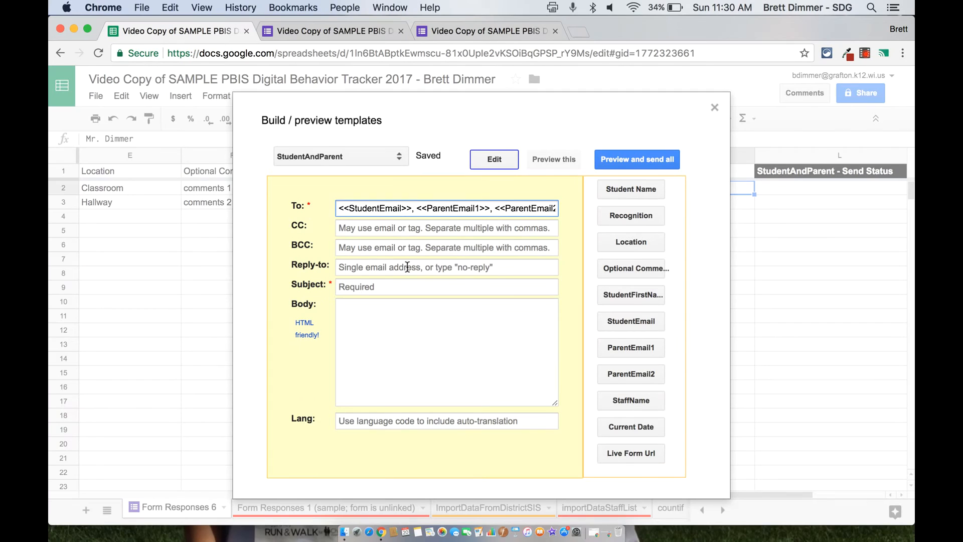
Step: Set Reply-to to the Email Address tag and start the subject with 'Falcon Congratulation'
left_click(446, 267)
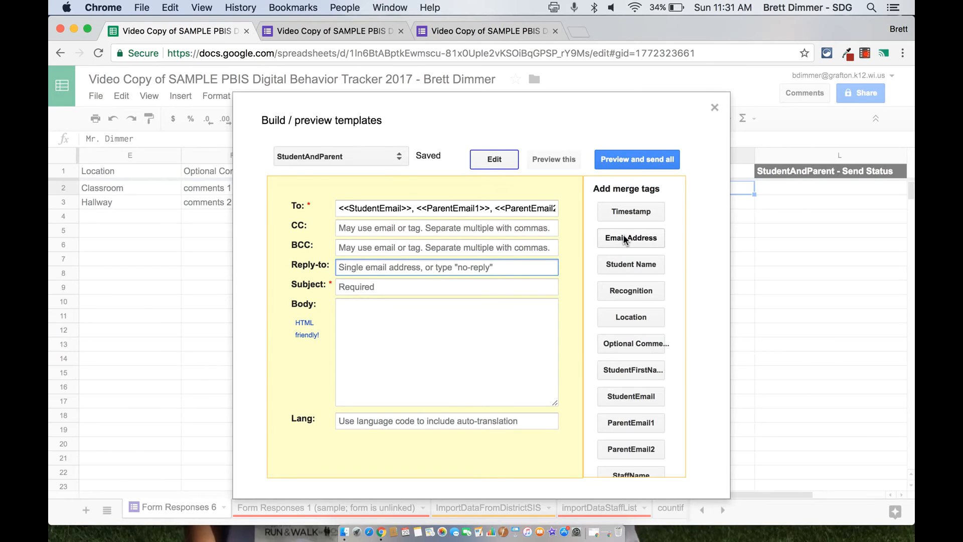
left_click(630, 238)
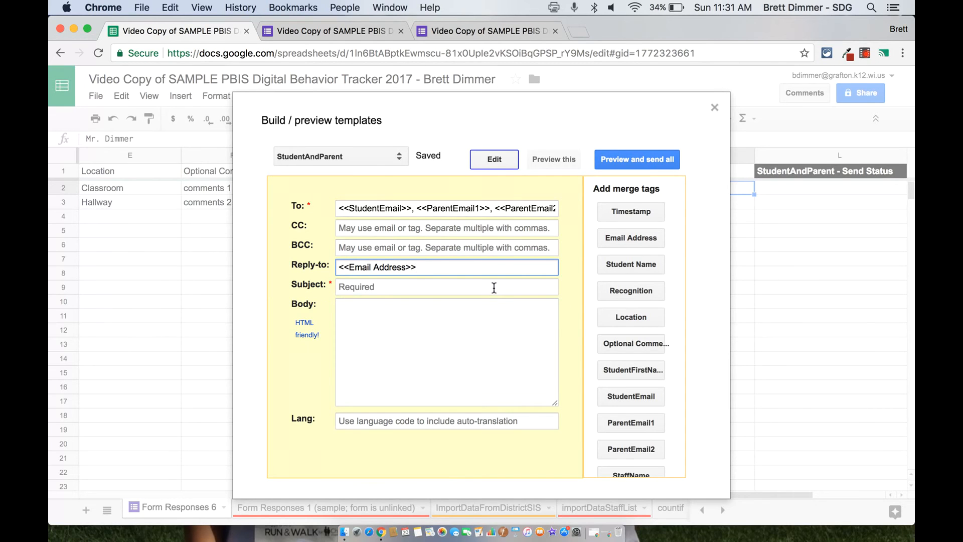
left_click(446, 287)
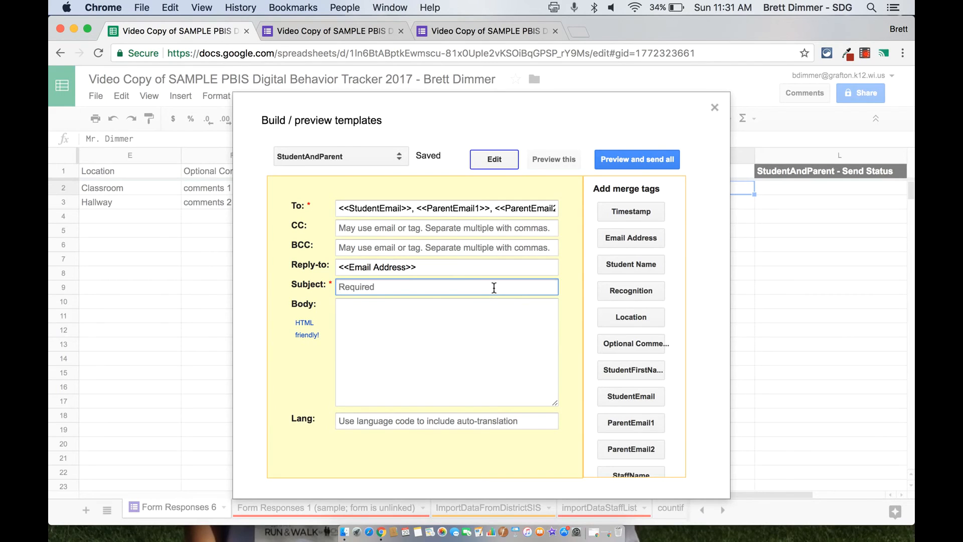
type("Falcon")
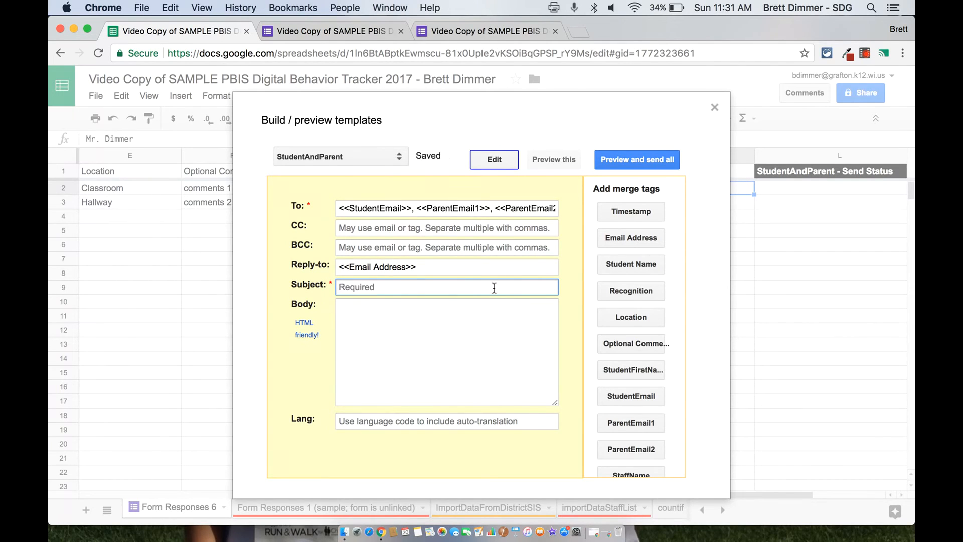
type("Congratulation")
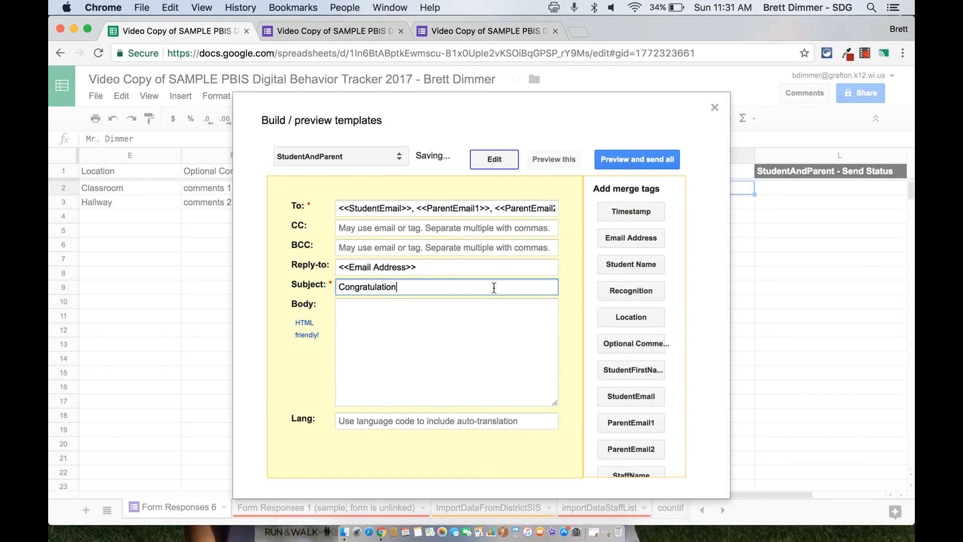
Step: Open the body with 'Dear <<StudentFirstName>>,' and begin moving parent tags into CC
left_click(446, 350)
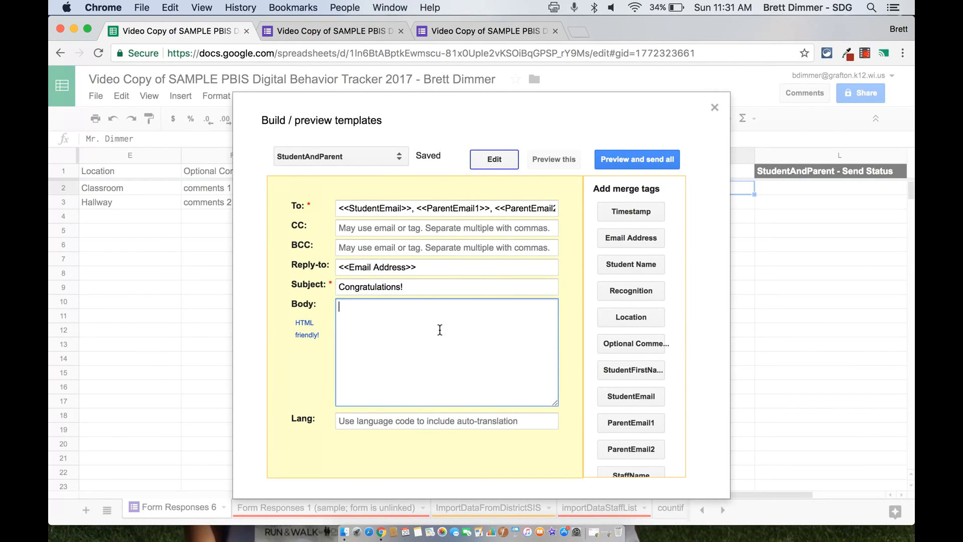
mouse_move(622, 256)
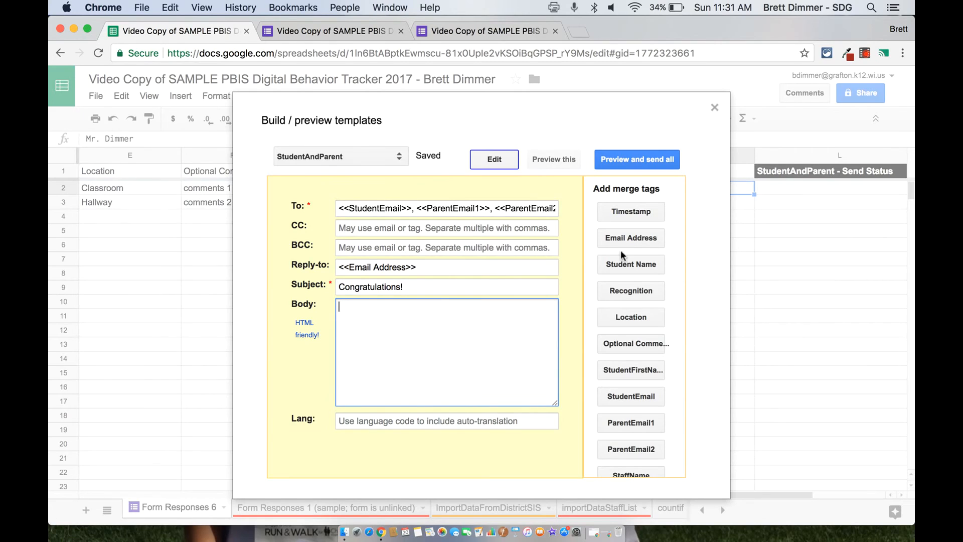
mouse_move(604, 339)
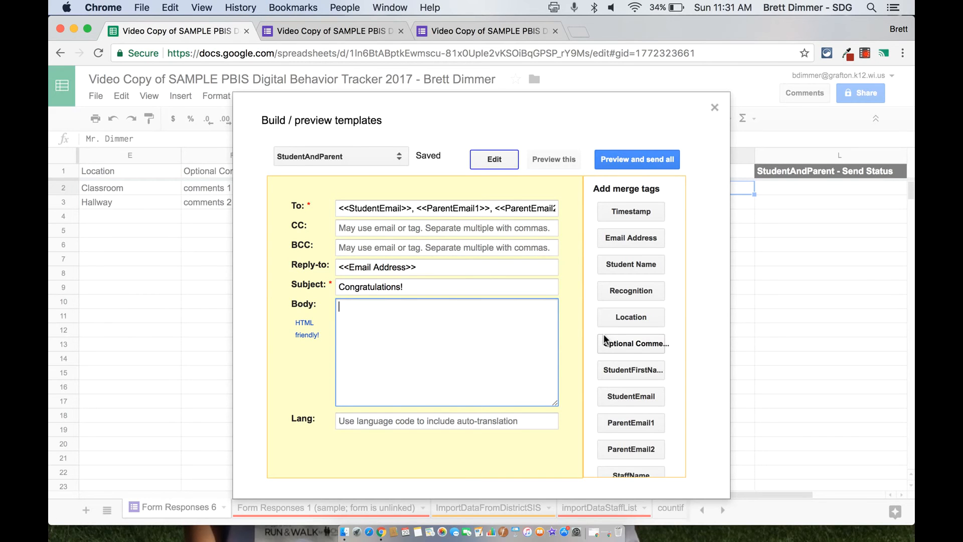
mouse_move(625, 375)
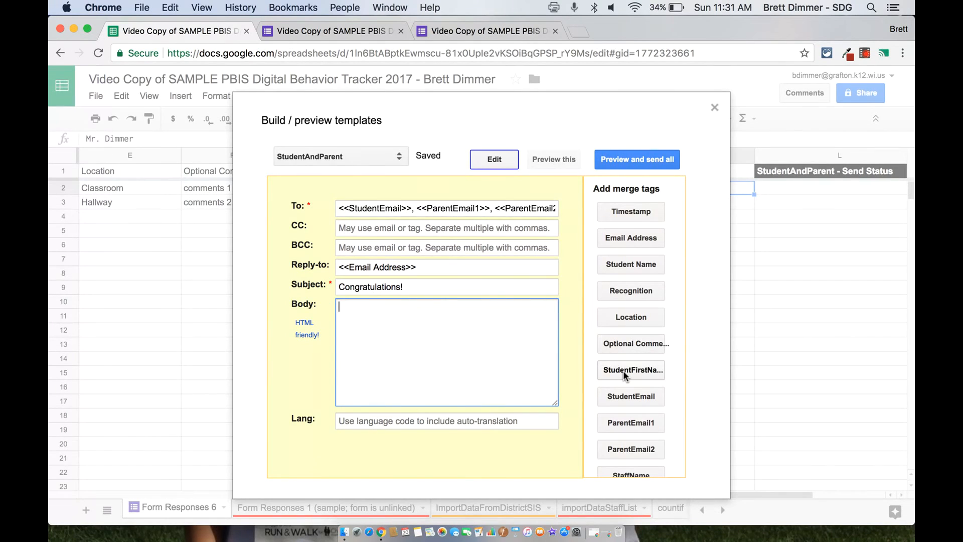
type("Dear")
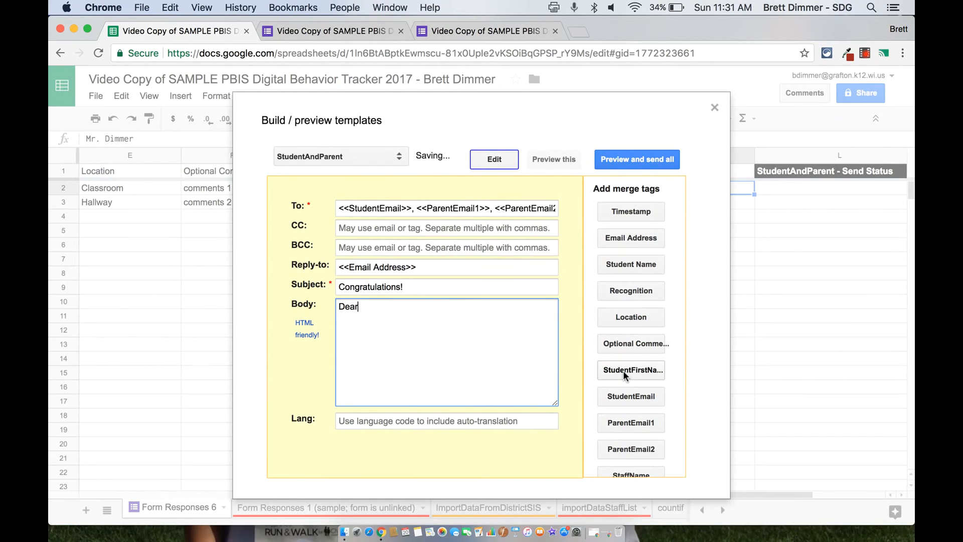
mouse_move(628, 375)
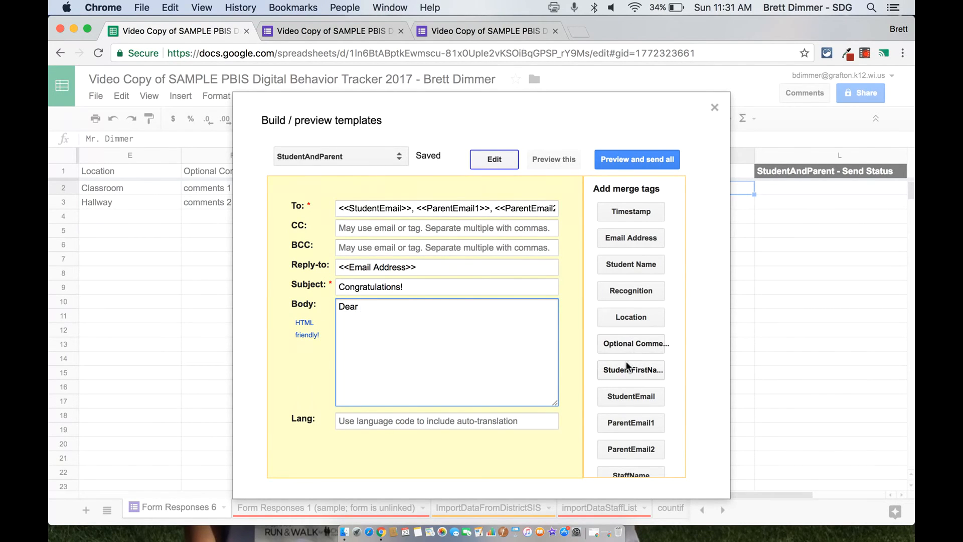
left_click(631, 370)
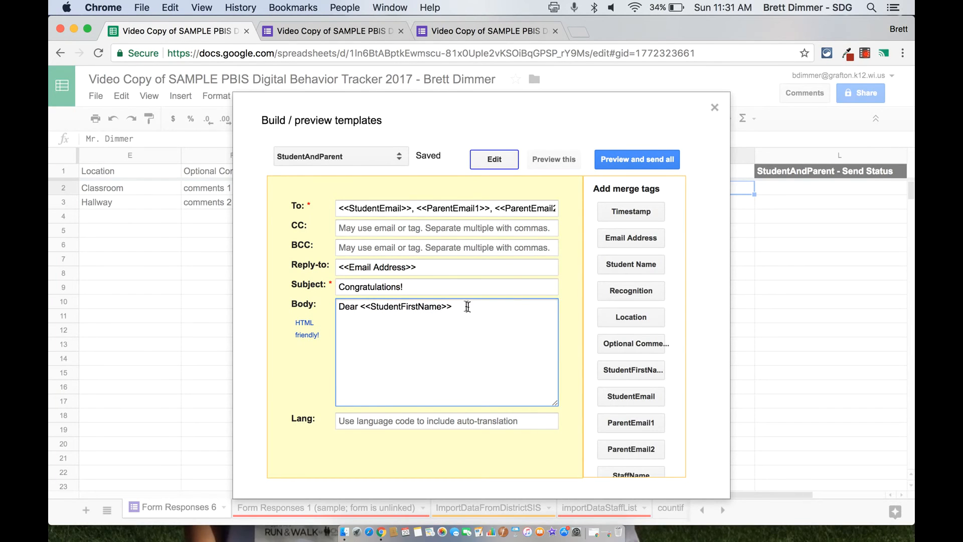
type(",")
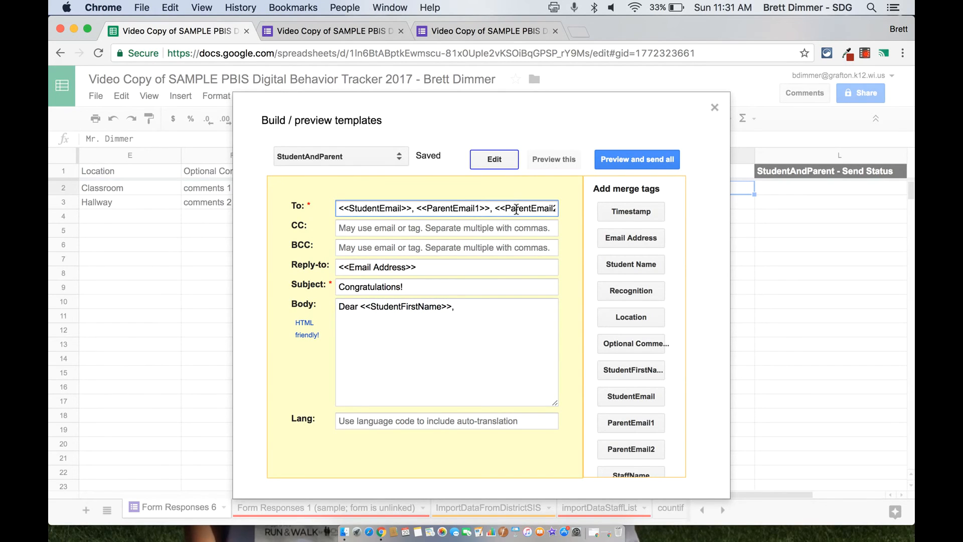
left_click(446, 228)
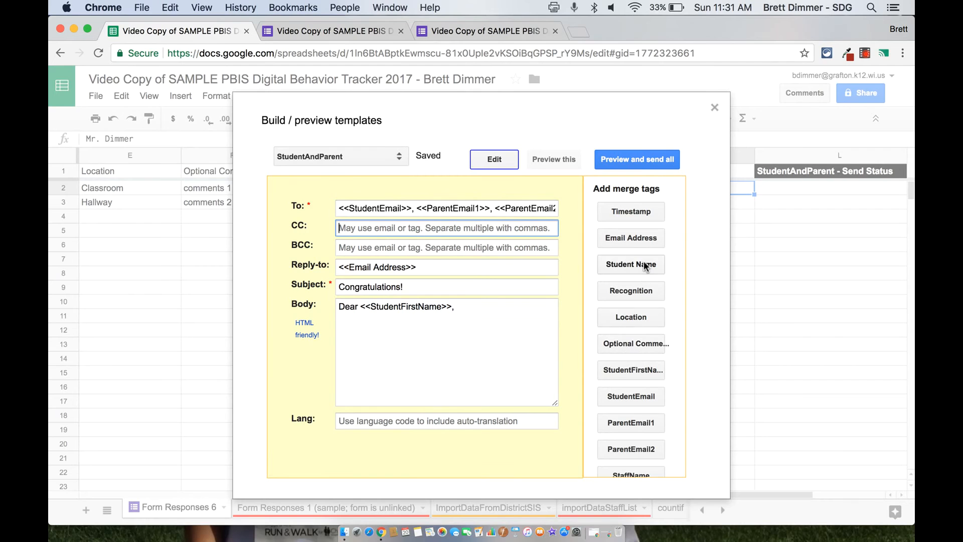
left_click(631, 423)
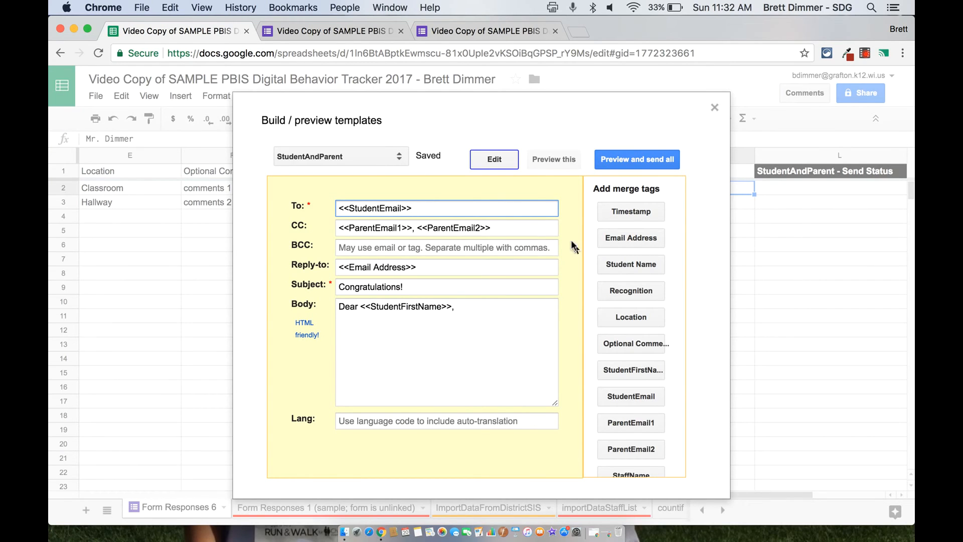
Step: Add 'Congratulations!' to the email body after the greeting
left_click(446, 351)
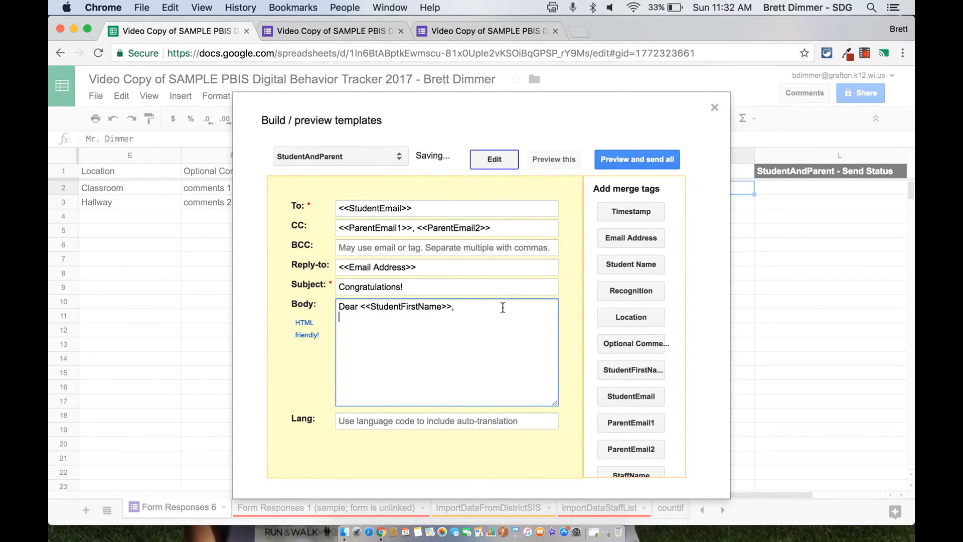
type("Cong")
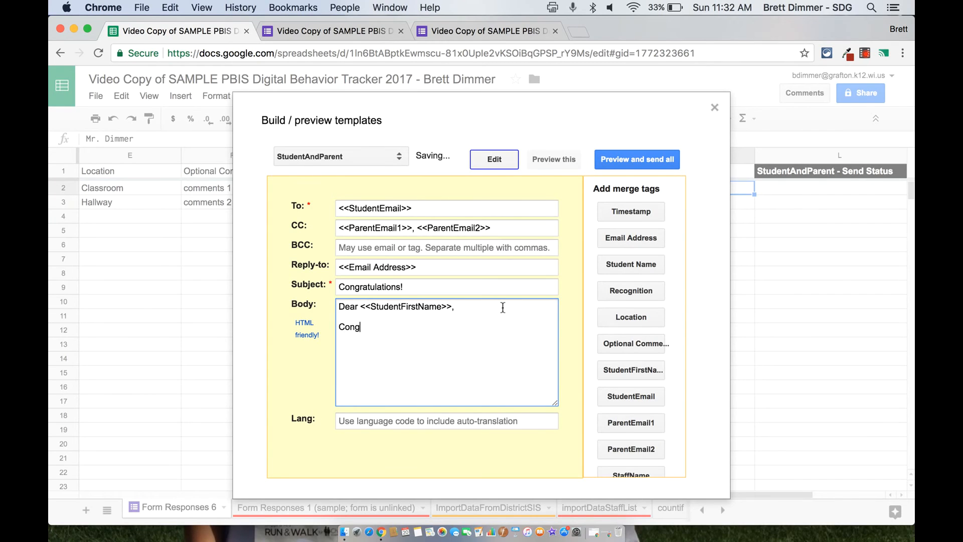
type("rations")
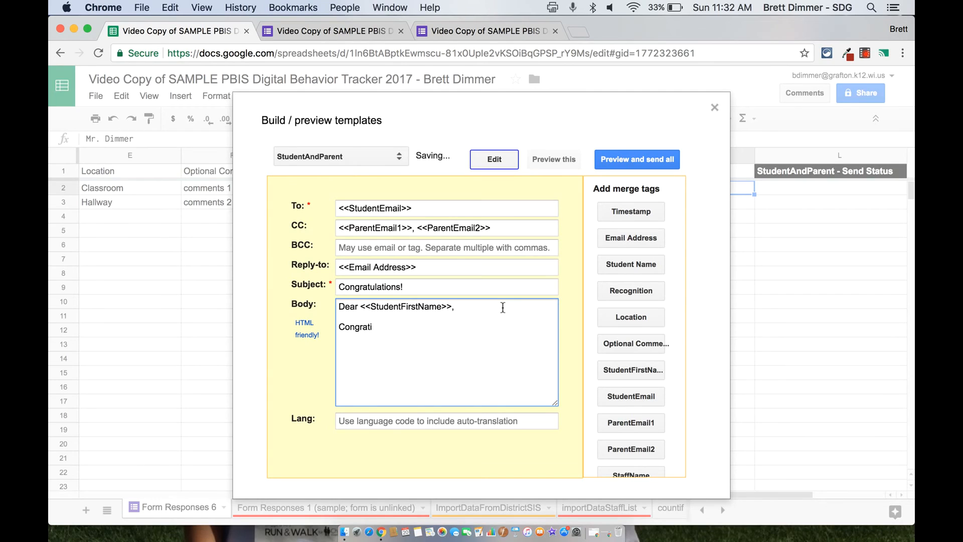
type("ulations")
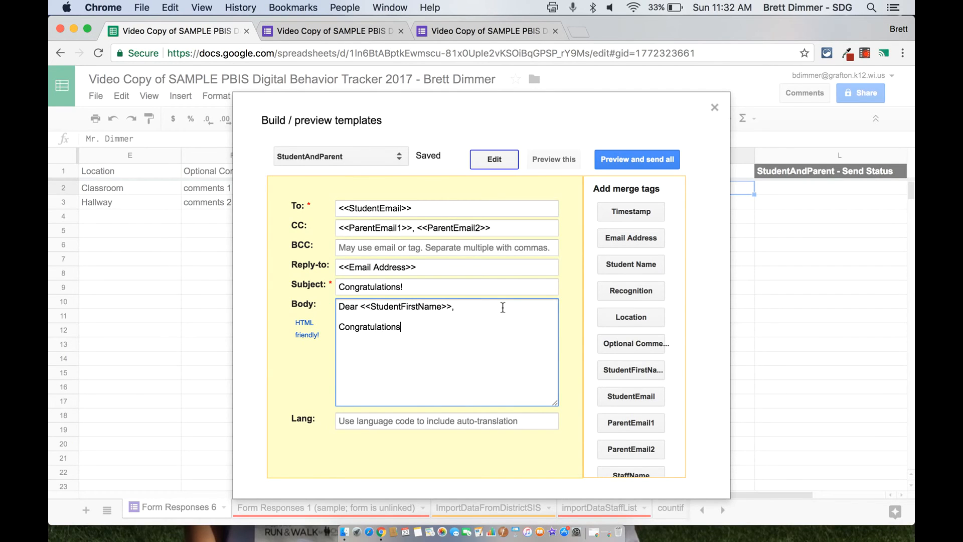
type("!")
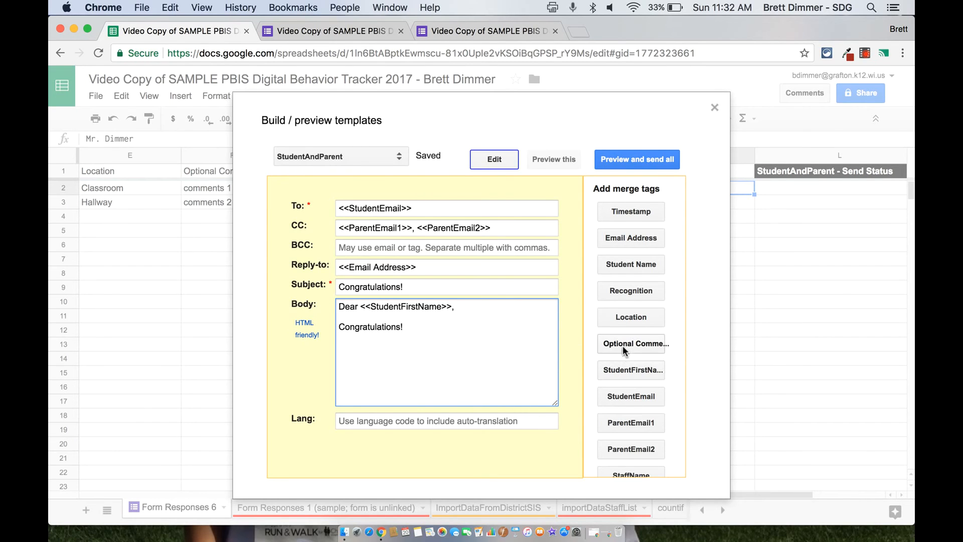
Step: Insert the Optional Comments, StaffName and Timestamp merge tags into the body
left_click(635, 343)
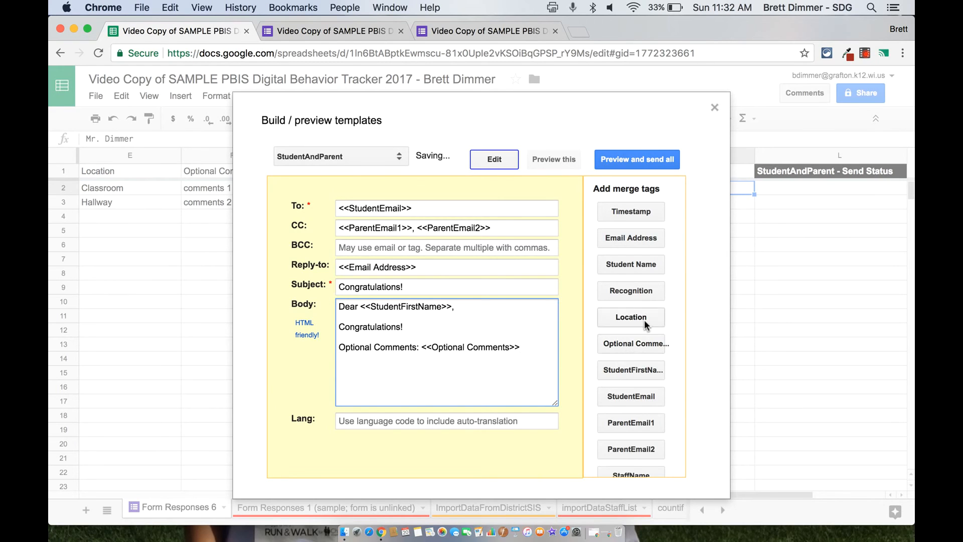
scroll("down", 3)
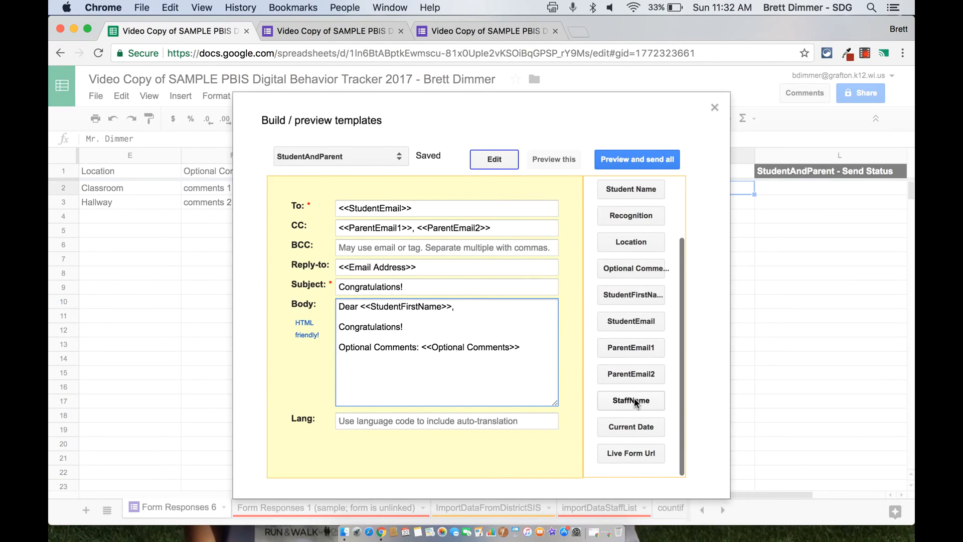
left_click(630, 399)
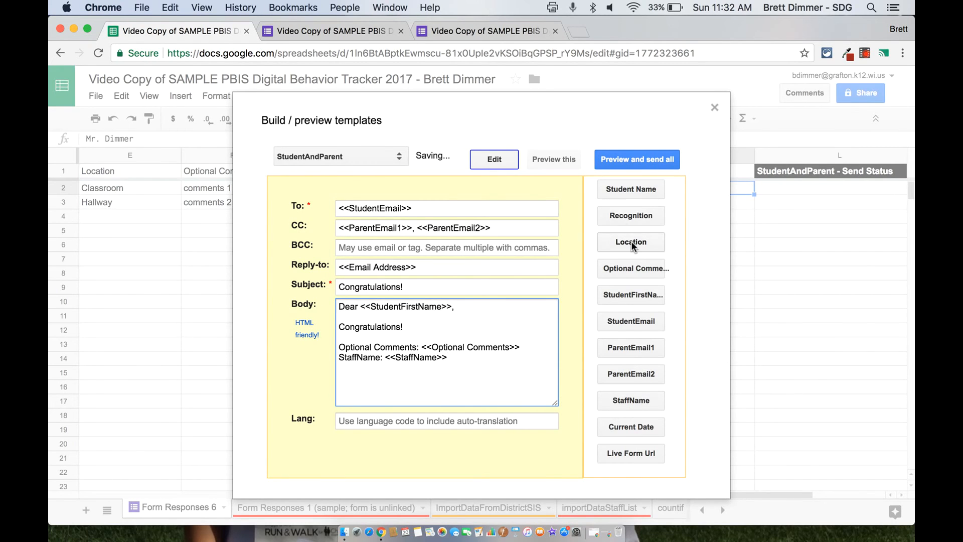
left_click(630, 212)
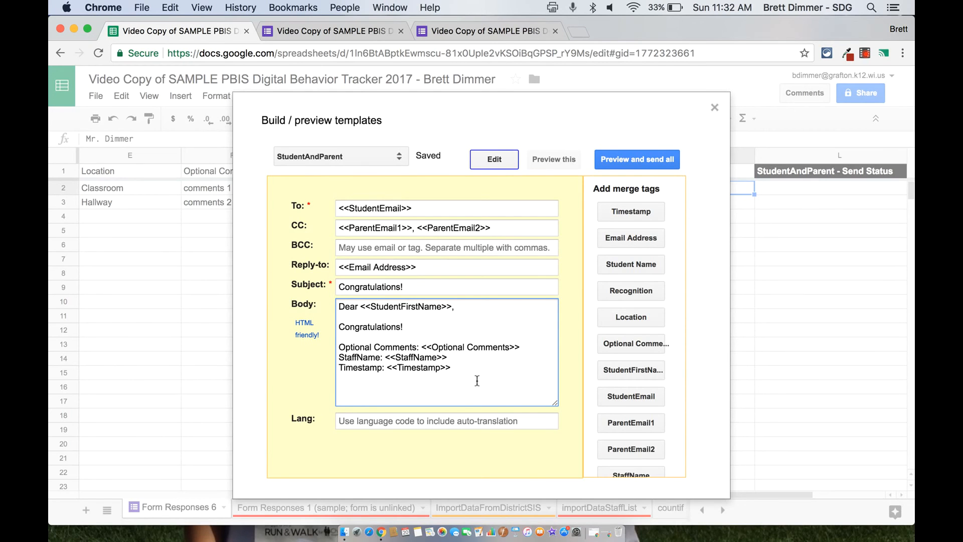
scroll("down", 3)
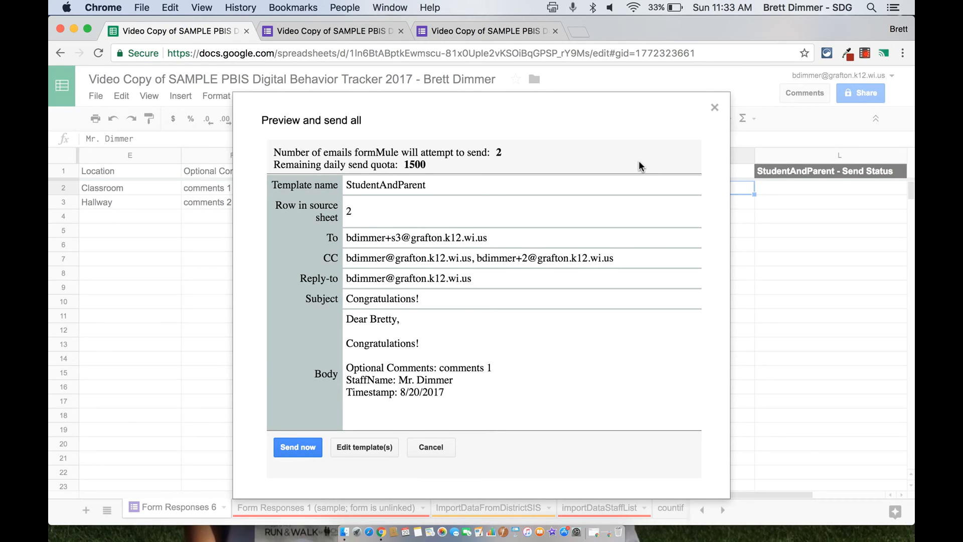
mouse_move(424, 237)
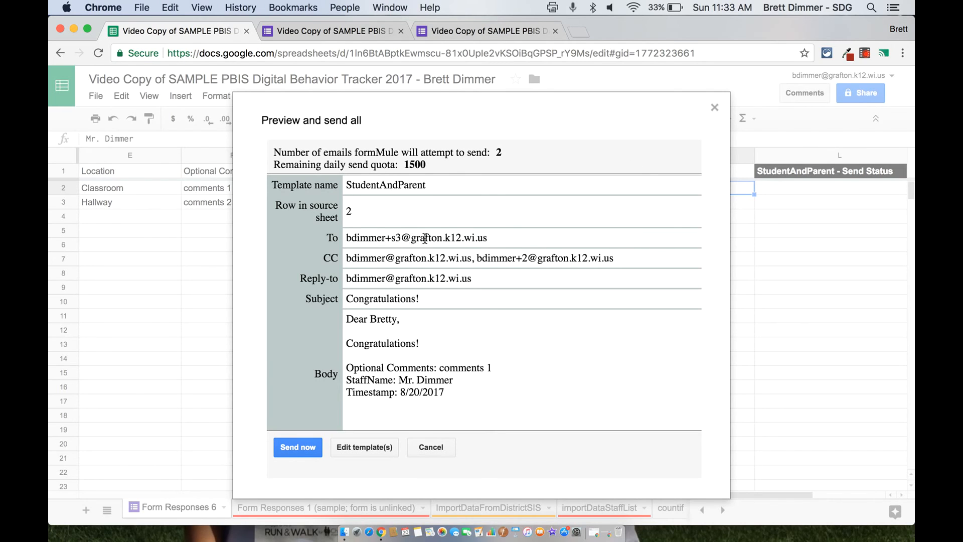
mouse_move(430, 262)
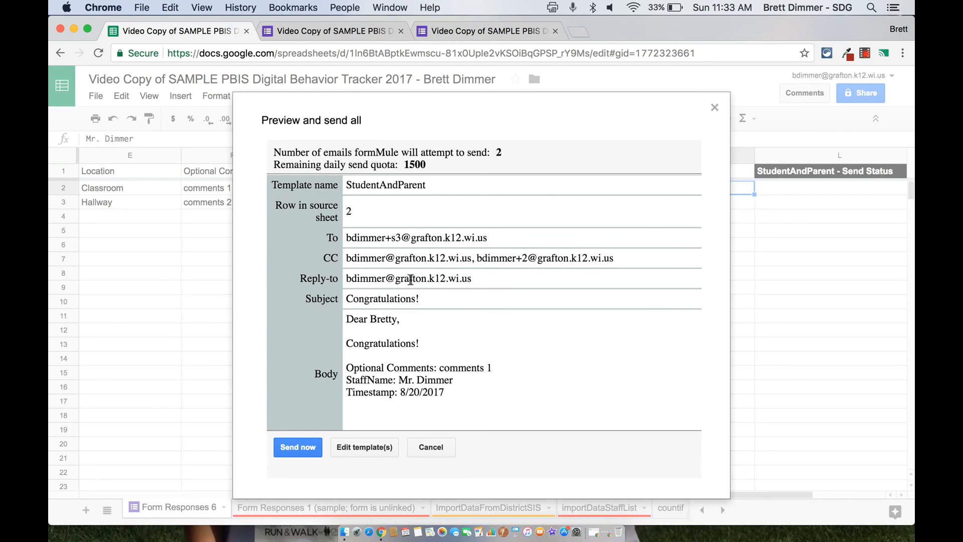
mouse_move(435, 299)
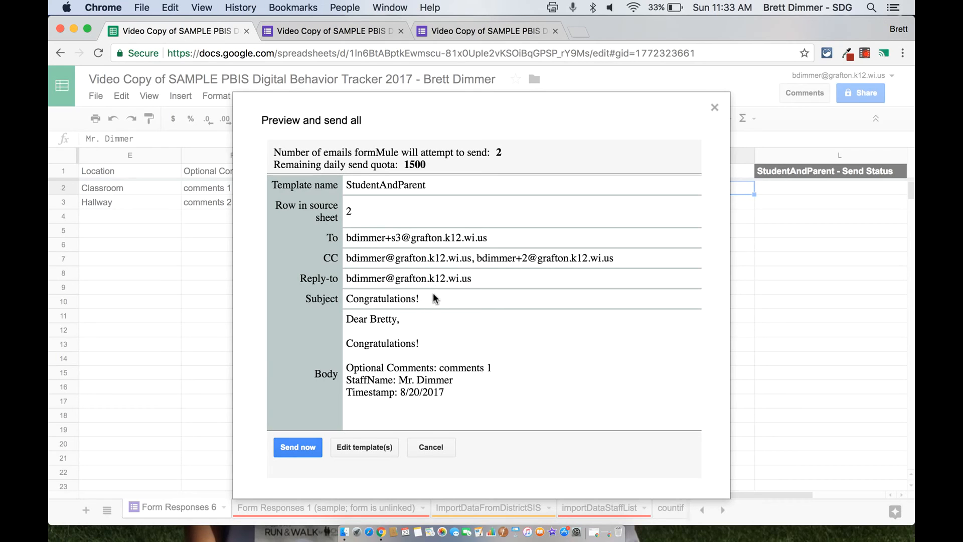
mouse_move(449, 367)
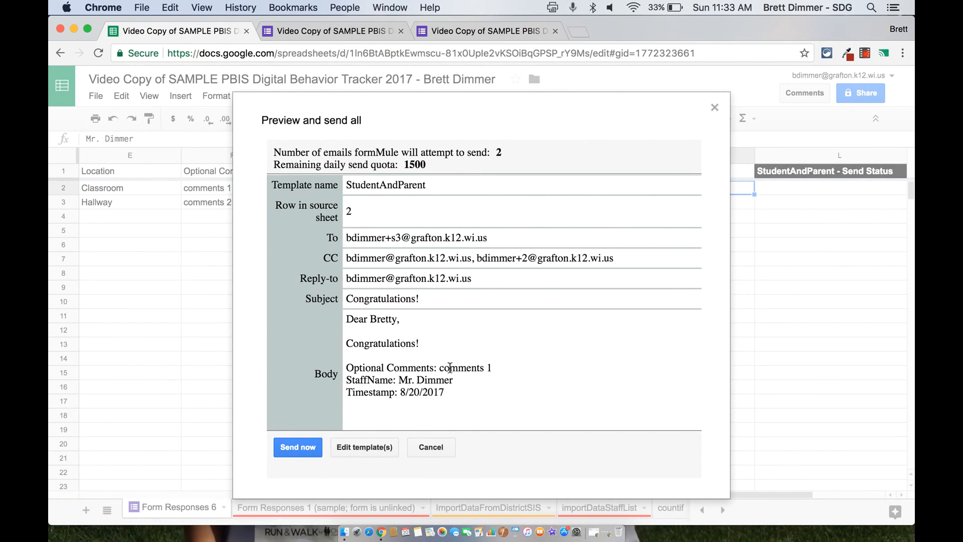
mouse_move(449, 408)
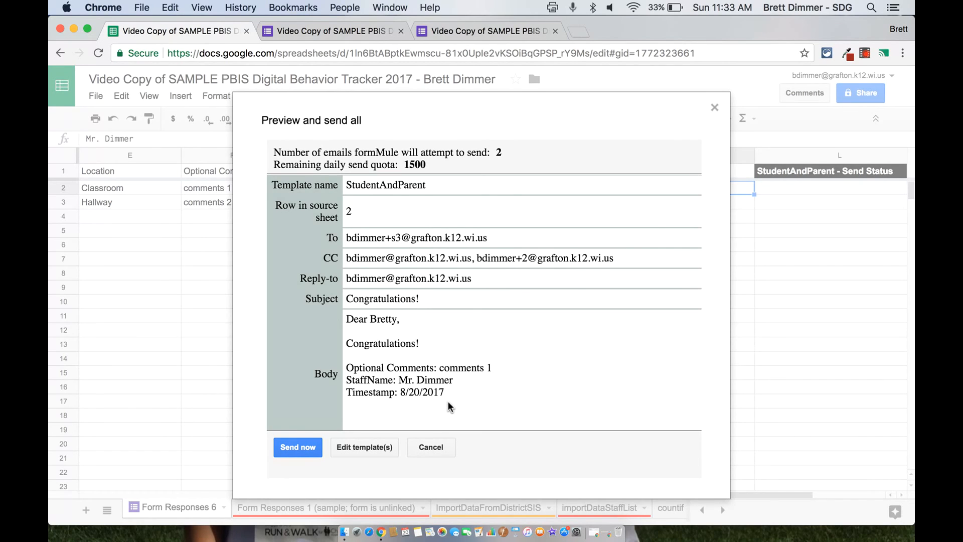
mouse_move(426, 173)
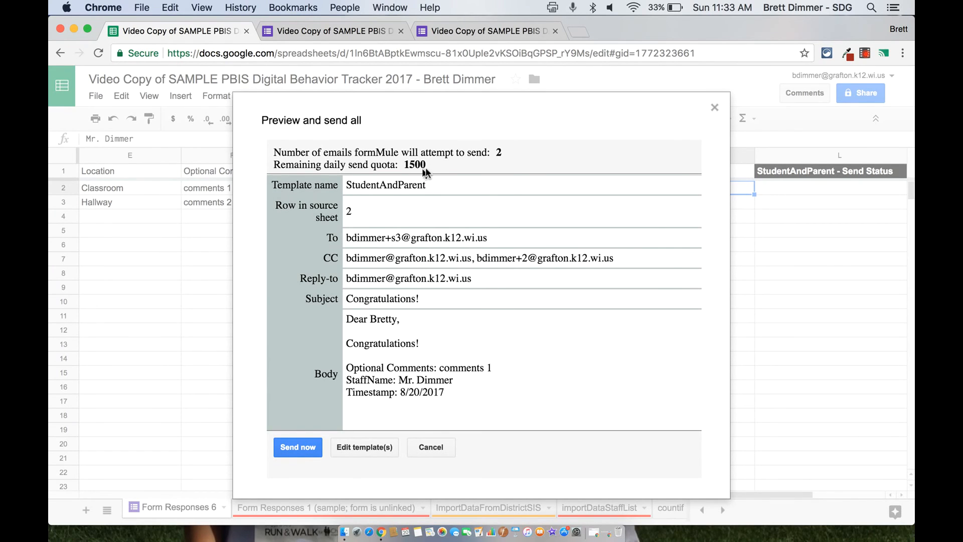
mouse_move(491, 183)
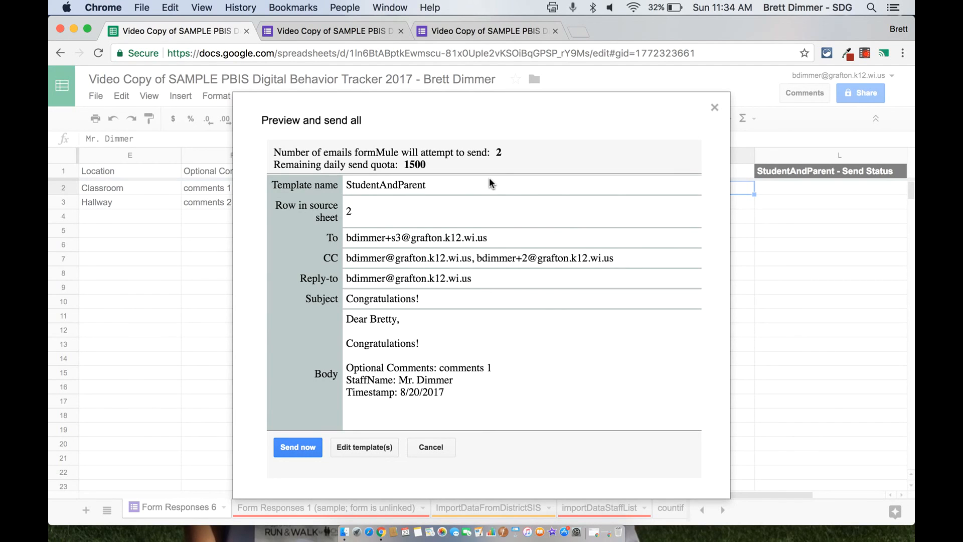
mouse_move(468, 316)
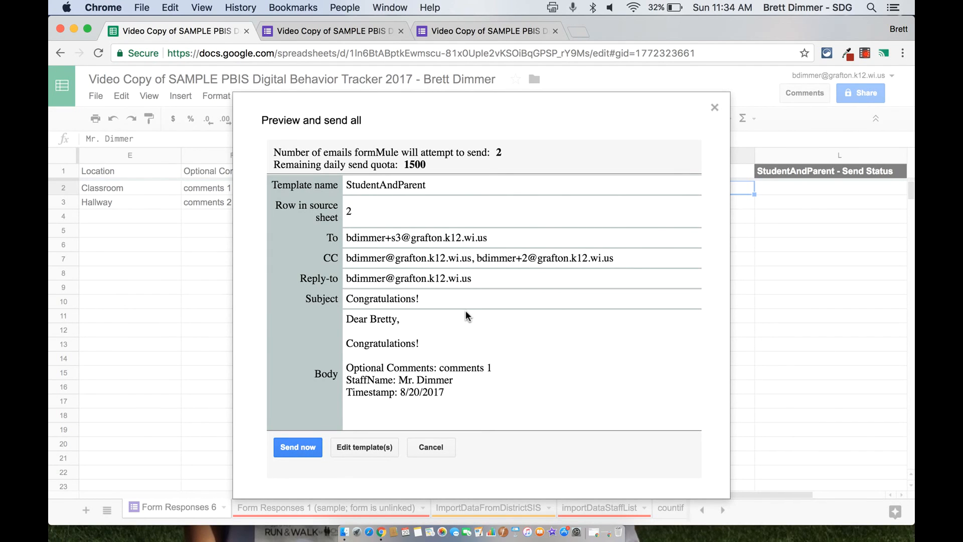
mouse_move(472, 363)
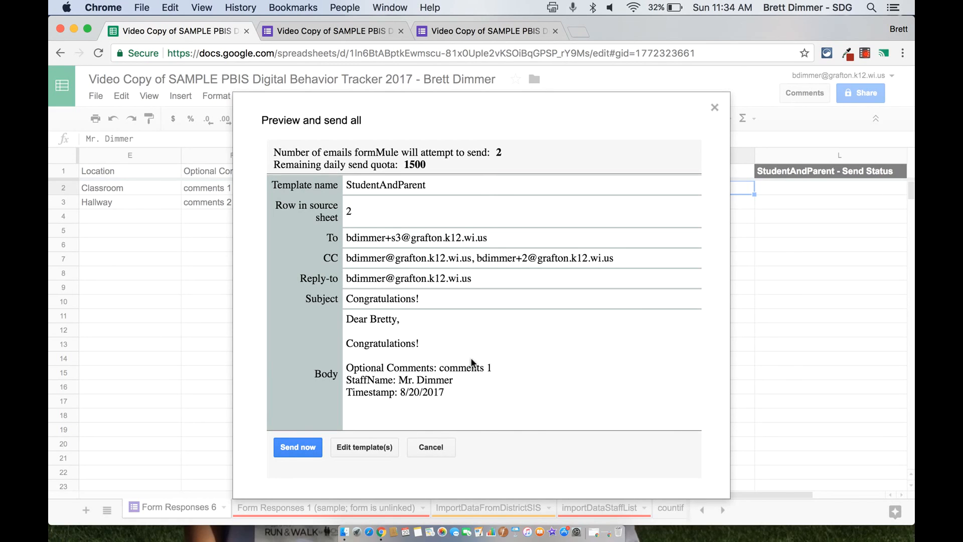
mouse_move(437, 450)
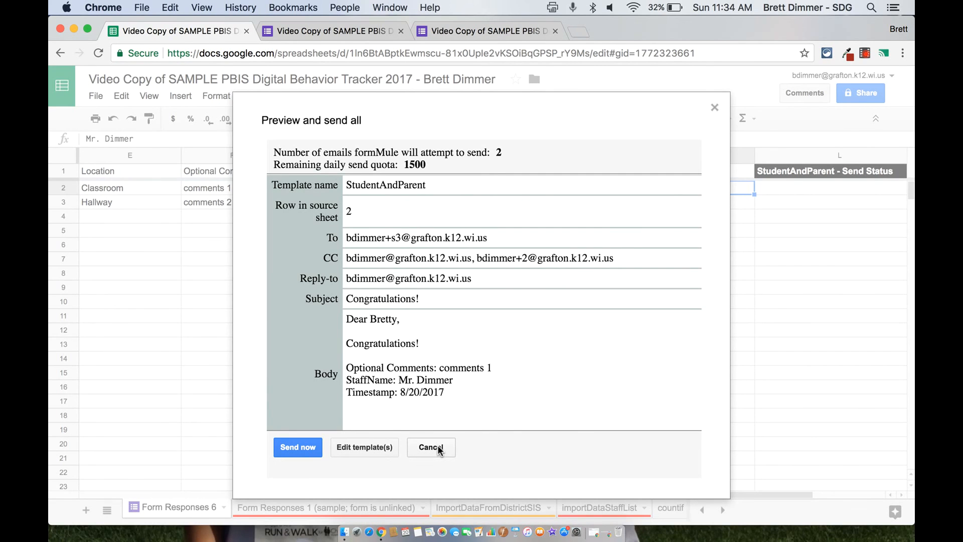
Step: Cancel the formMule preview for row 2 without sending any emails
left_click(430, 447)
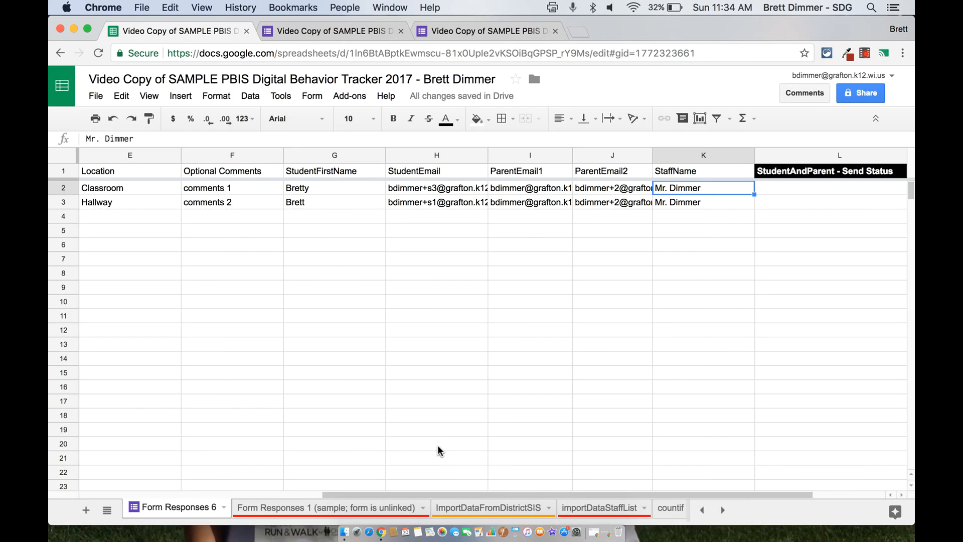
mouse_move(588, 358)
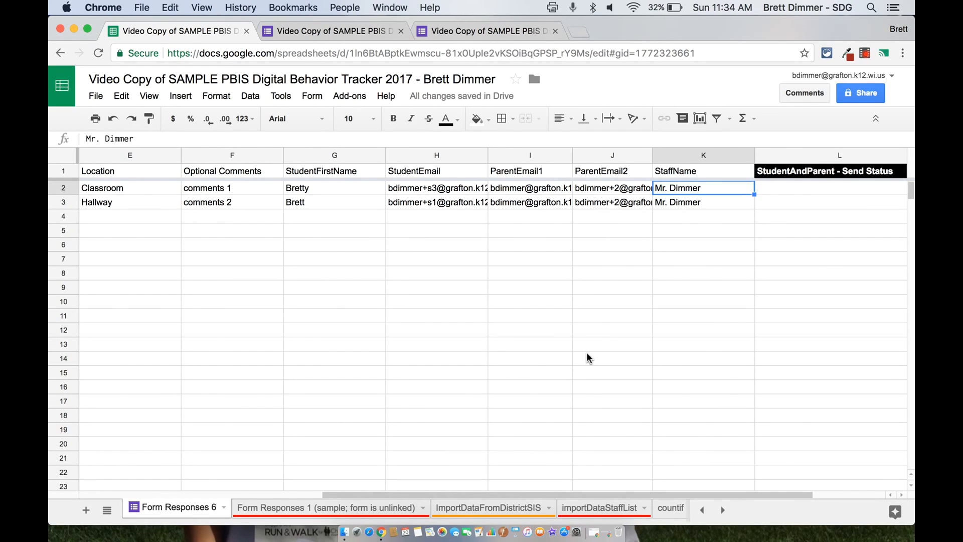
mouse_move(296, 504)
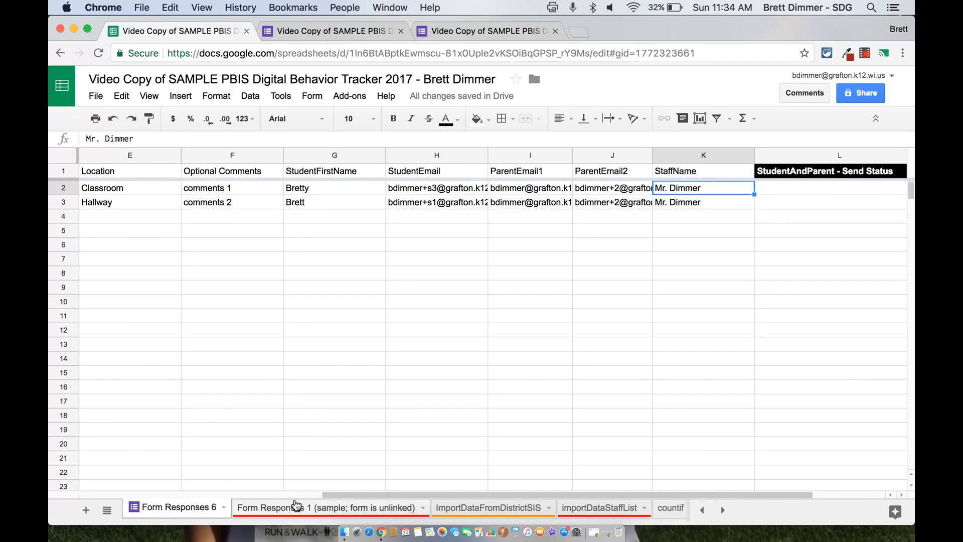
Step: Review the Form Responses, ImportDataFromDistrictSIS, ParentEmail1 formula and importDataStaffList sheets
left_click(283, 506)
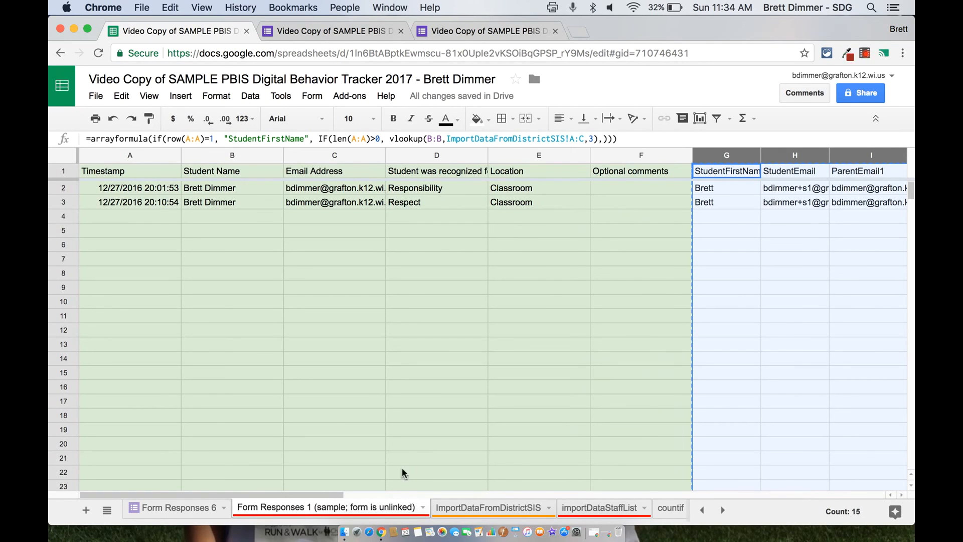
mouse_move(487, 507)
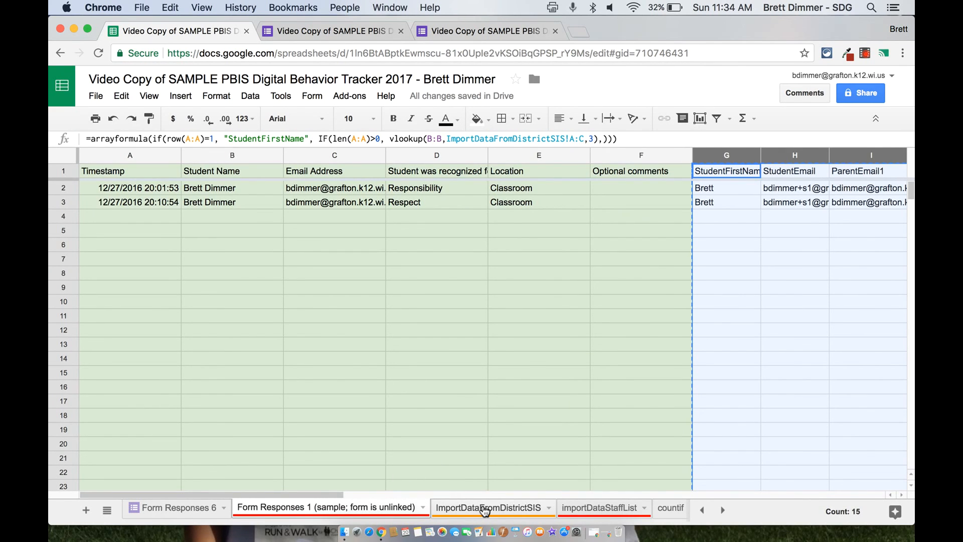
left_click(488, 507)
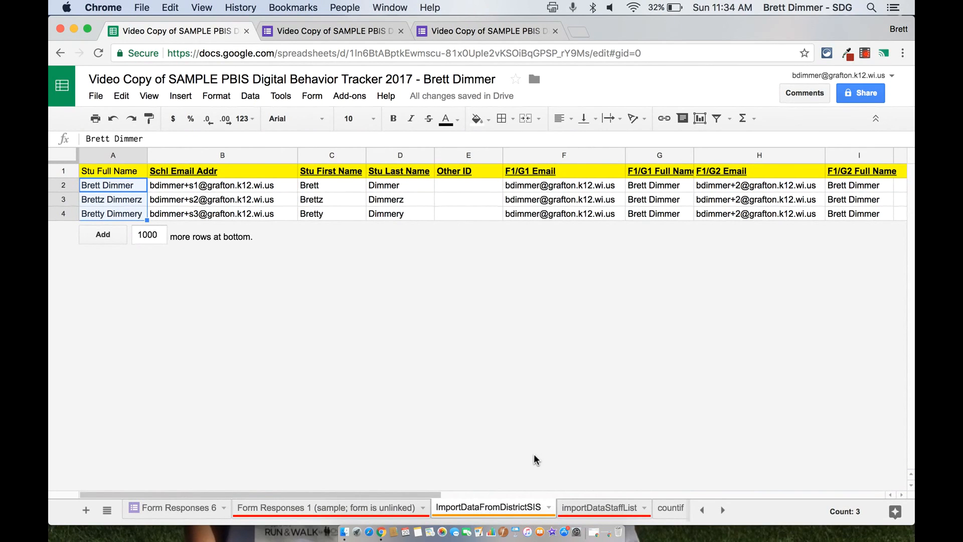
mouse_move(526, 483)
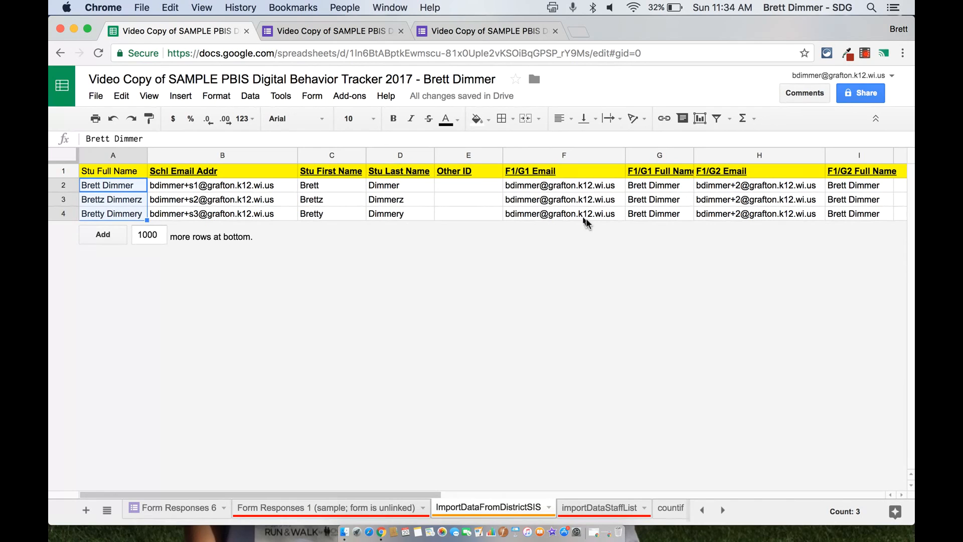
mouse_move(565, 194)
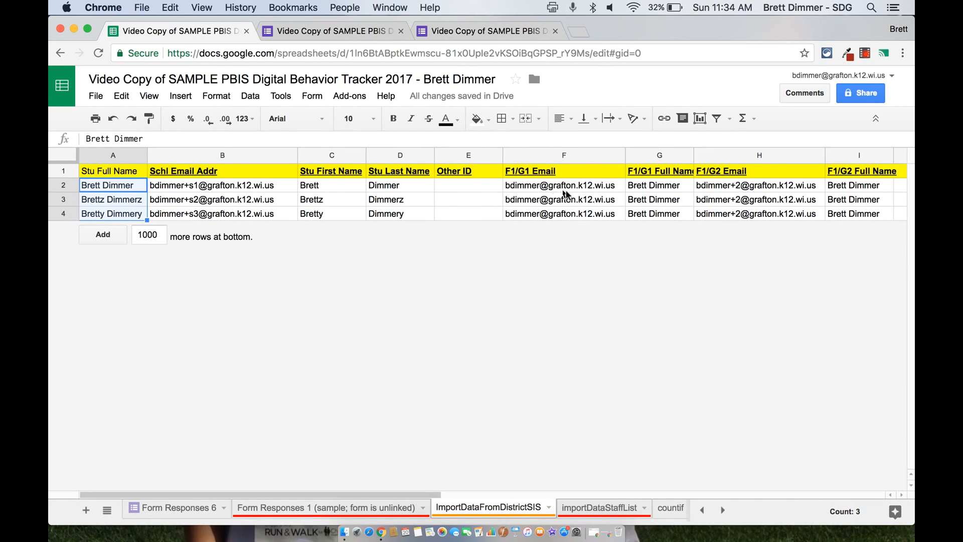
mouse_move(206, 522)
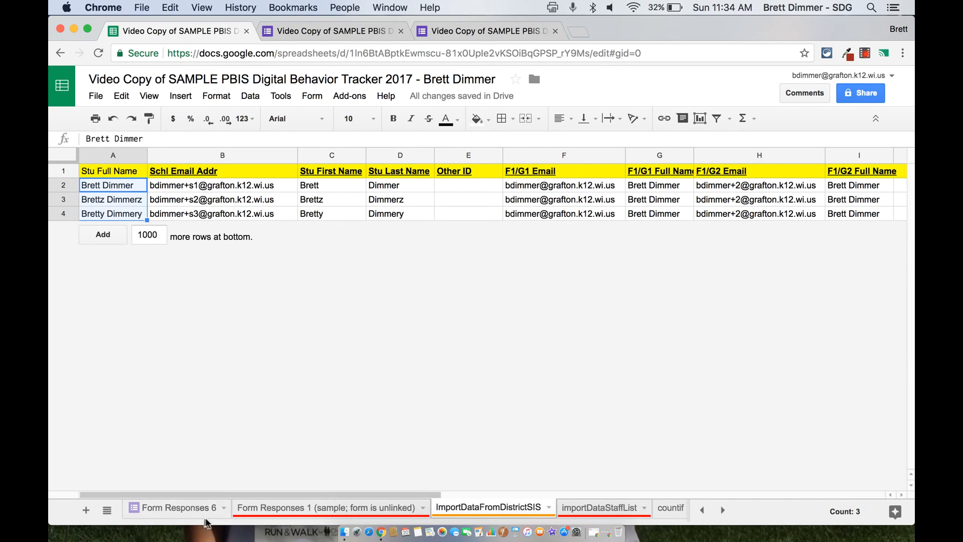
mouse_move(163, 507)
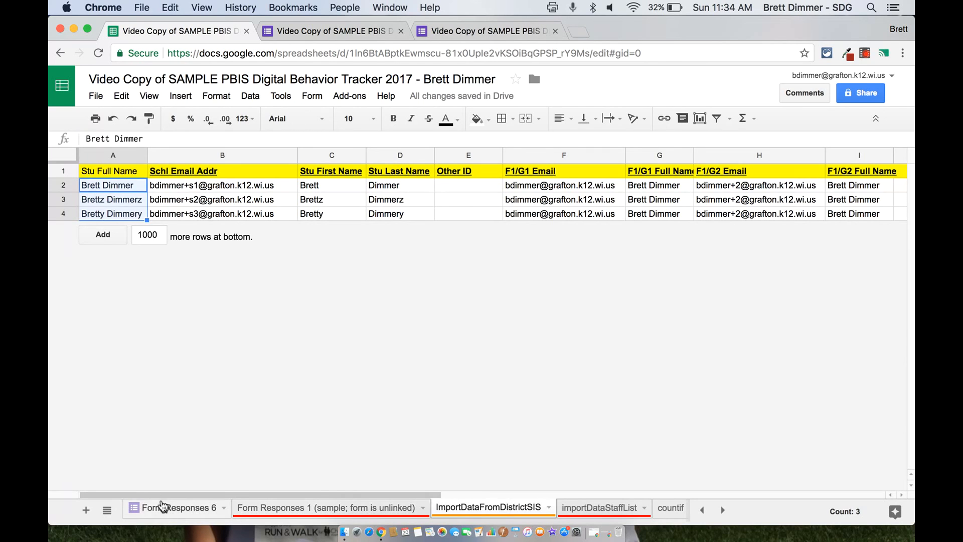
left_click(176, 508)
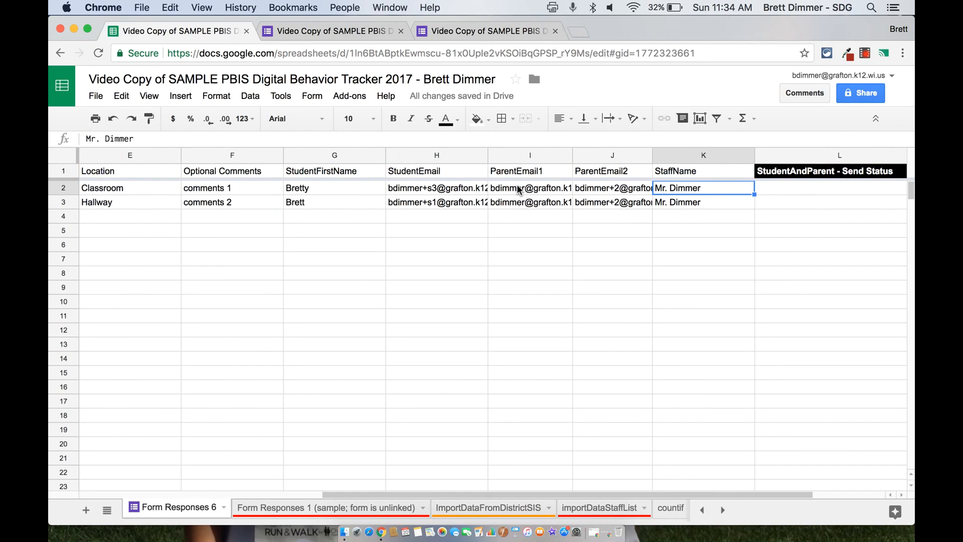
left_click(528, 171)
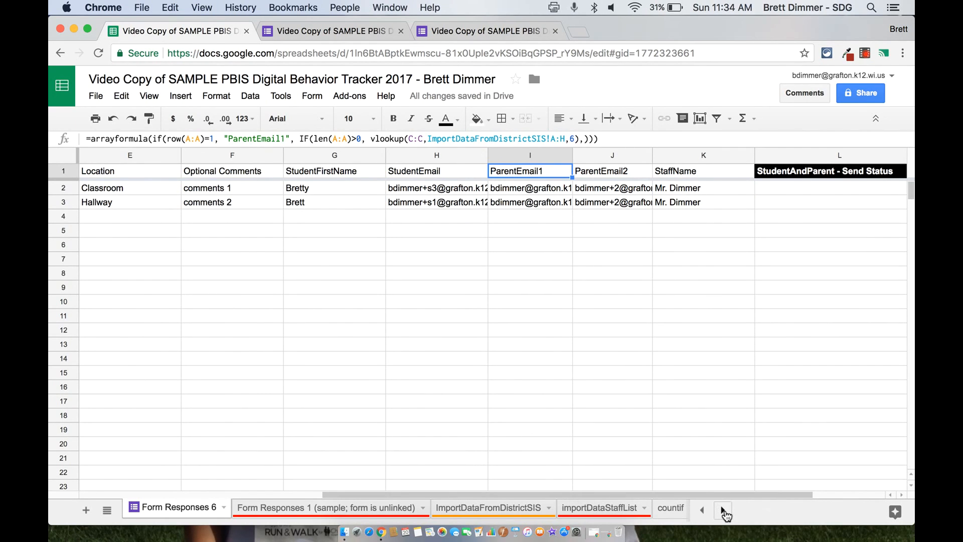
mouse_move(727, 511)
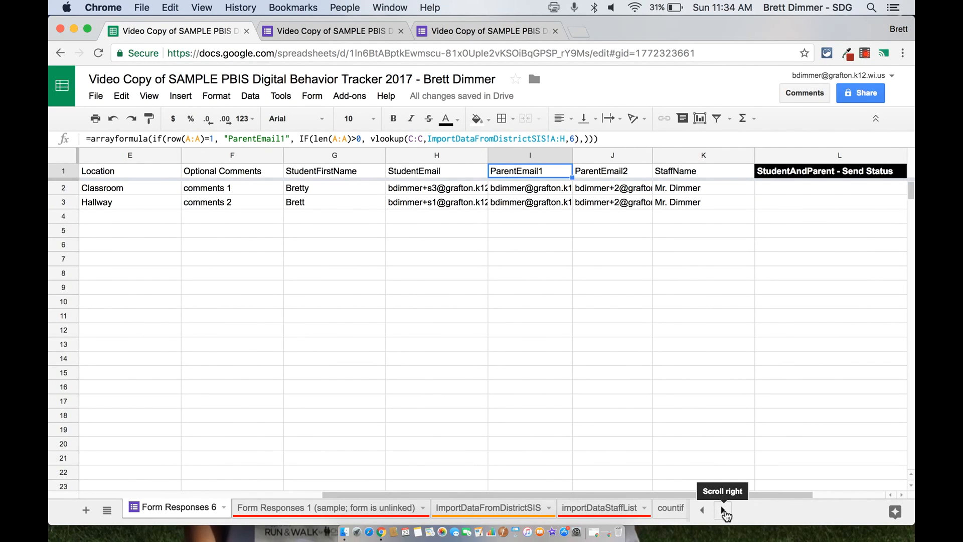
left_click(600, 507)
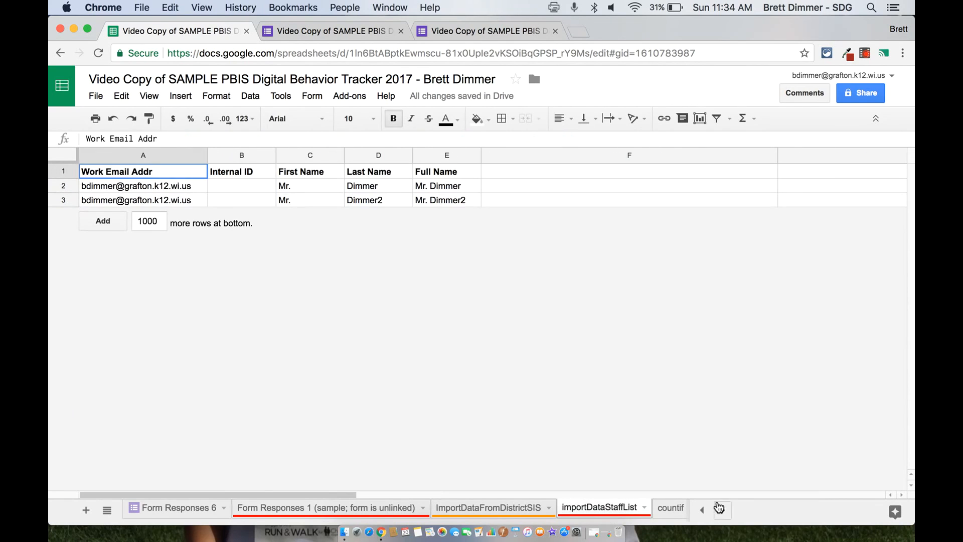
left_click(722, 510)
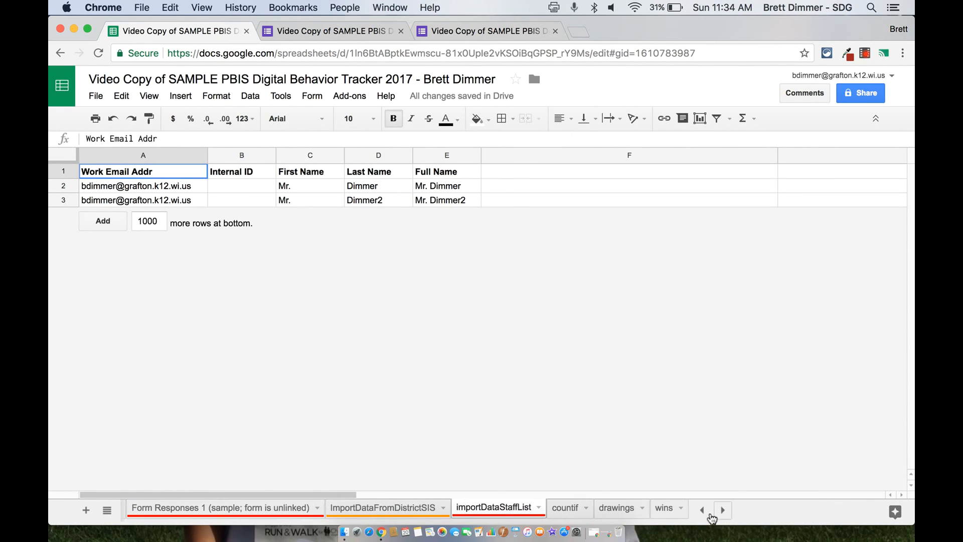
mouse_move(650, 518)
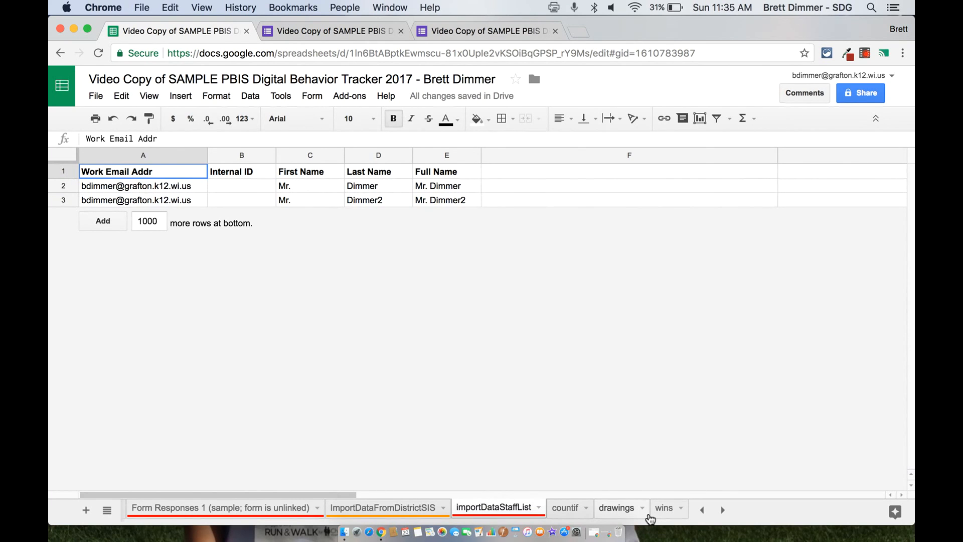
mouse_move(564, 508)
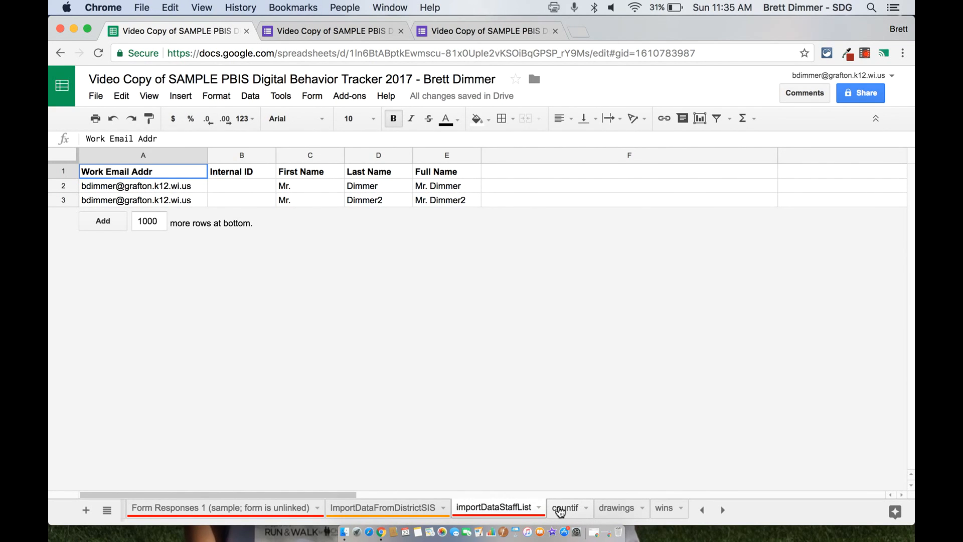
mouse_move(624, 519)
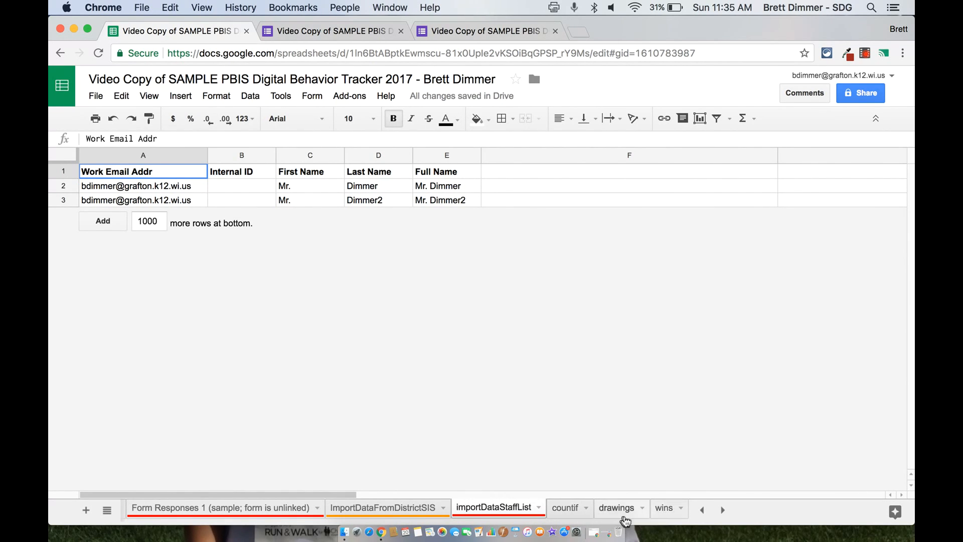
mouse_move(702, 510)
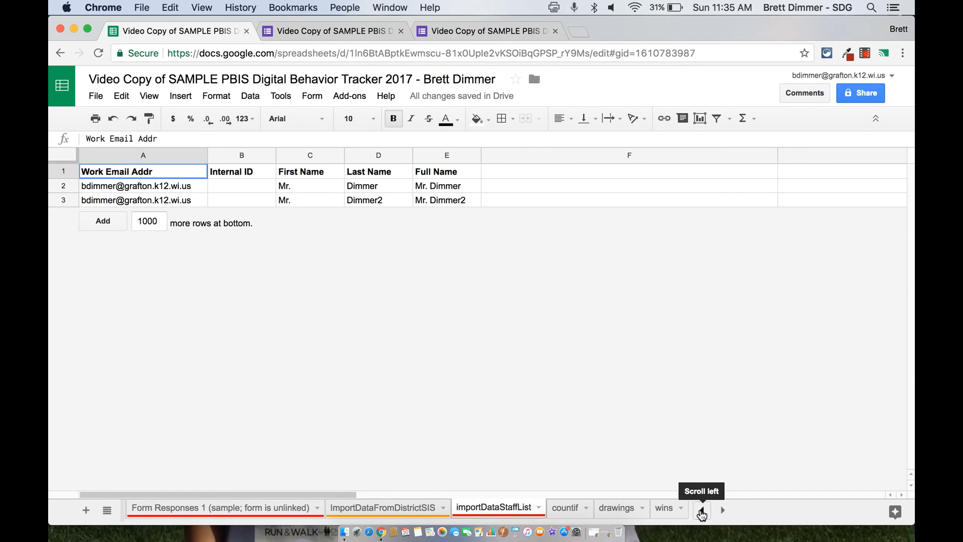
left_click(701, 509)
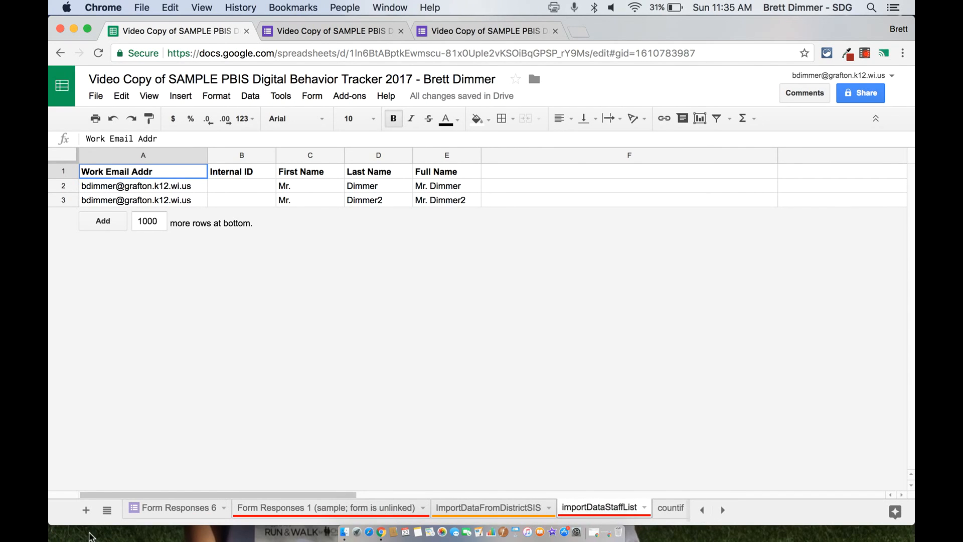
left_click(107, 510)
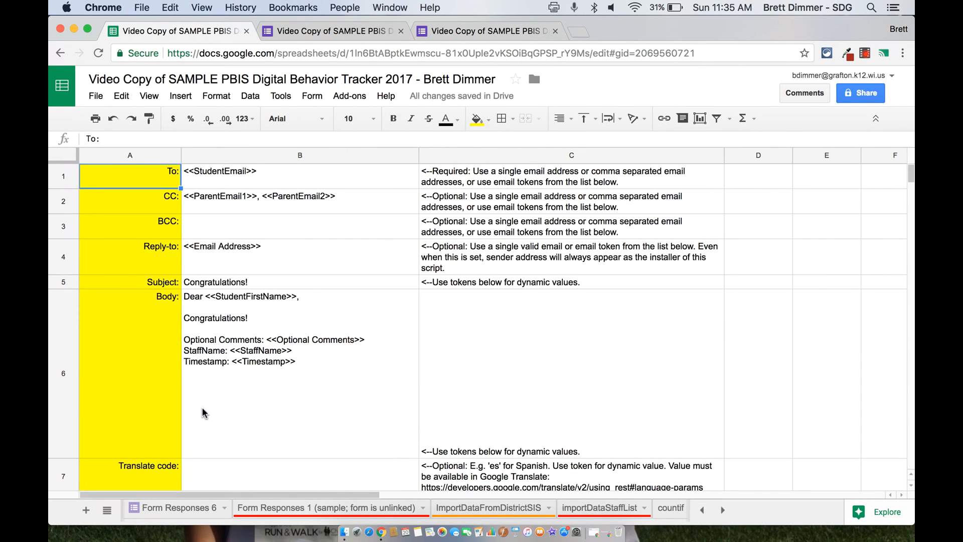
mouse_move(393, 384)
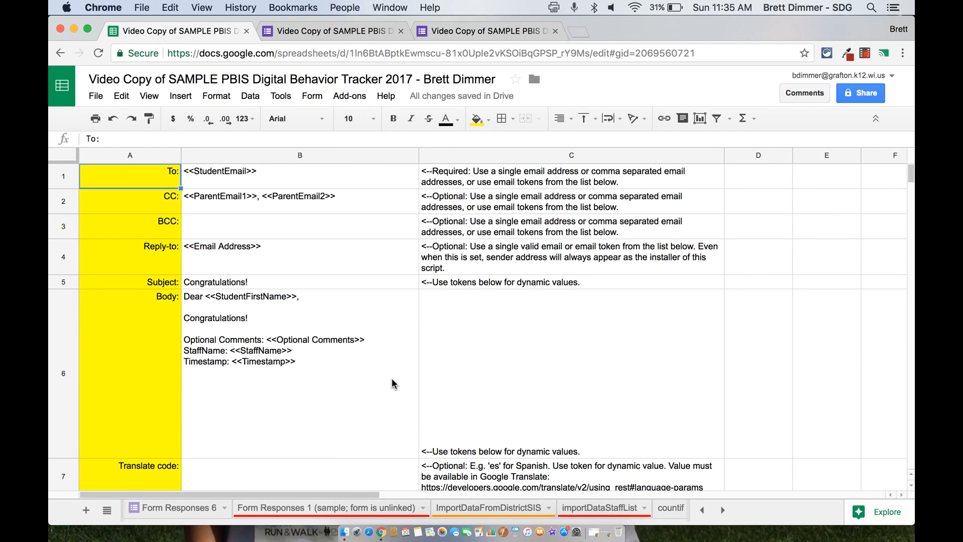
Step: Hide the StudentAndParent template sheet and dismiss the 'Sheet hidden' notice
scroll("down", 3)
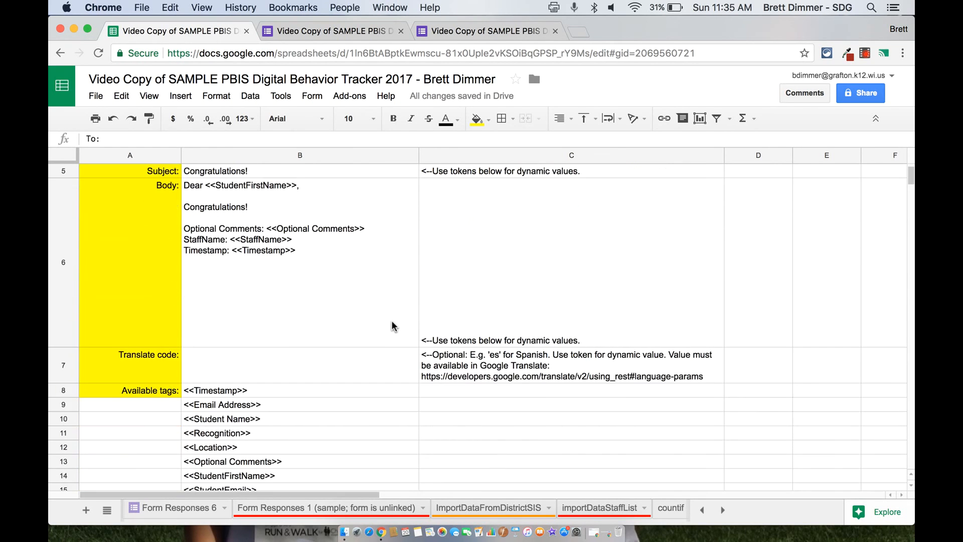
scroll("up", 3)
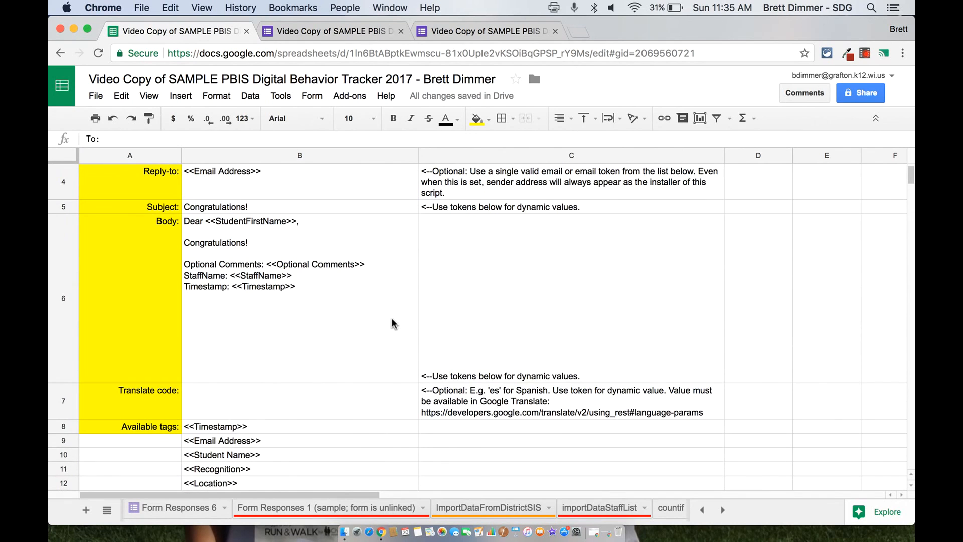
left_click(722, 509)
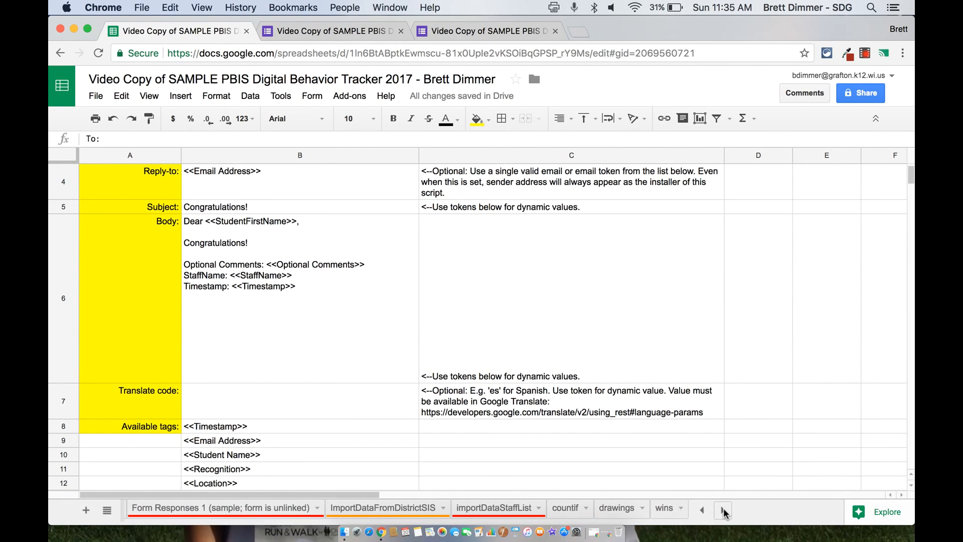
left_click(701, 511)
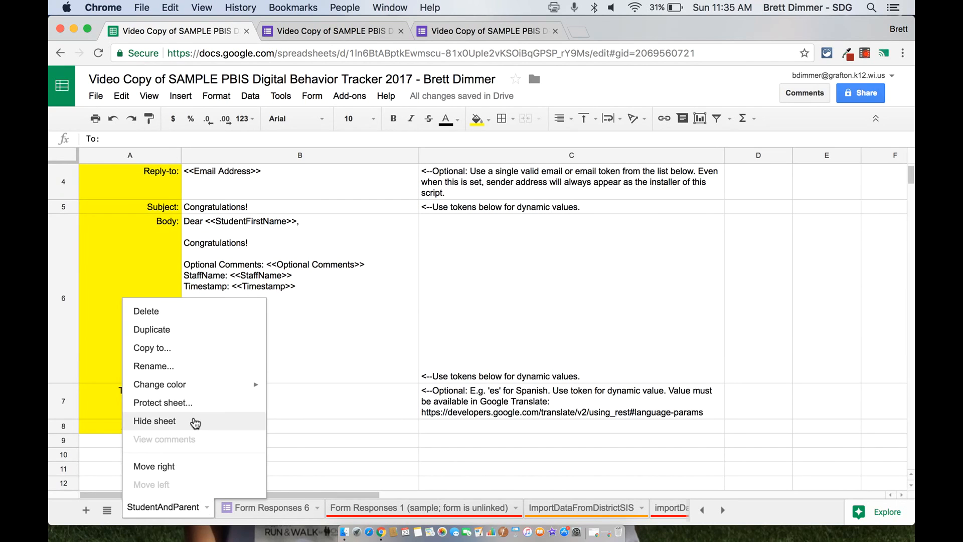
mouse_move(185, 418)
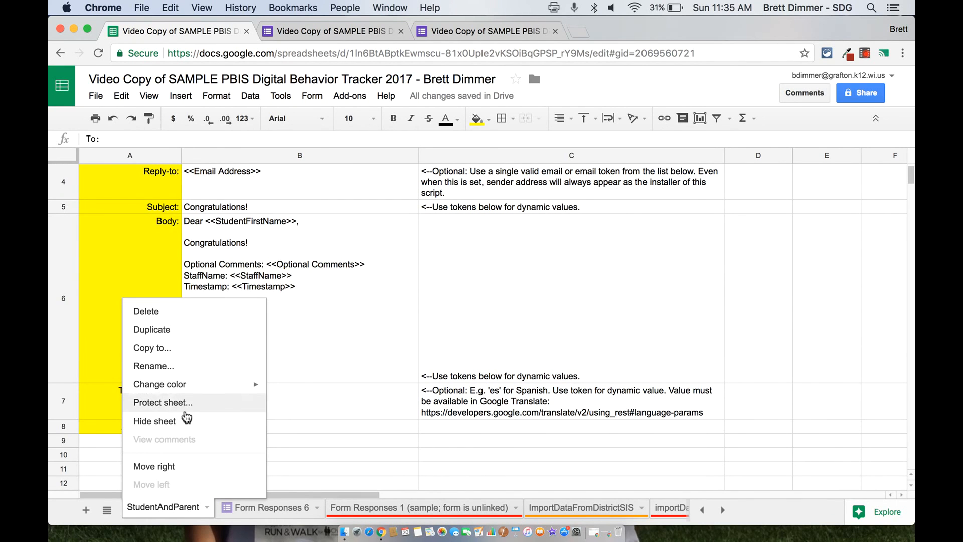
left_click(155, 421)
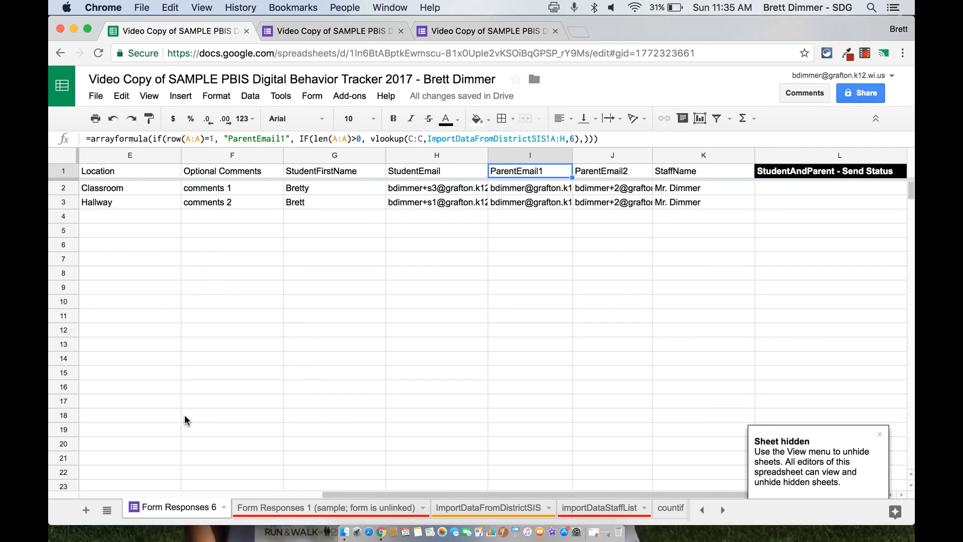
left_click(880, 434)
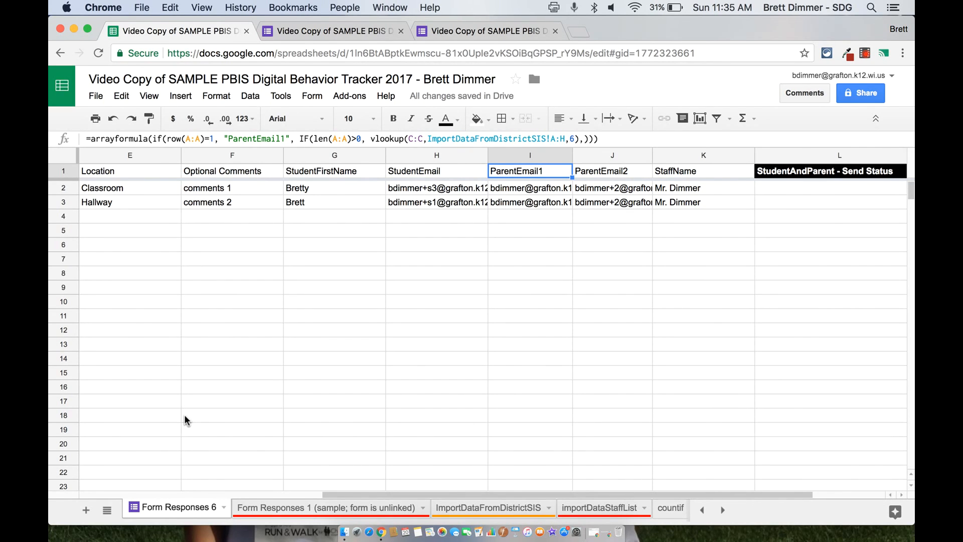